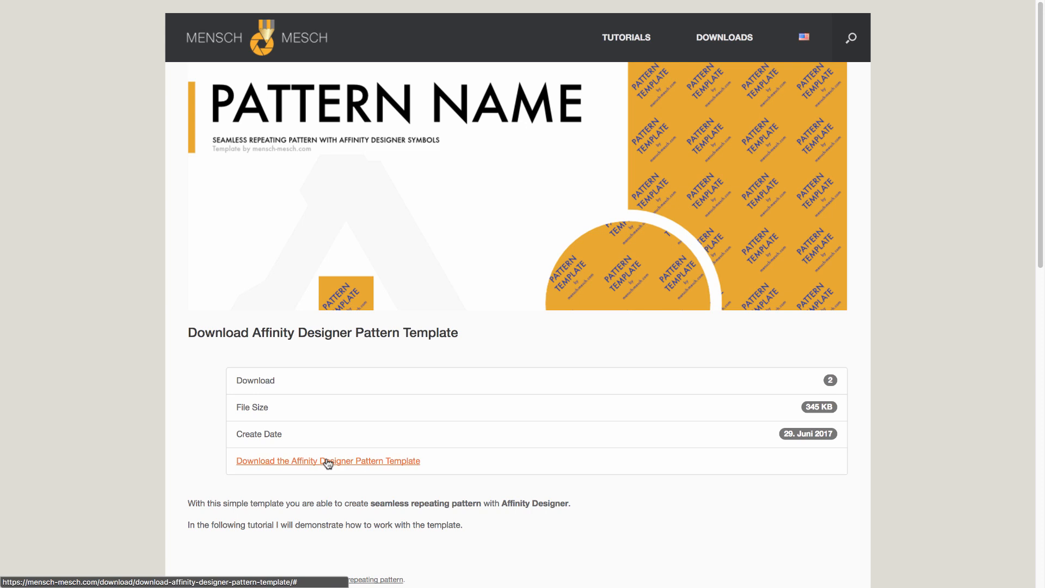
Download the Affinity Designer Pattern Template to Downloads and reveal the finished file.
{"action": "left_click", "coordinate": [328, 460]}
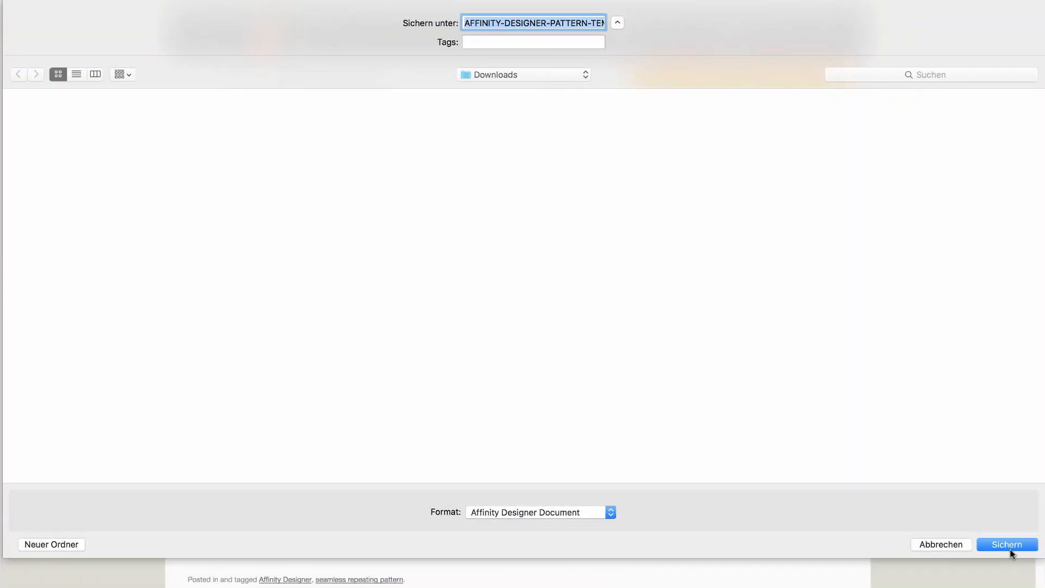
{"action": "left_click", "coordinate": [1006, 545]}
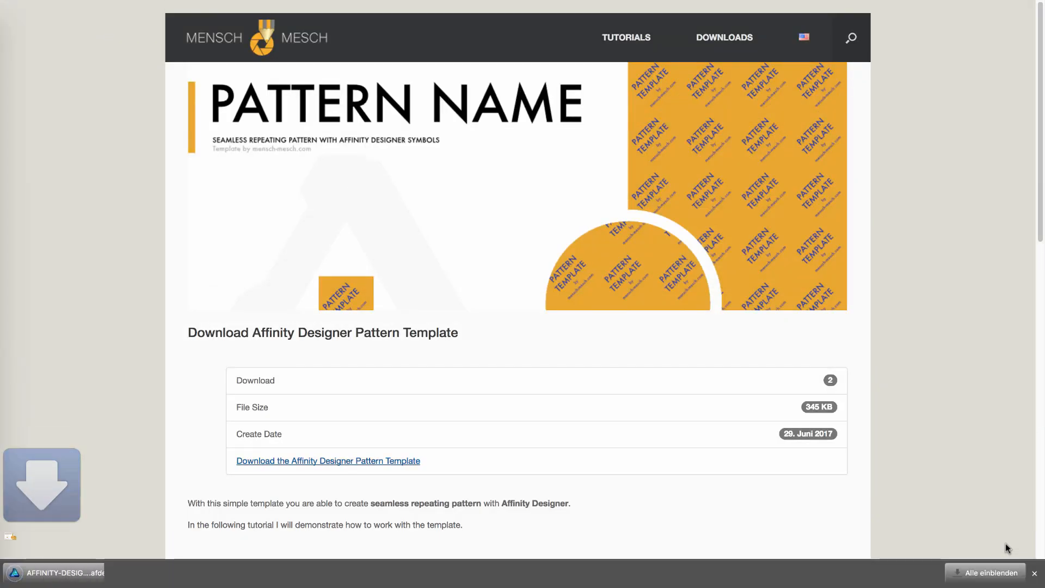
{"action": "left_click", "coordinate": [66, 572]}
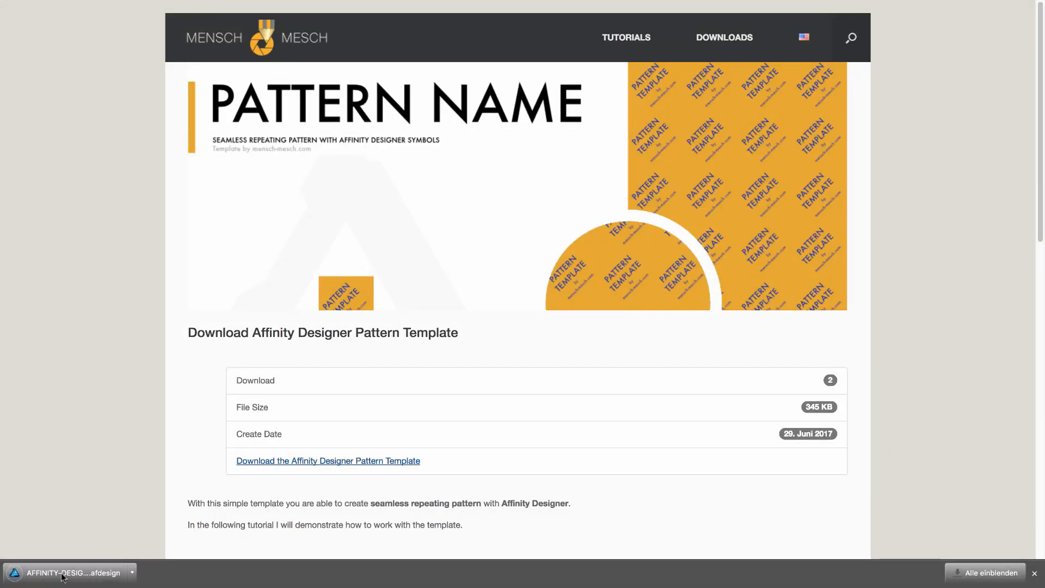
{"action": "mouse_move", "coordinate": [66, 572]}
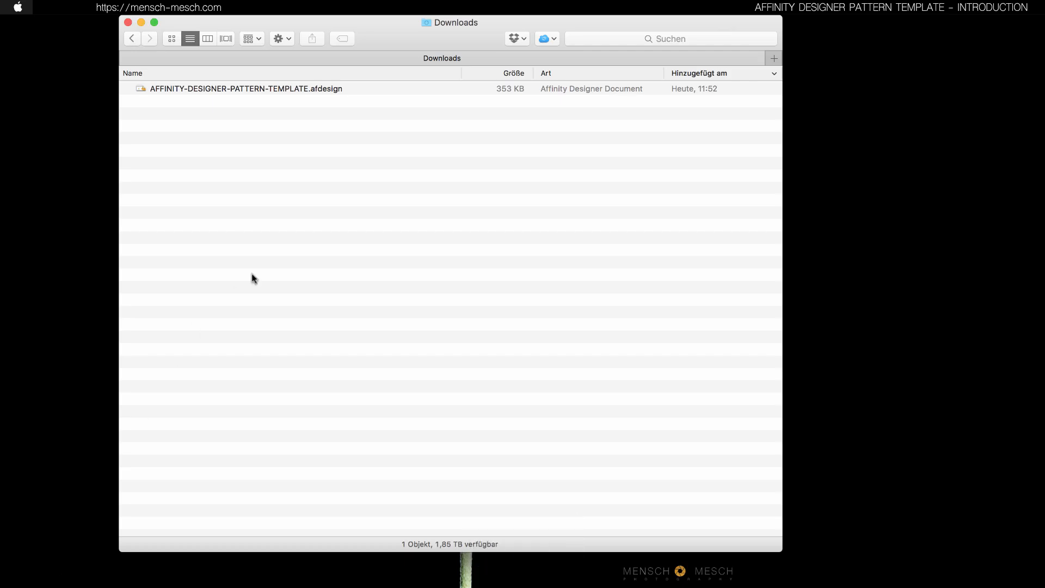
Open AFFINITY-DESIGNER-PATTERN-TEMPLATE.afdesign from the Downloads folder.
{"action": "left_click", "coordinate": [244, 88]}
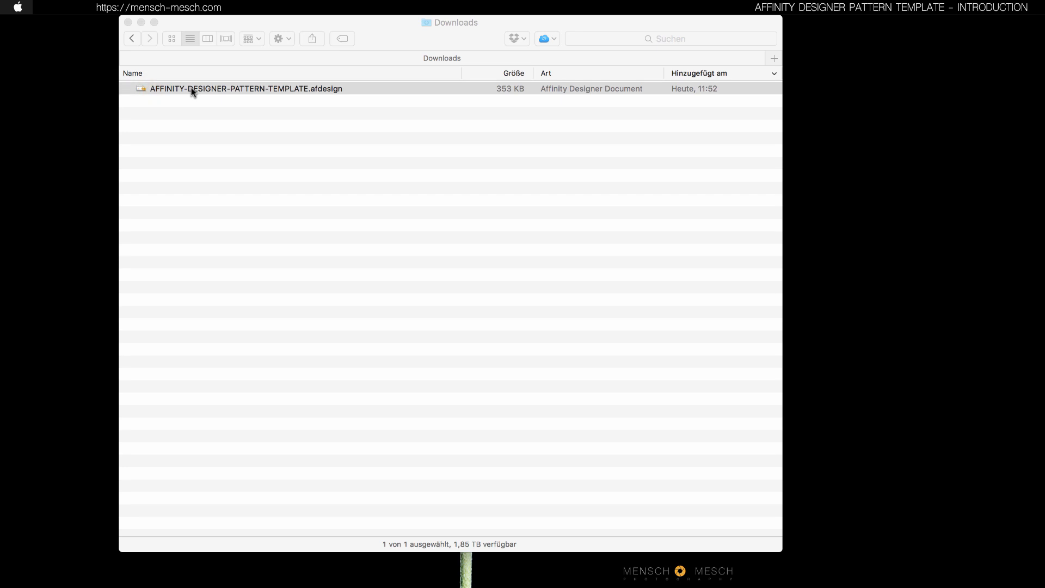
{"action": "double_click", "coordinate": [246, 88]}
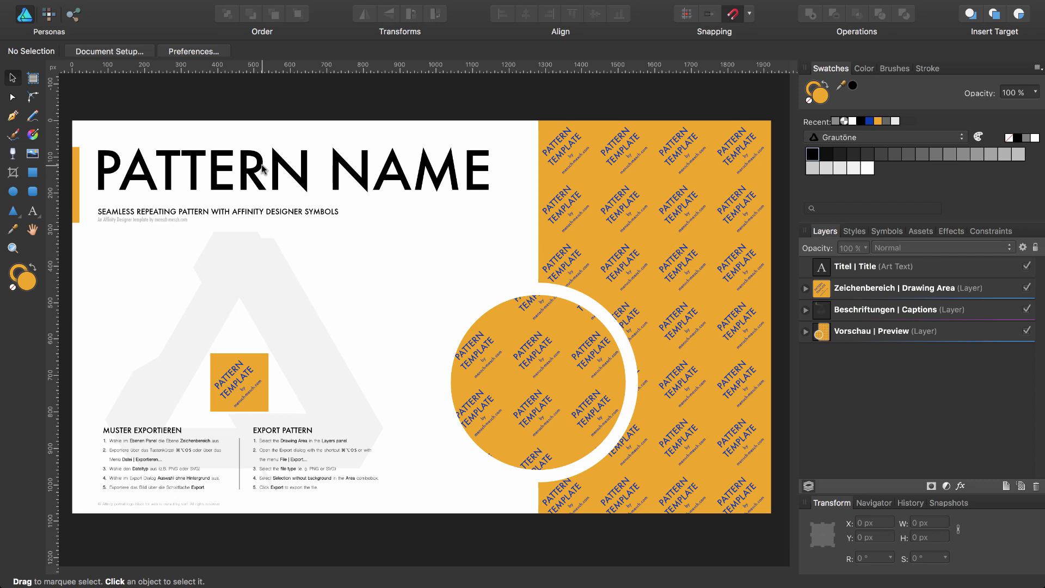
{"action": "mouse_move", "coordinate": [849, 242]}
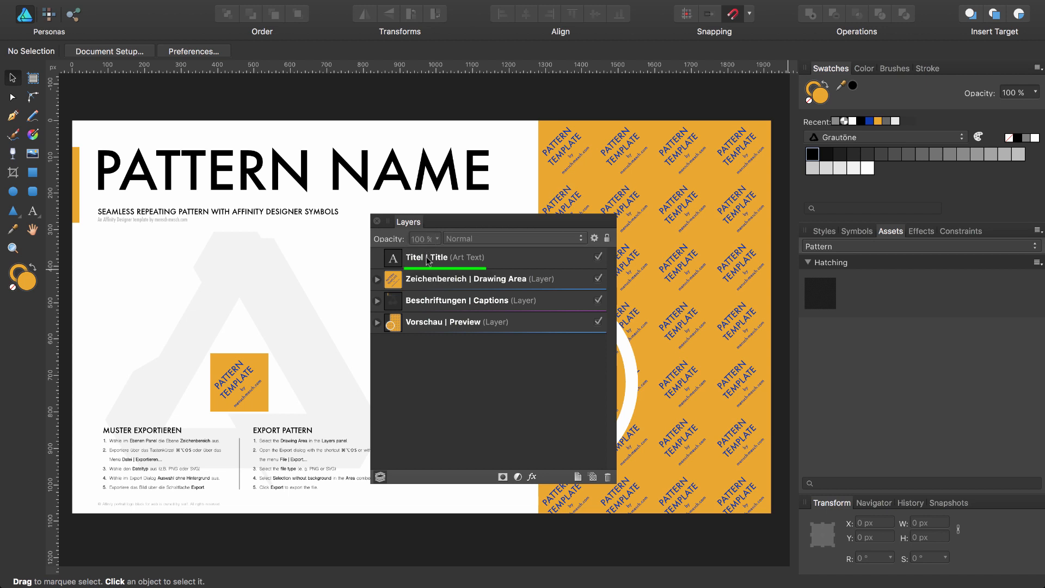
Lock the Captions and Preview layers in the Layers panel so they cannot be edited.
{"action": "left_click", "coordinate": [467, 257]}
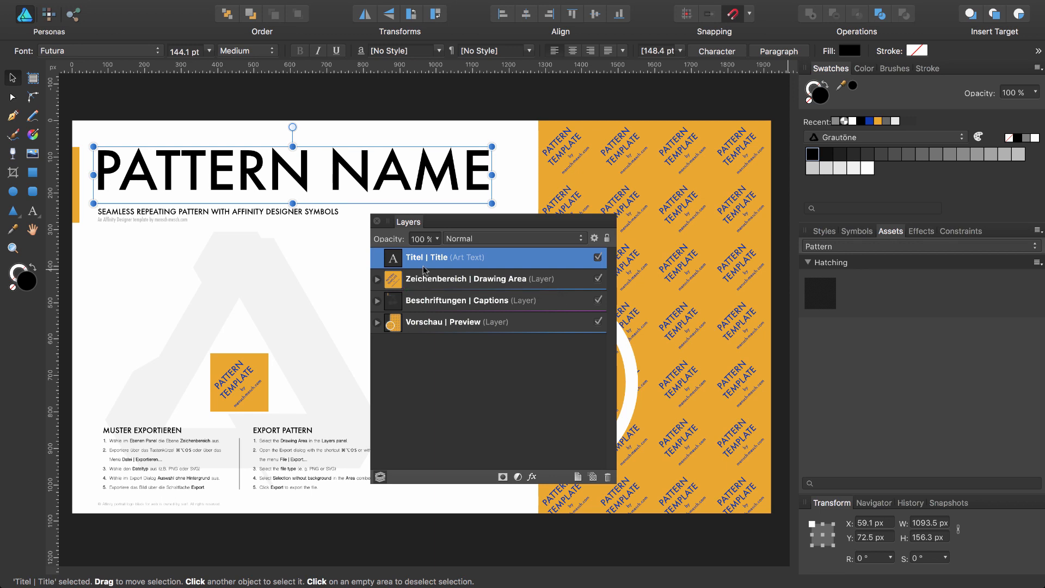
{"action": "mouse_move", "coordinate": [423, 273]}
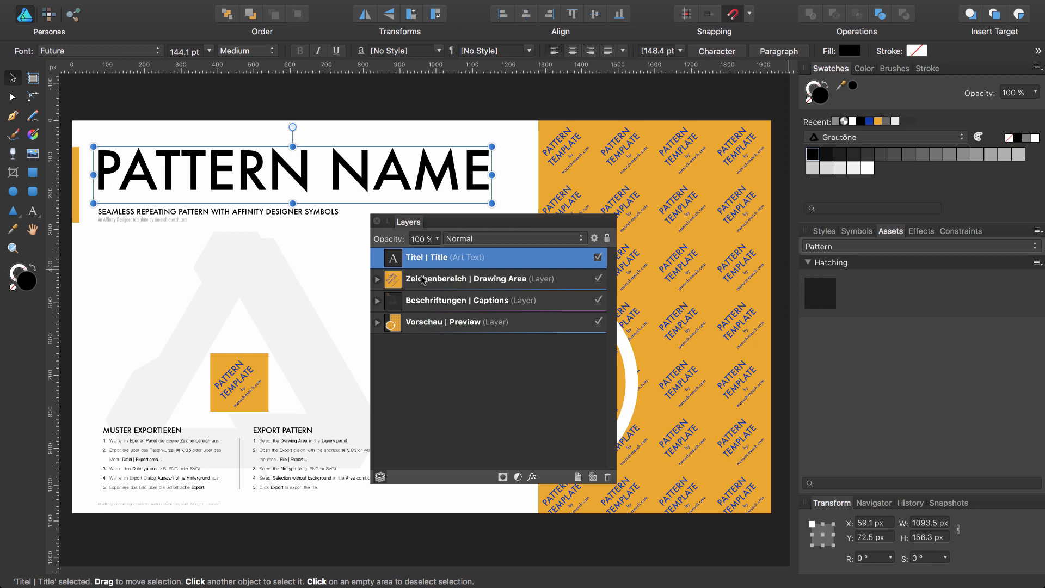
{"action": "mouse_move", "coordinate": [467, 279]}
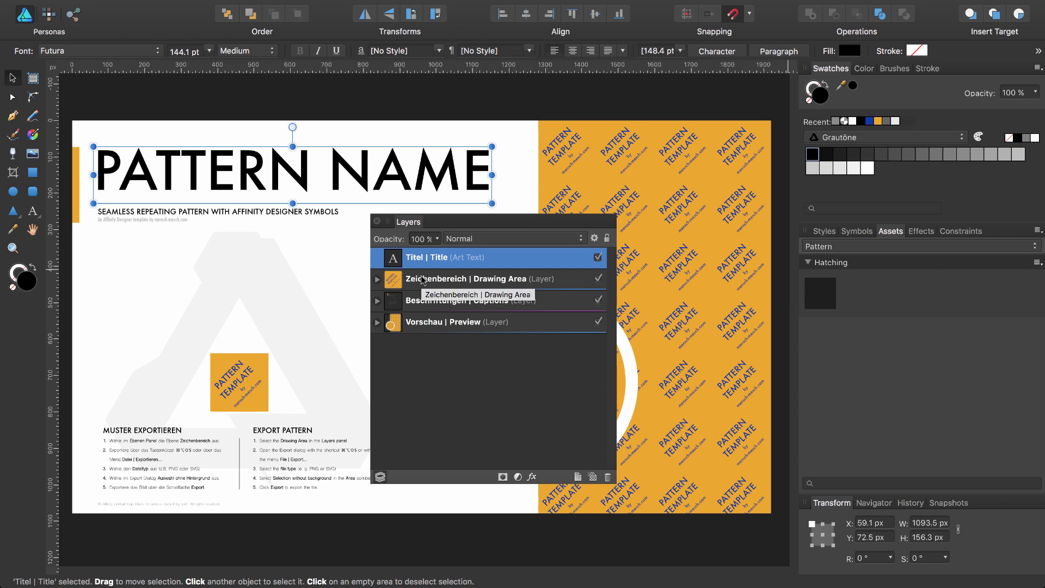
{"action": "left_click", "coordinate": [457, 301]}
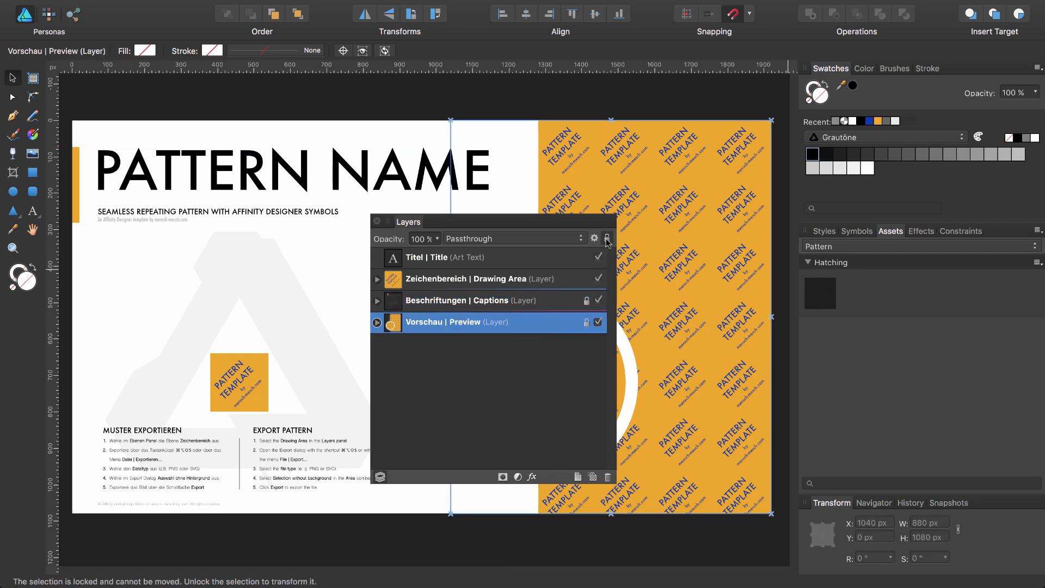
{"action": "left_click", "coordinate": [456, 301]}
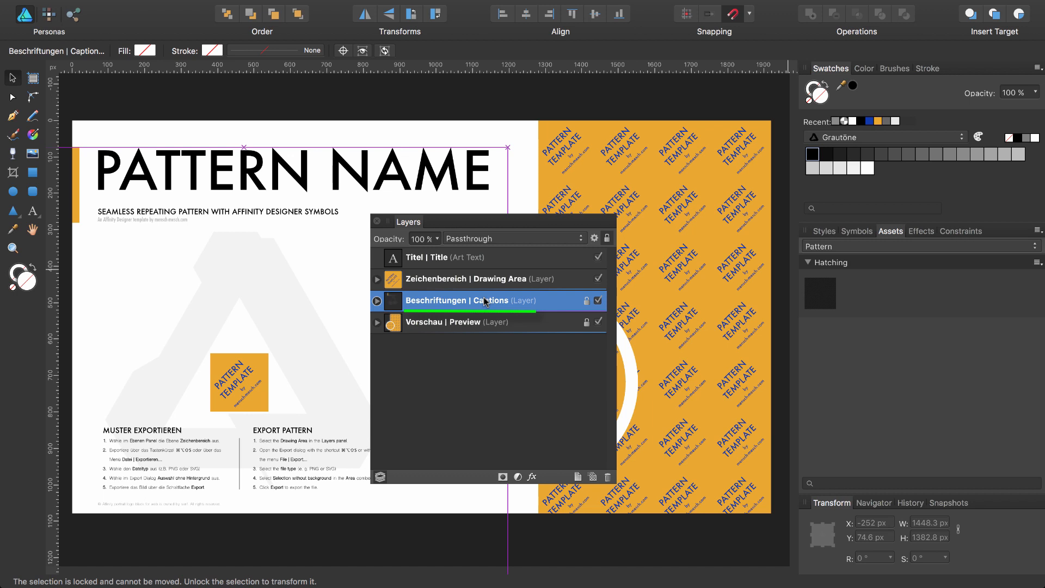
{"action": "left_click", "coordinate": [477, 322]}
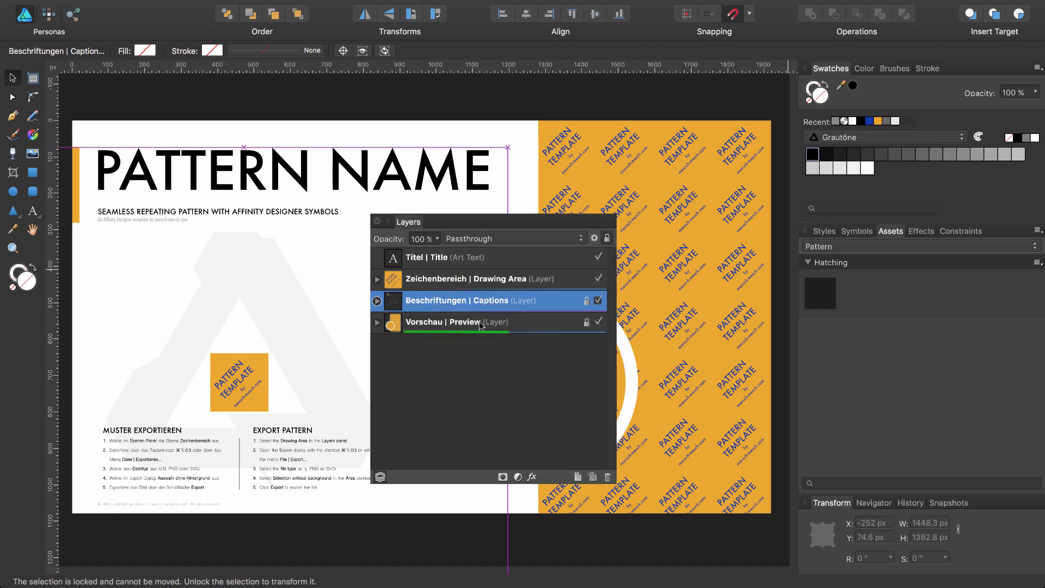
{"action": "left_click", "coordinate": [455, 322]}
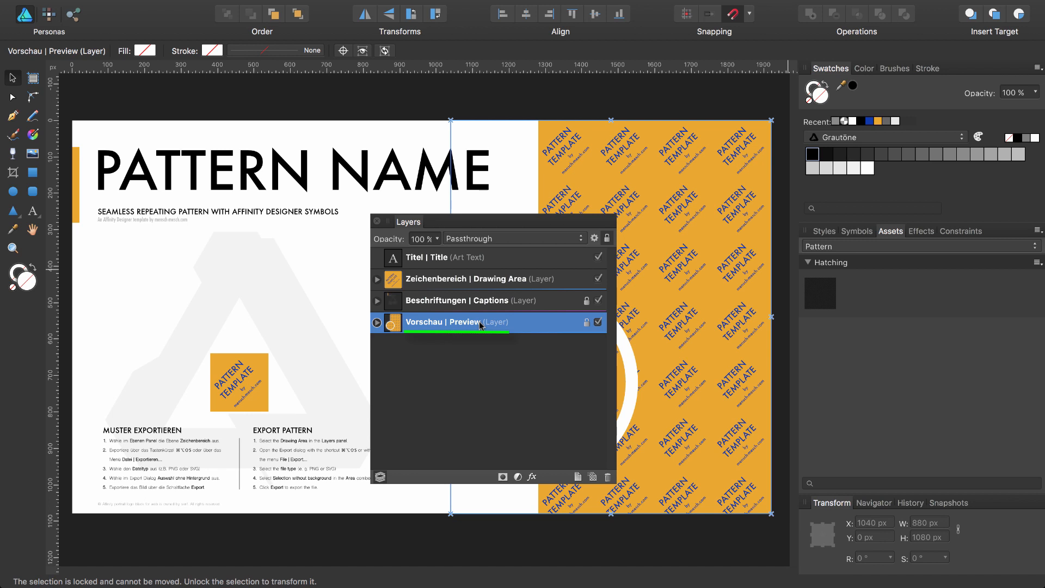
{"action": "mouse_move", "coordinate": [474, 278]}
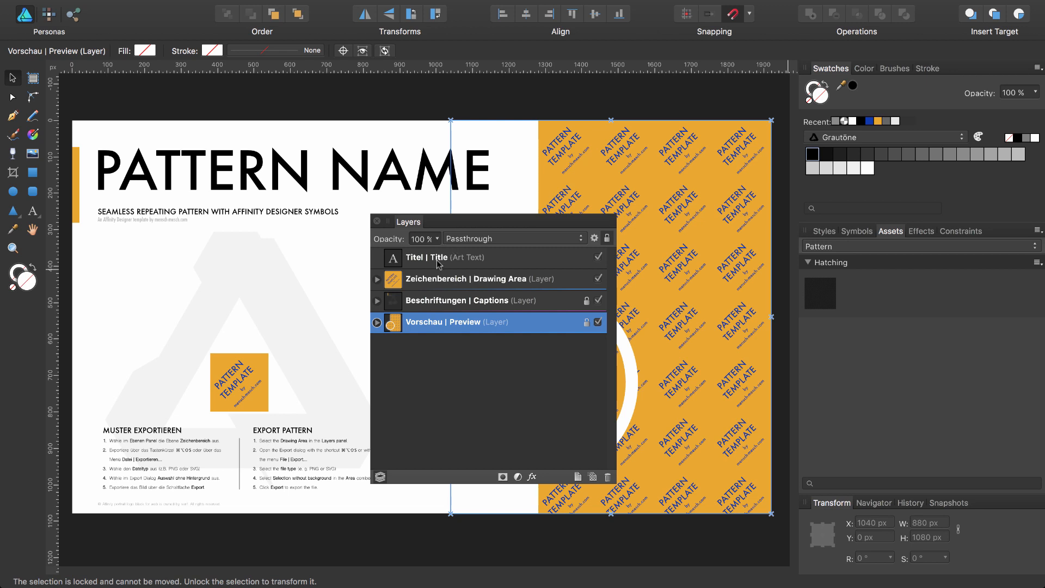
Dock the floating Layers panel back and start editing the title with the Artistic Text tool.
{"action": "left_click_drag", "start_coordinate": [408, 220], "coordinate": [440, 239]}
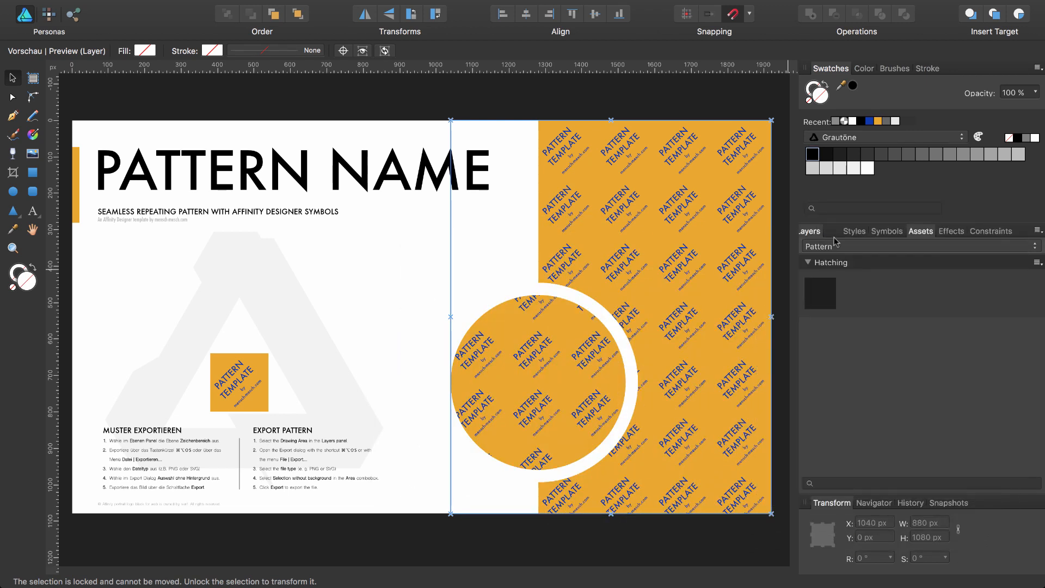
{"action": "left_click", "coordinate": [823, 230]}
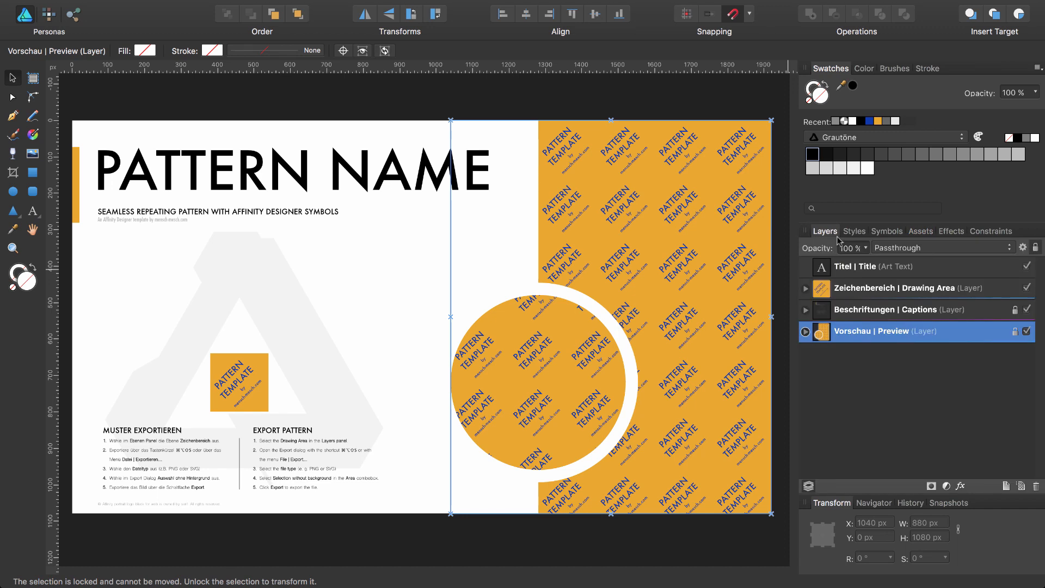
{"action": "left_click", "coordinate": [856, 265]}
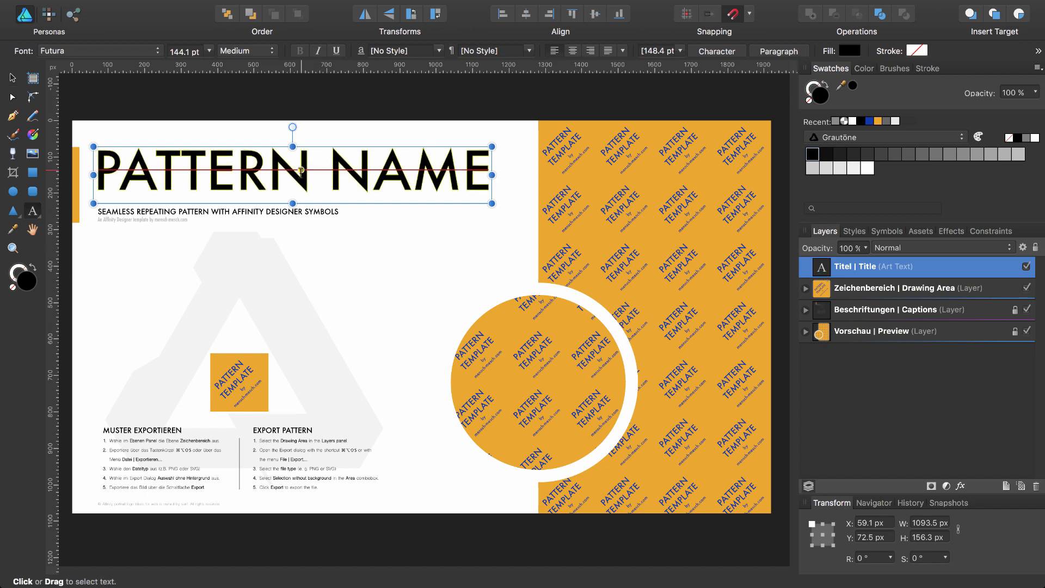
Replace the PATTERN NAME title text with HATCHING.
{"action": "triple_click", "coordinate": [291, 170]}
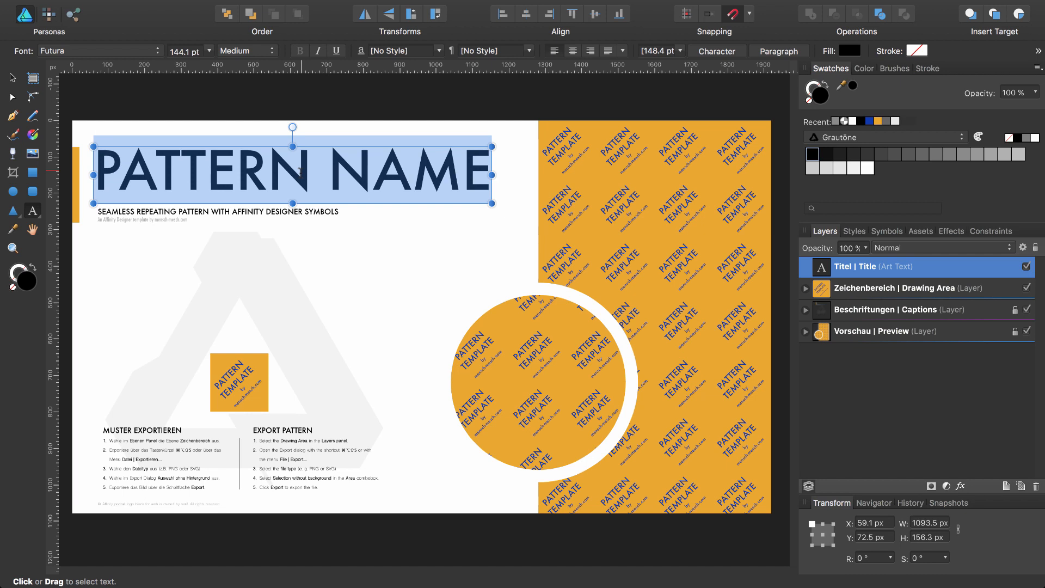
{"action": "type", "text": "H"}
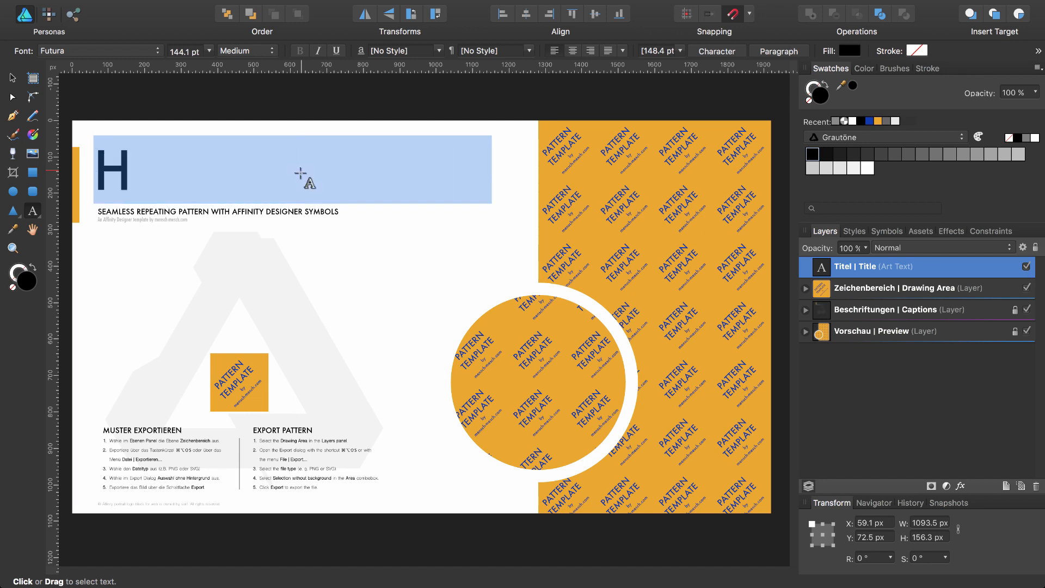
{"action": "type", "text": "ATCHIN"}
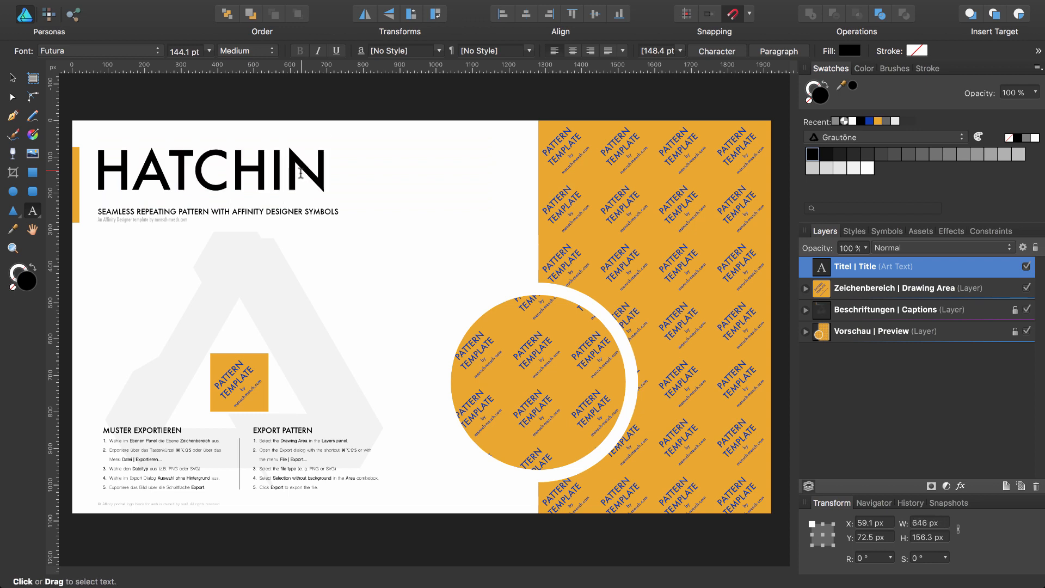
{"action": "type", "text": "G"}
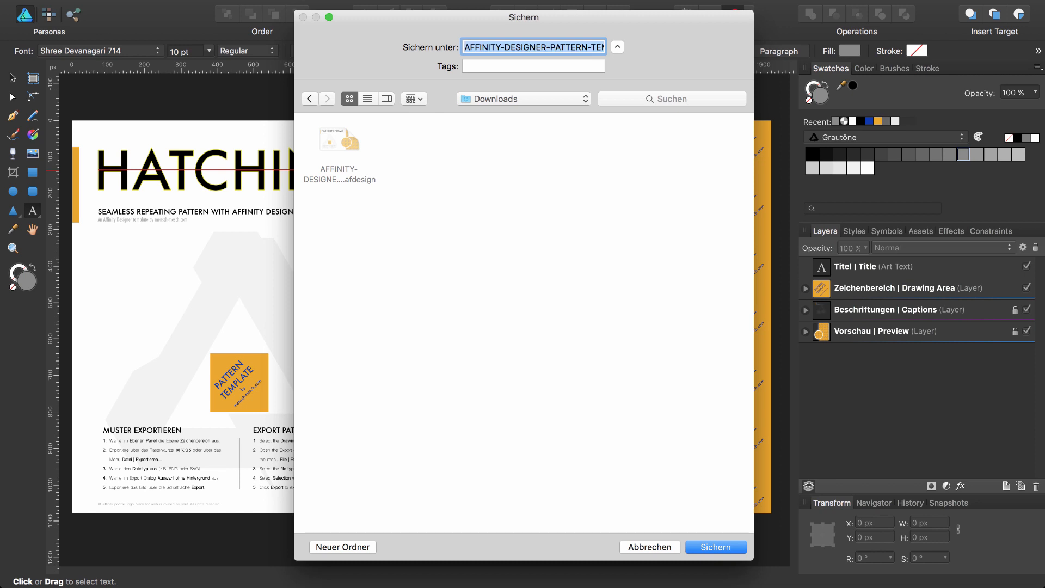
Save the edited template as a new document named 'ADP-H…' in Downloads.
{"action": "type", "text": "A.afdesign"}
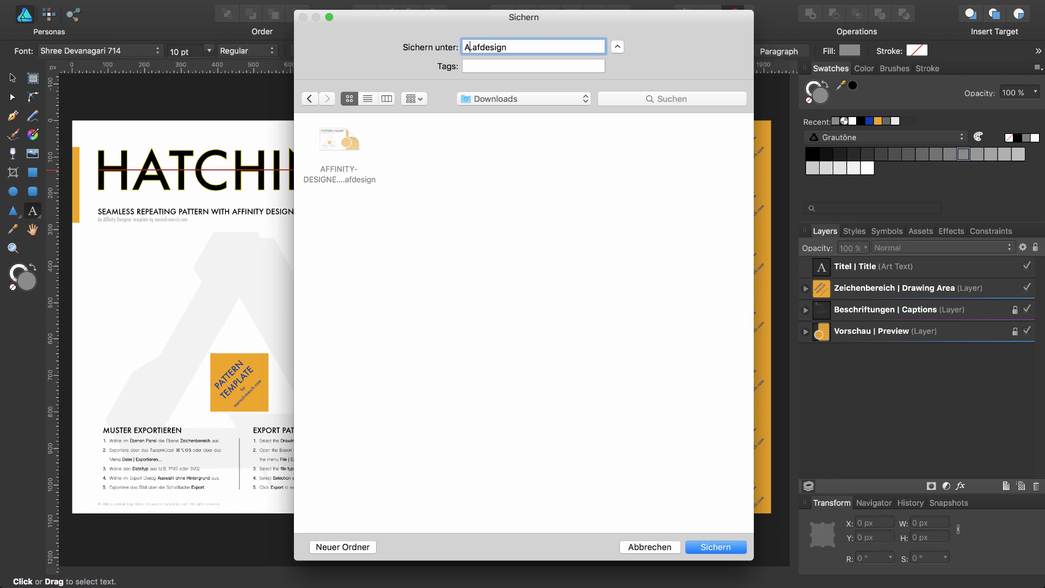
{"action": "type", "text": "ADP-H"}
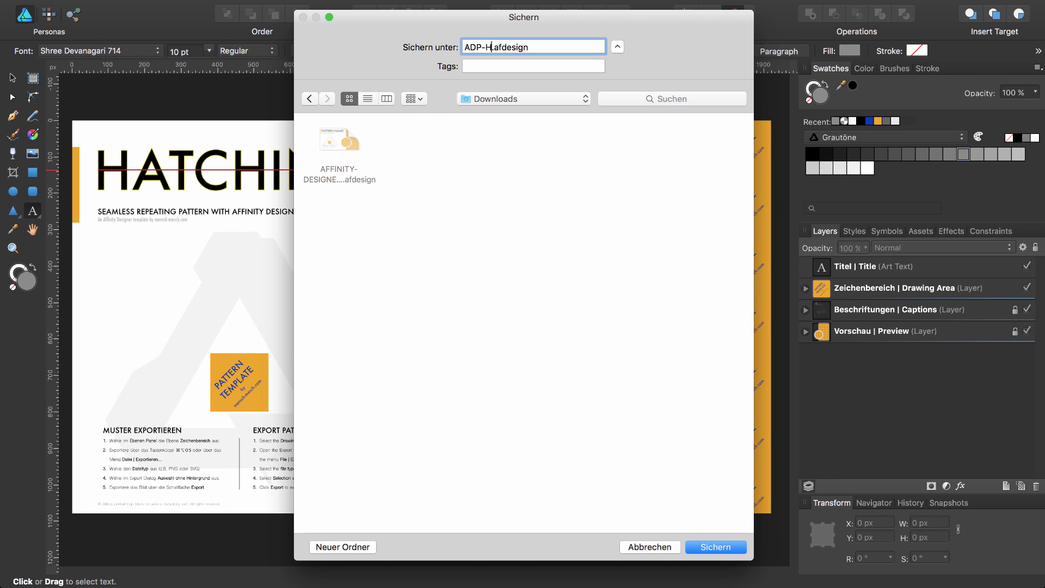
{"action": "left_click", "coordinate": [714, 546]}
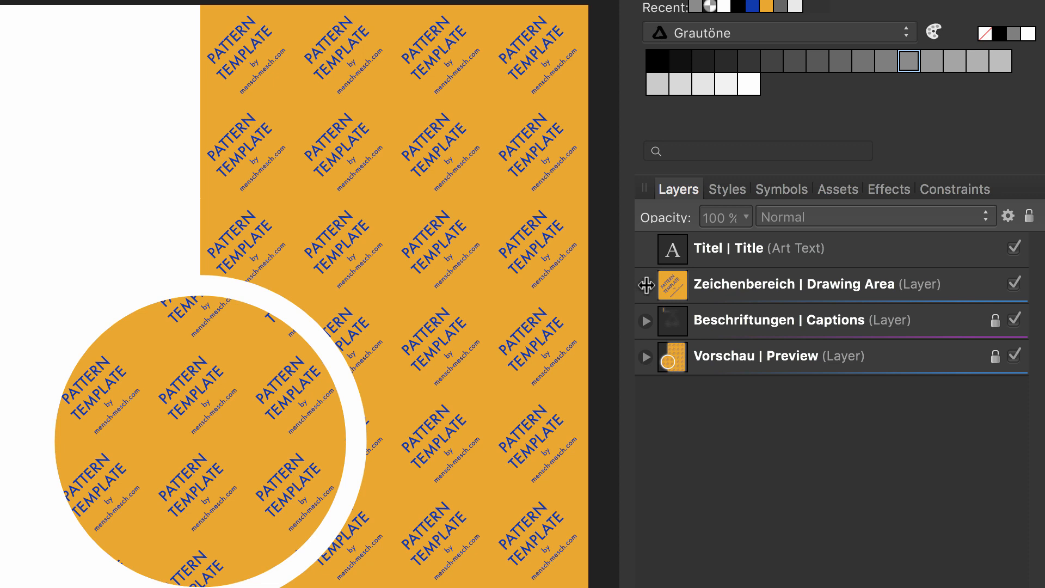
Hide the PATTERN TEMPLATE text layer inside the Symbol's Rectangle, leaving the tile plain orange.
{"action": "left_click", "coordinate": [646, 285]}
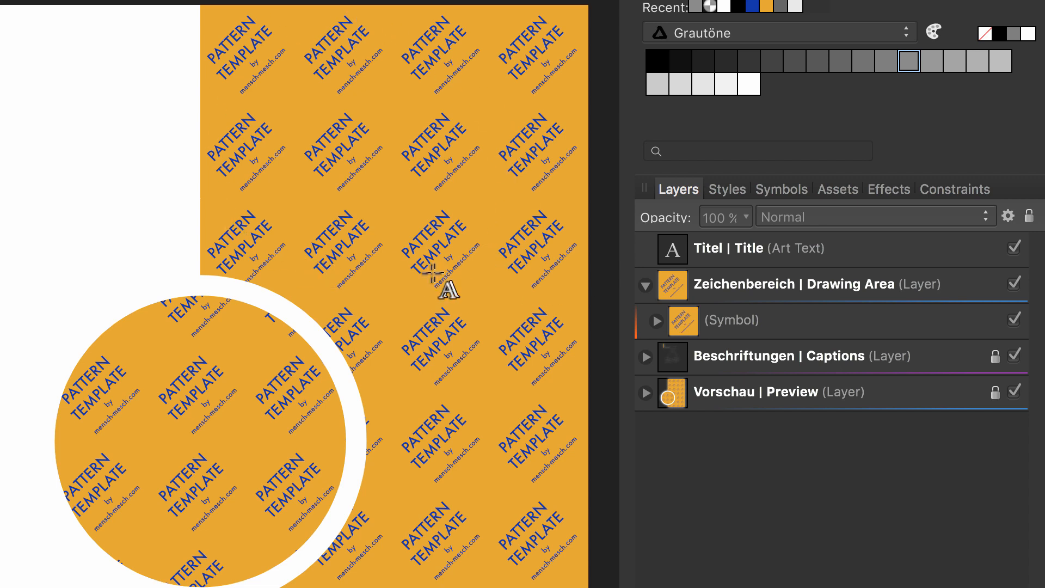
{"action": "mouse_move", "coordinate": [452, 303]}
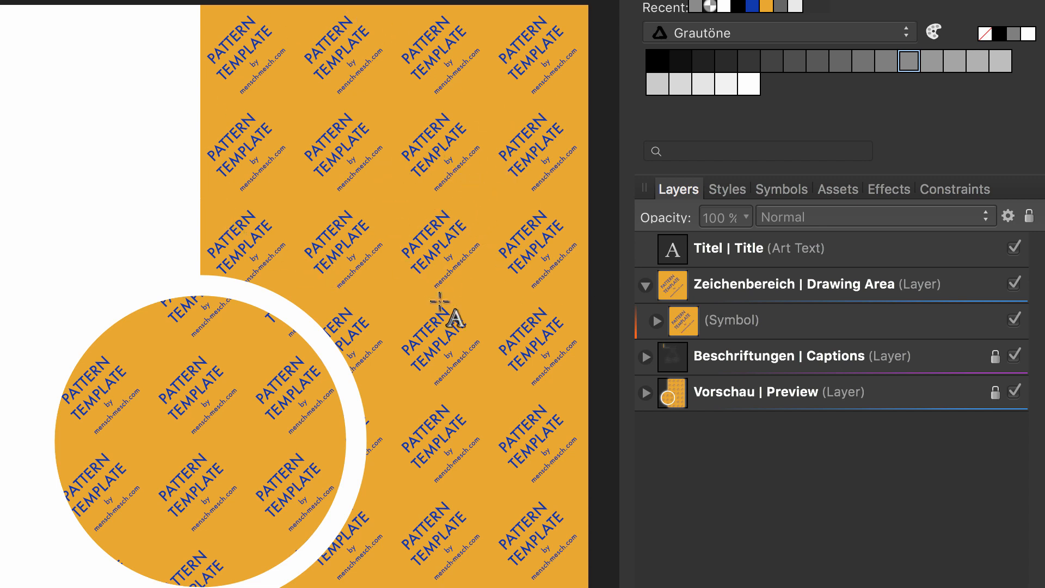
{"action": "mouse_move", "coordinate": [280, 292]}
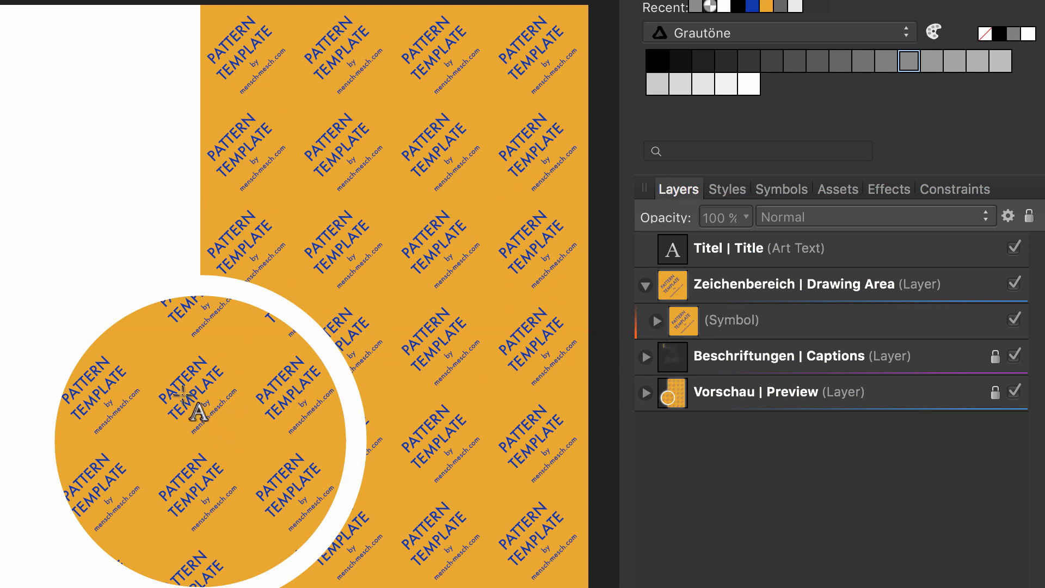
{"action": "left_click", "coordinate": [645, 320]}
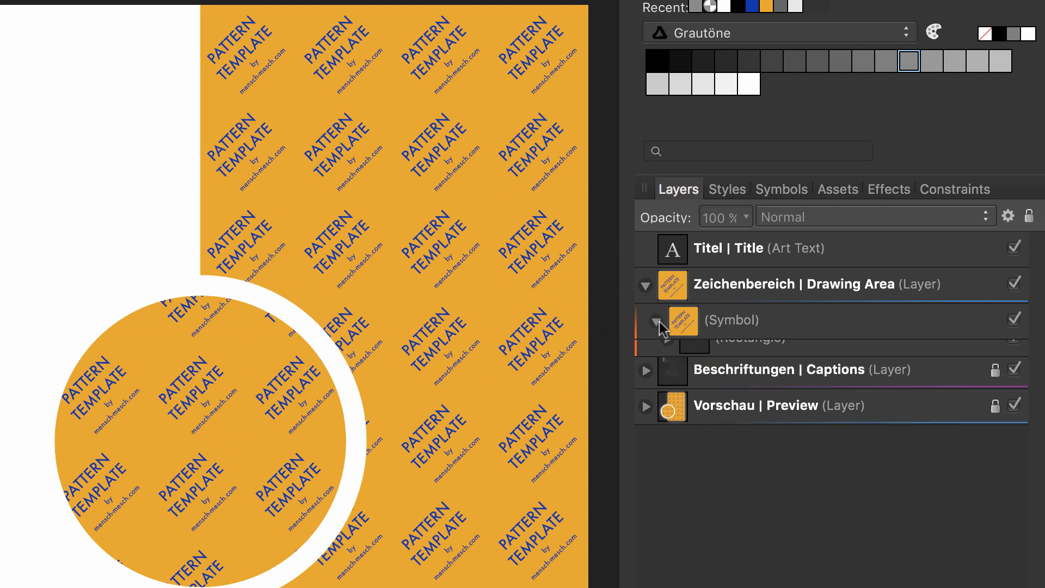
{"action": "left_click", "coordinate": [645, 319]}
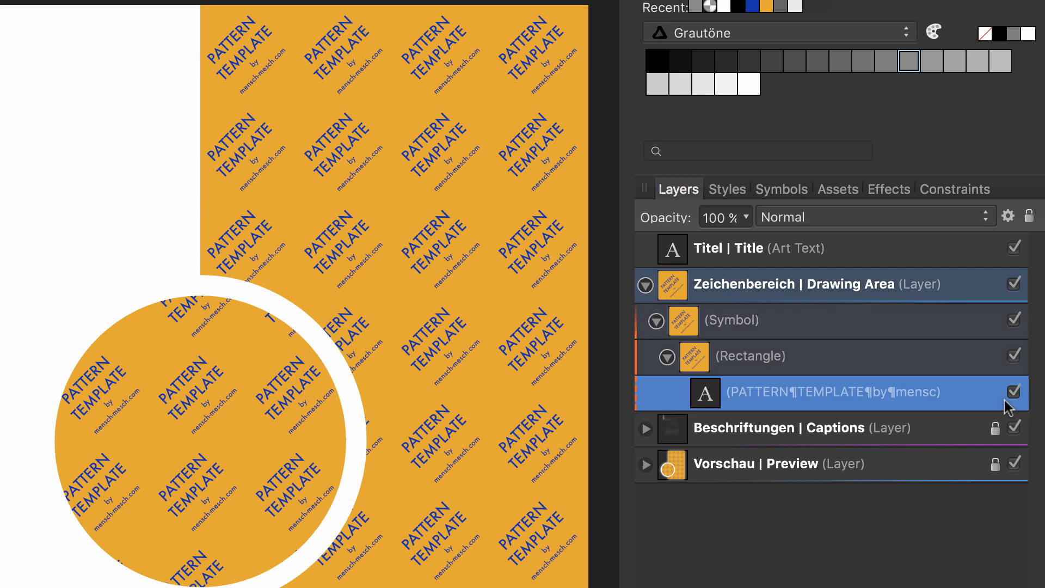
{"action": "left_click", "coordinate": [1012, 393]}
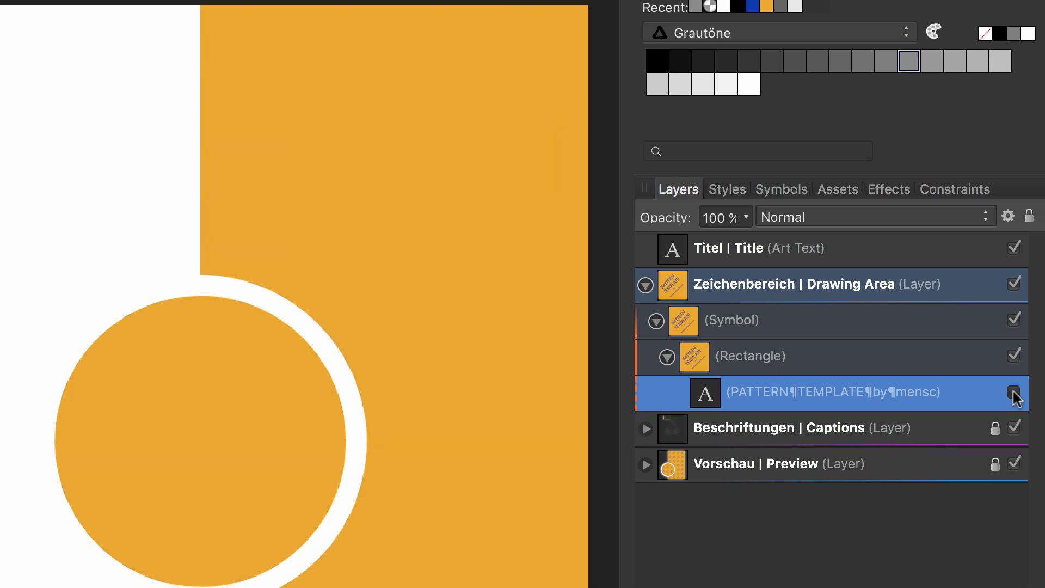
{"action": "left_click", "coordinate": [1012, 393]}
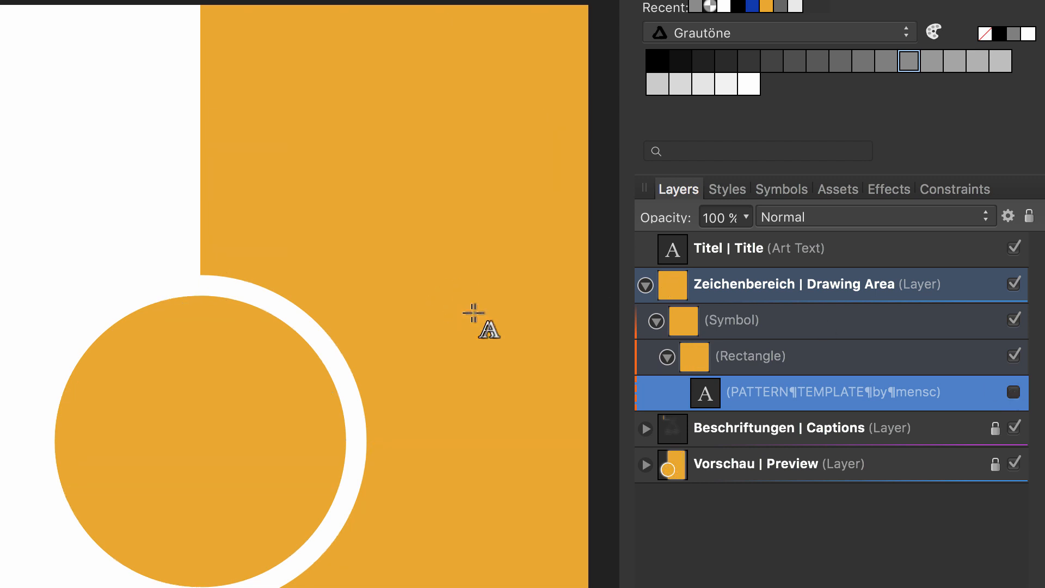
{"action": "mouse_move", "coordinate": [467, 240]}
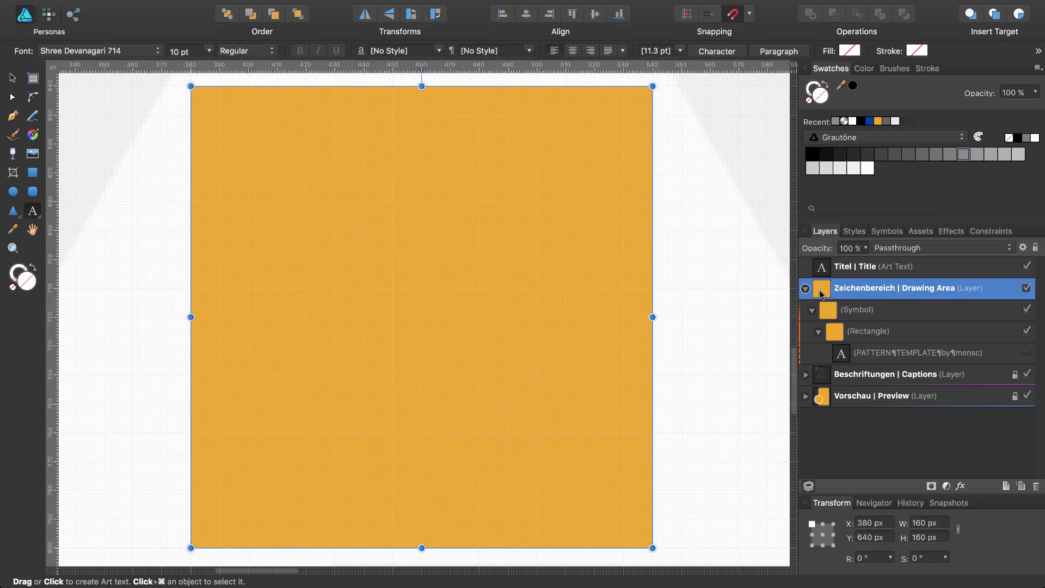
{"action": "mouse_move", "coordinate": [833, 286]}
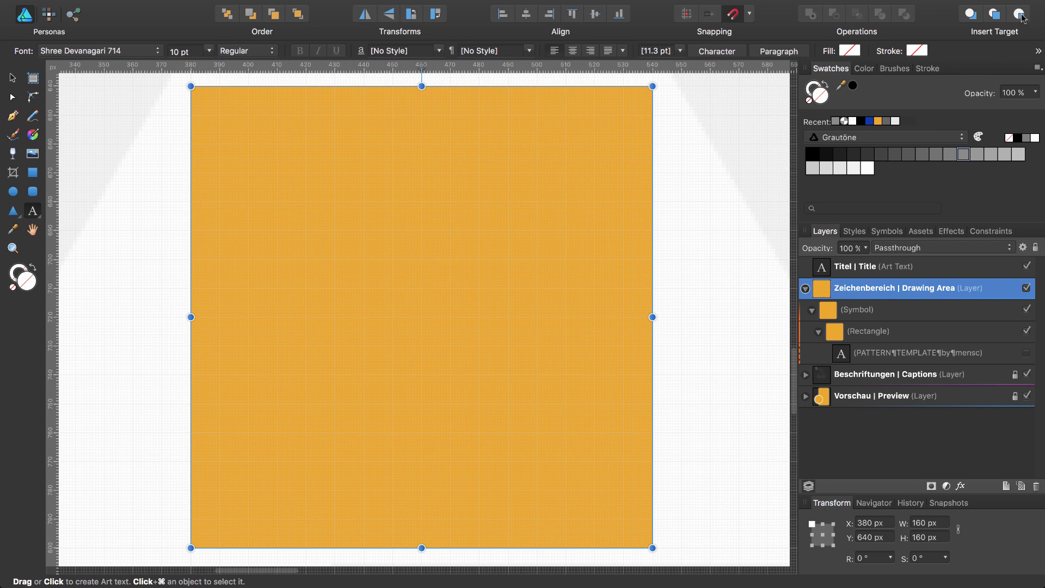
{"action": "mouse_move", "coordinate": [1019, 13]}
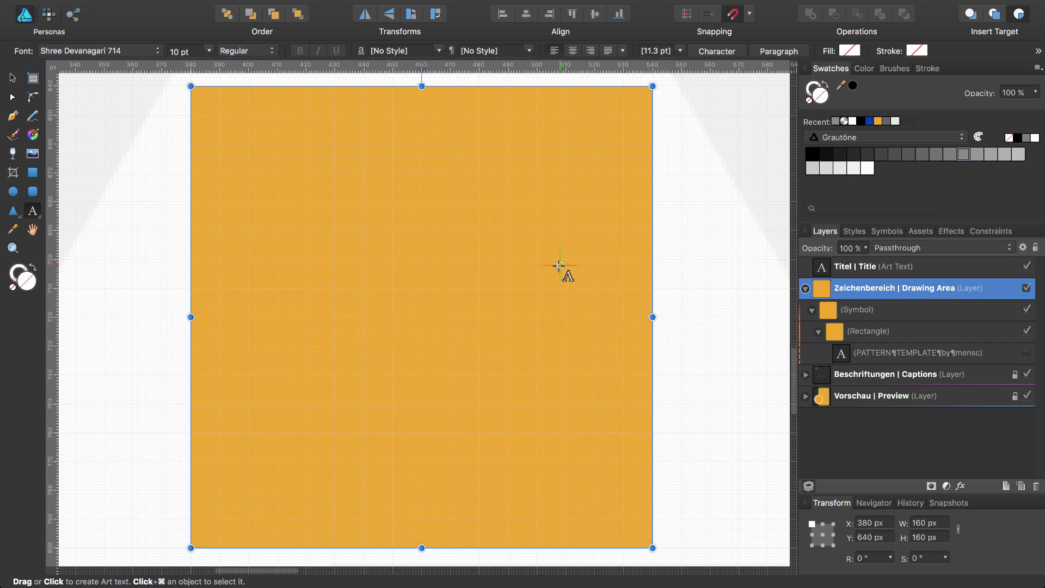
{"action": "mouse_move", "coordinate": [559, 267]}
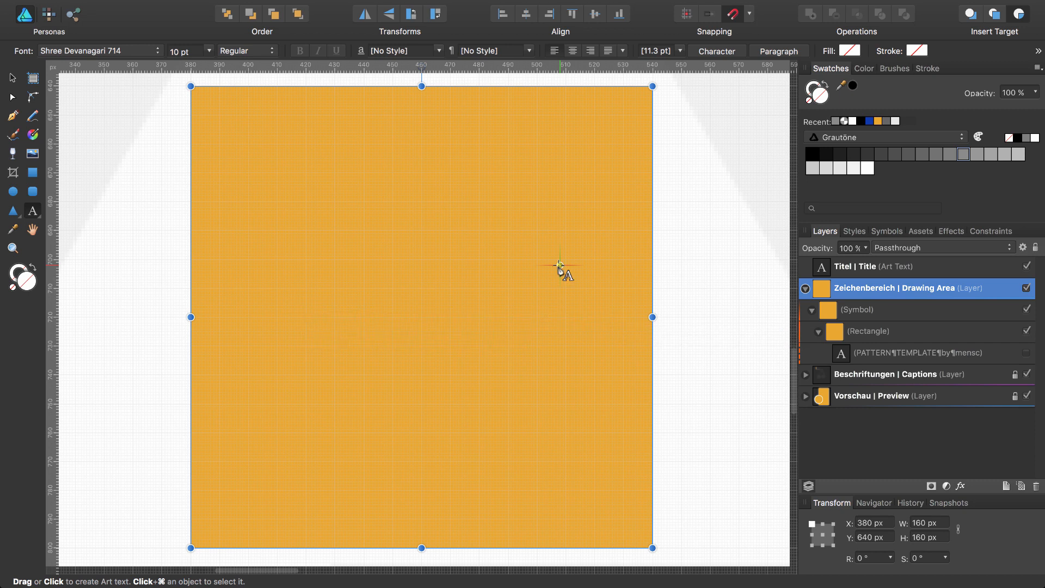
Draw a thick black corner-to-corner diagonal line inside the 160 px pattern tile.
{"action": "left_click", "coordinate": [12, 116]}
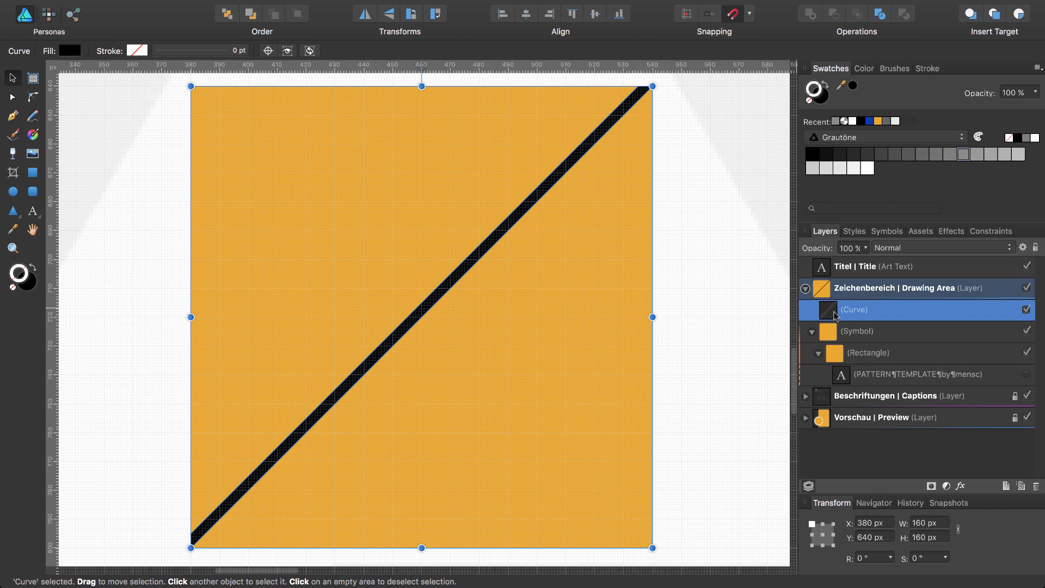
{"action": "mouse_move", "coordinate": [832, 313]}
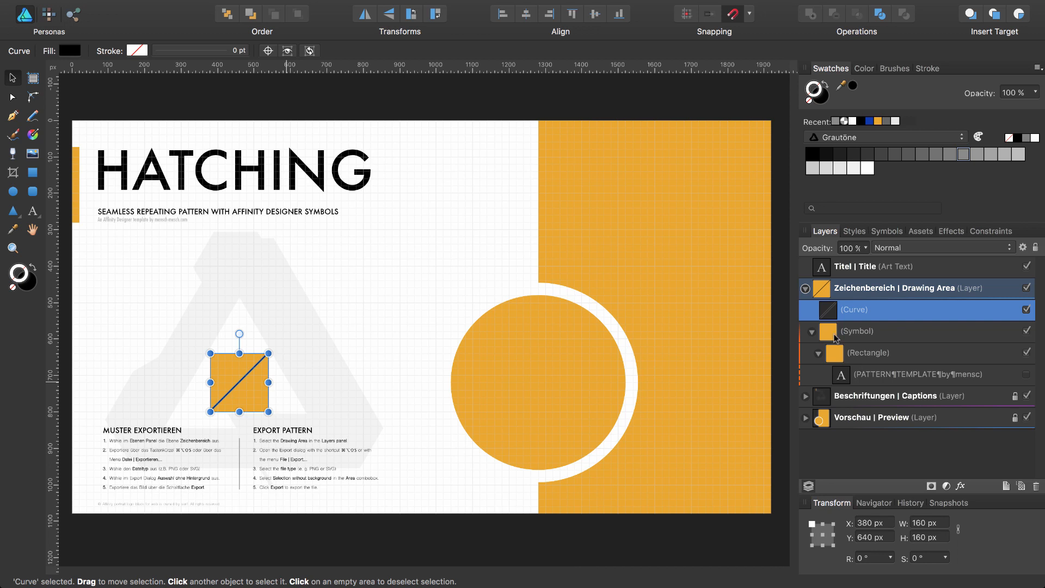
{"action": "mouse_move", "coordinate": [247, 379]}
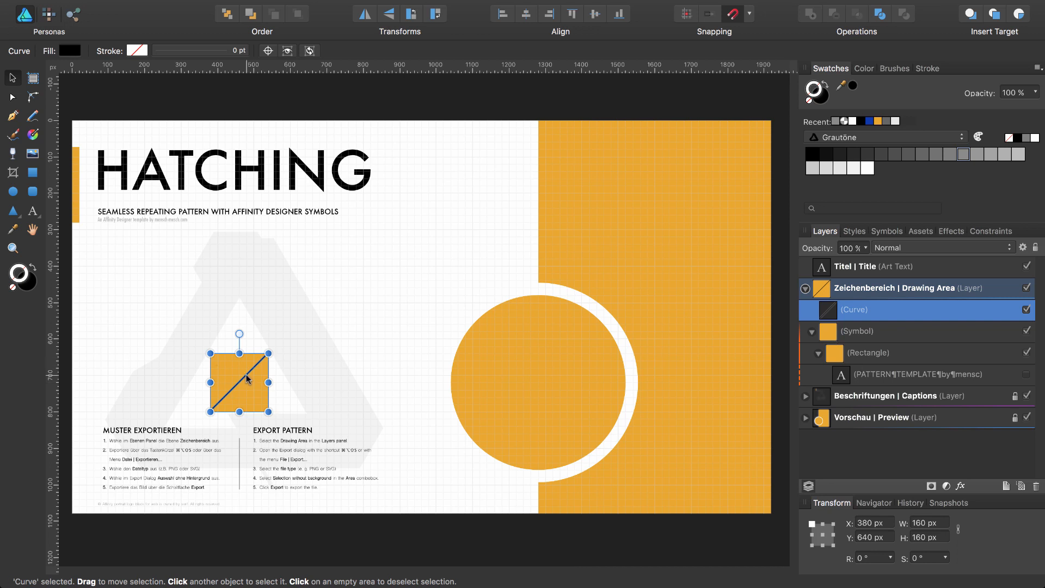
{"action": "mouse_move", "coordinate": [768, 278]}
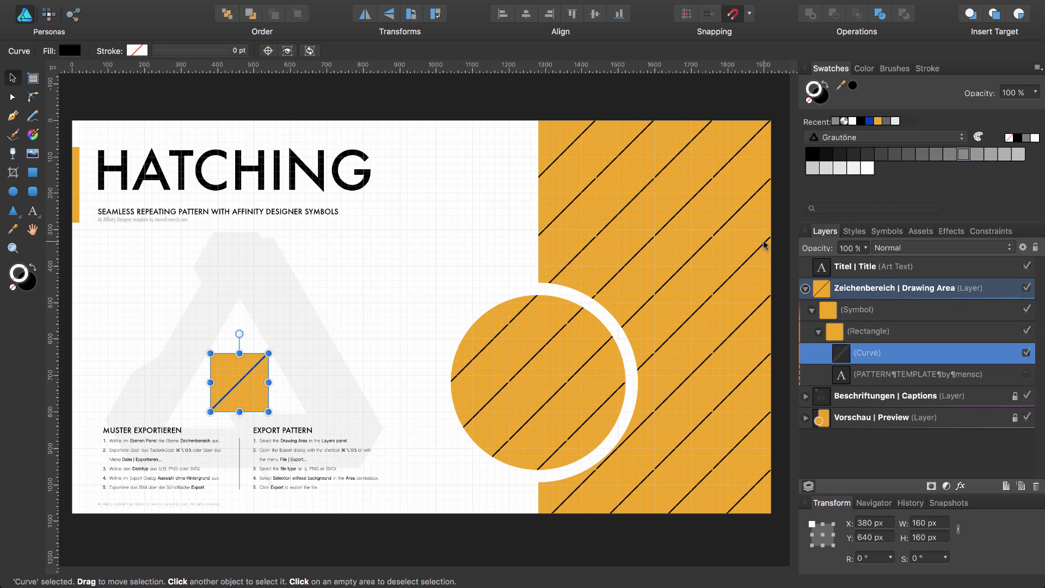
{"action": "mouse_move", "coordinate": [668, 257]}
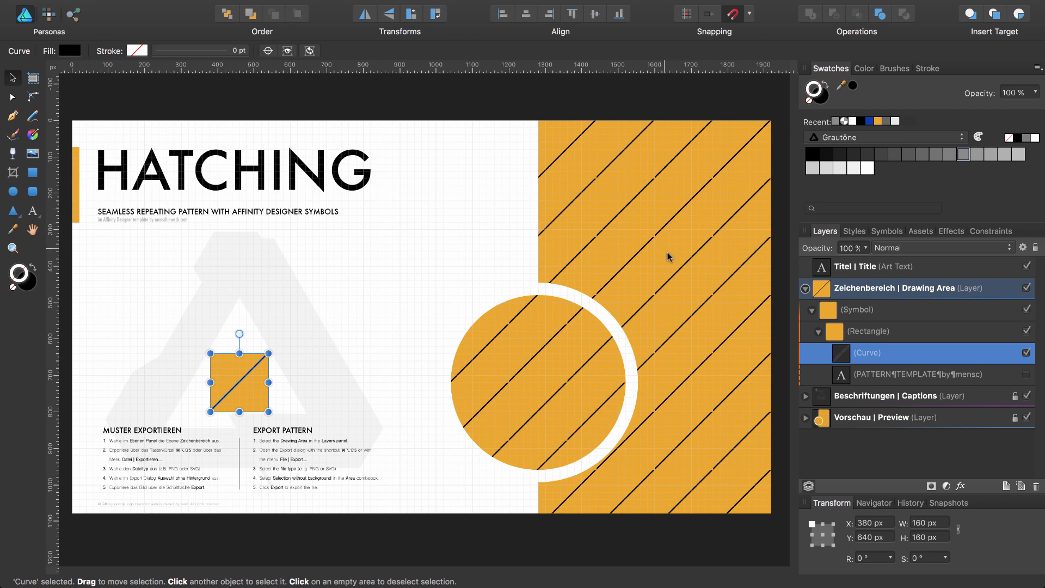
{"action": "mouse_move", "coordinate": [726, 168]}
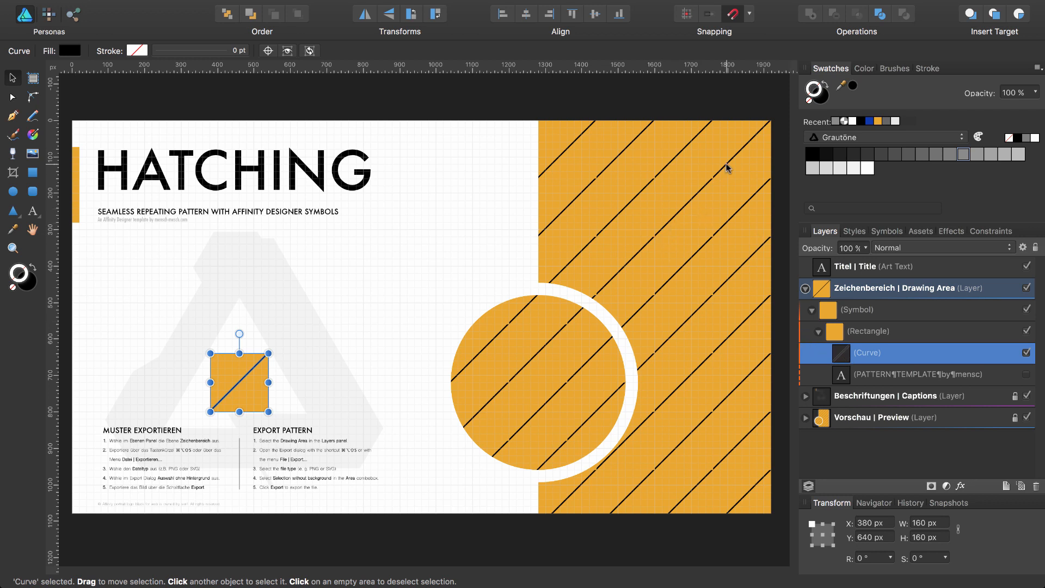
{"action": "mouse_move", "coordinate": [695, 214]}
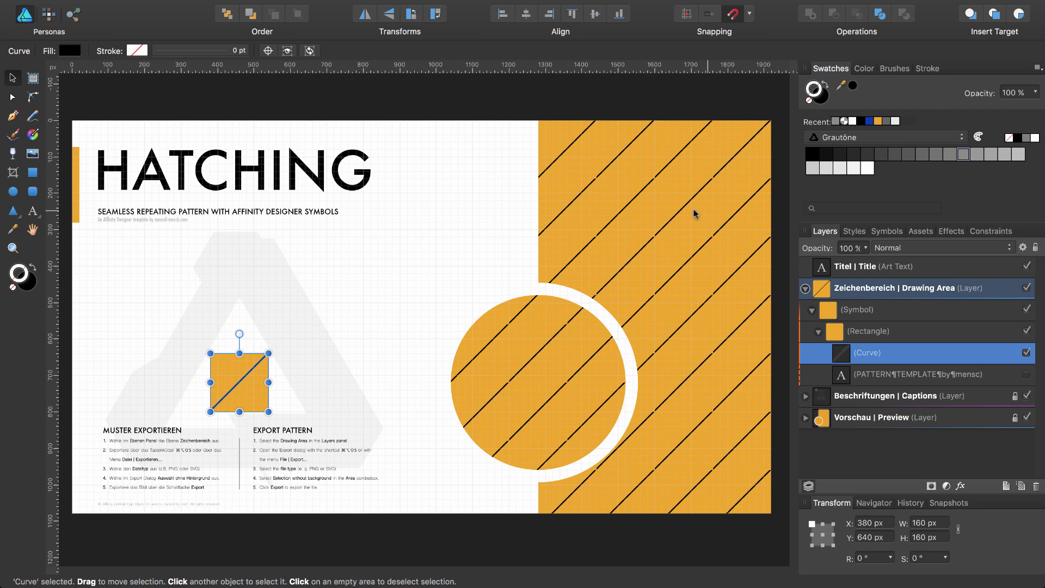
{"action": "mouse_move", "coordinate": [714, 216]}
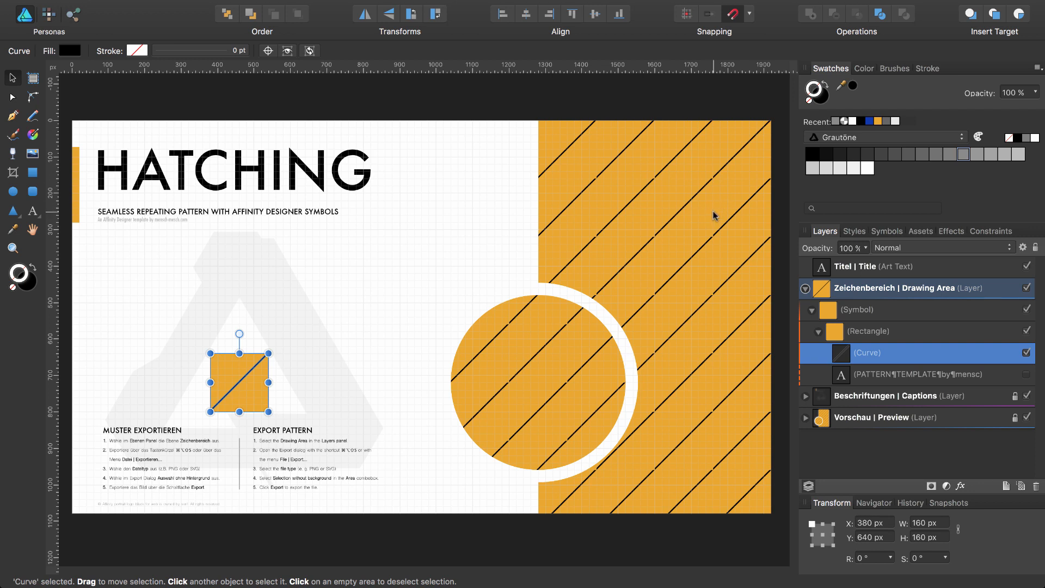
{"action": "mouse_move", "coordinate": [825, 295]}
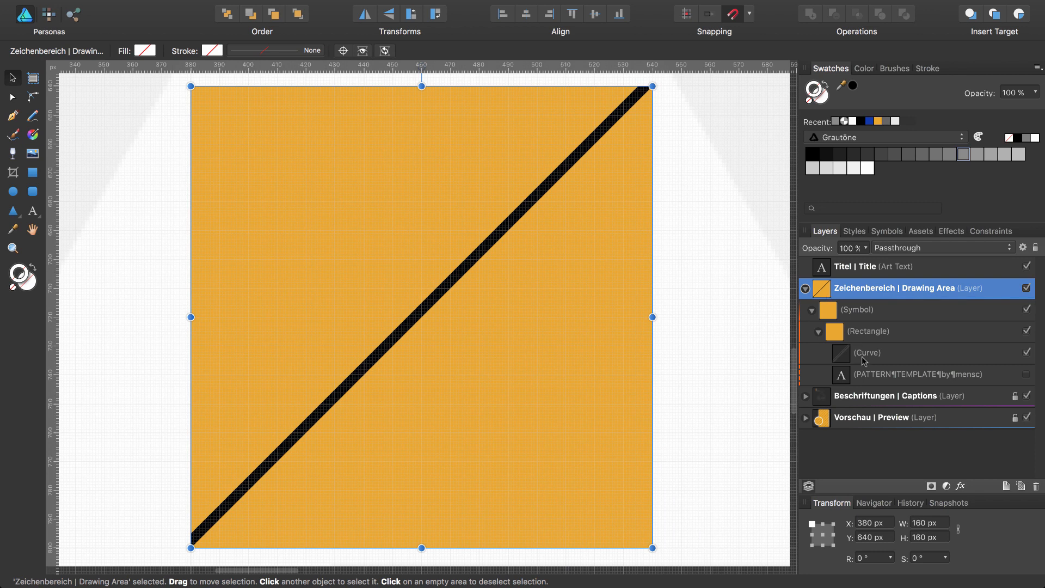
Select the diagonal Curve layer in the tile for duplicating.
{"action": "left_click", "coordinate": [867, 352]}
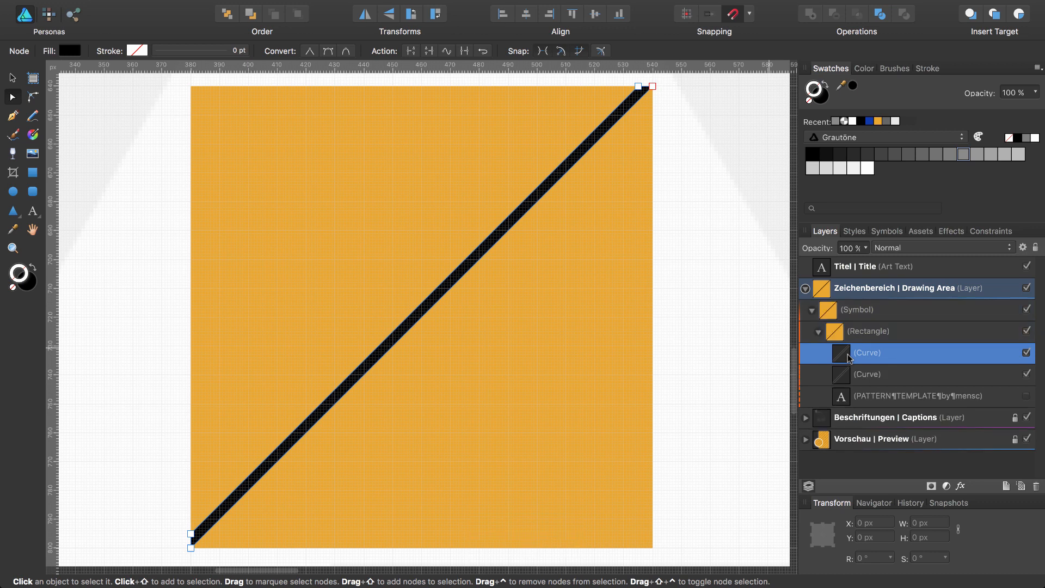
{"action": "mouse_move", "coordinate": [563, 295]}
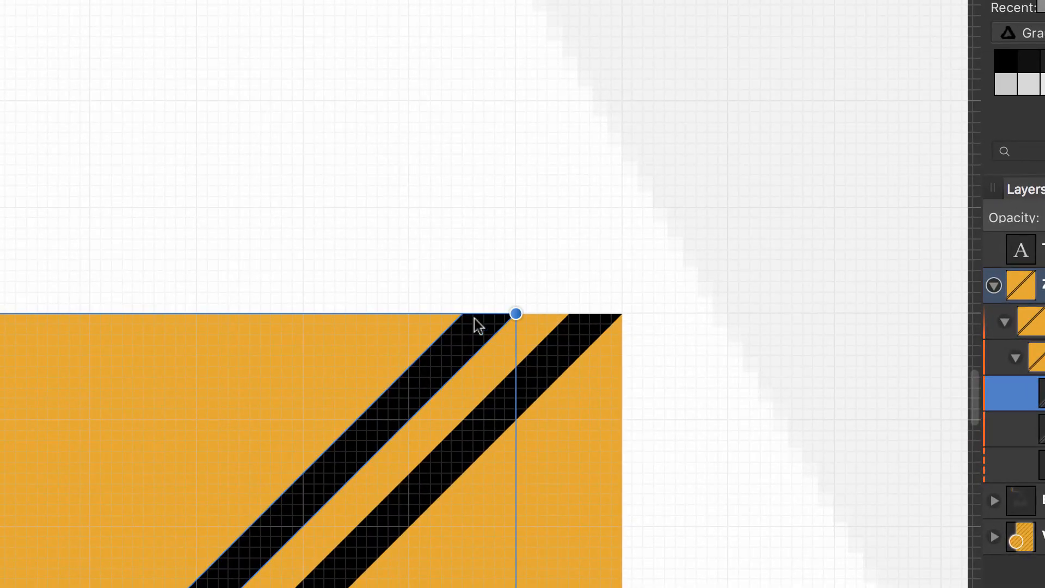
{"action": "mouse_move", "coordinate": [606, 317]}
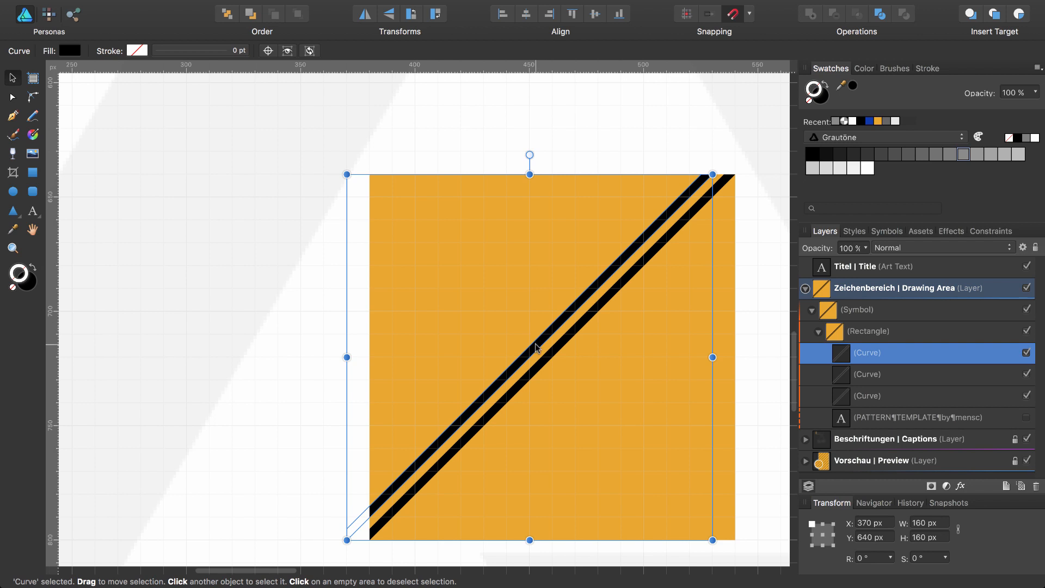
Offset the stripe copy left and repeat Duplicate (Cmd+J) to fill the upper-left half with parallel stripes.
{"action": "left_click_drag", "start_coordinate": [538, 348], "coordinate": [531, 342]}
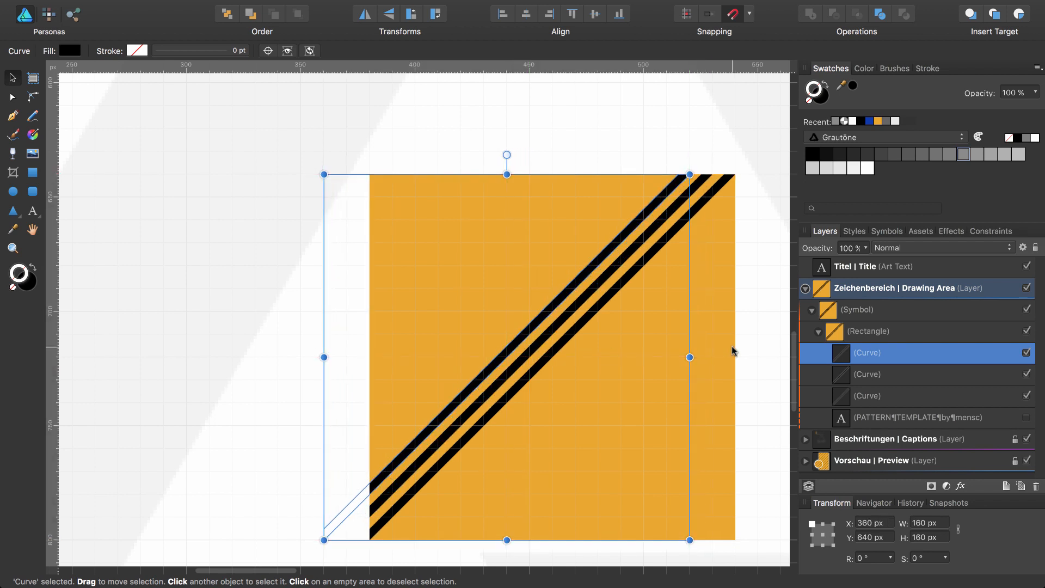
{"action": "key", "text": "cmd+j"}
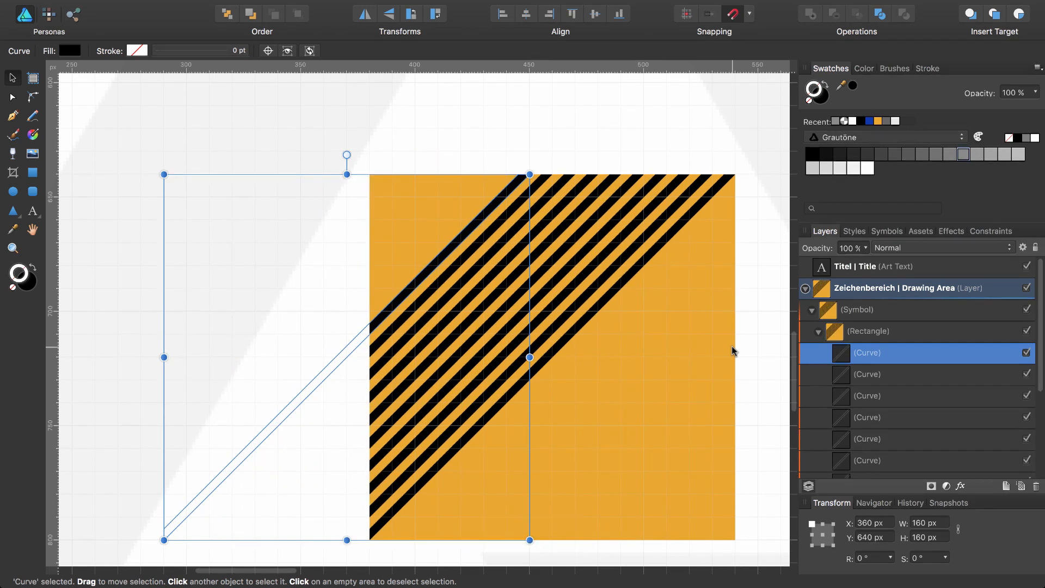
{"action": "key", "text": "cmd+j"}
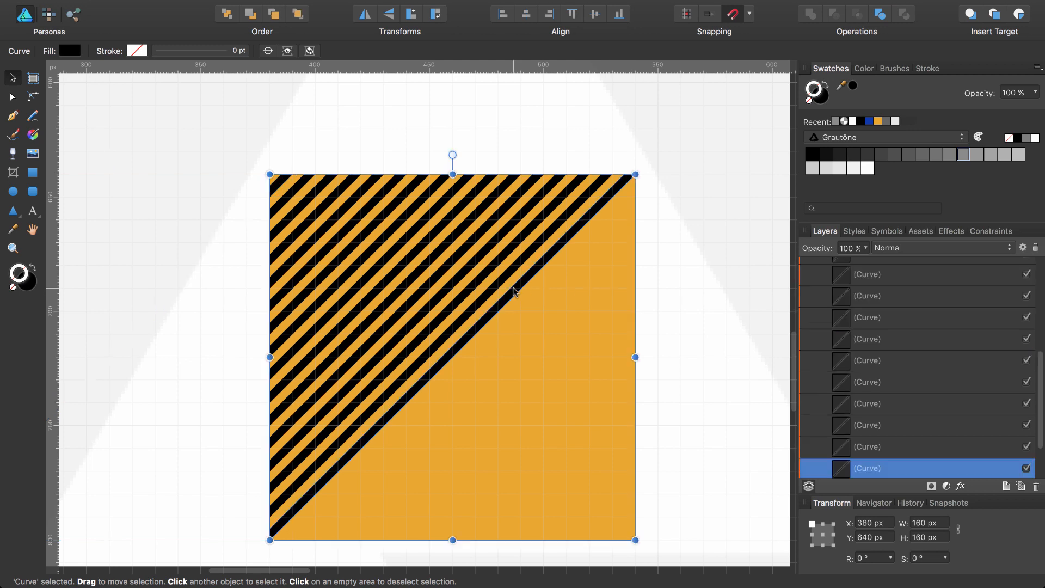
{"action": "mouse_move", "coordinate": [518, 297]}
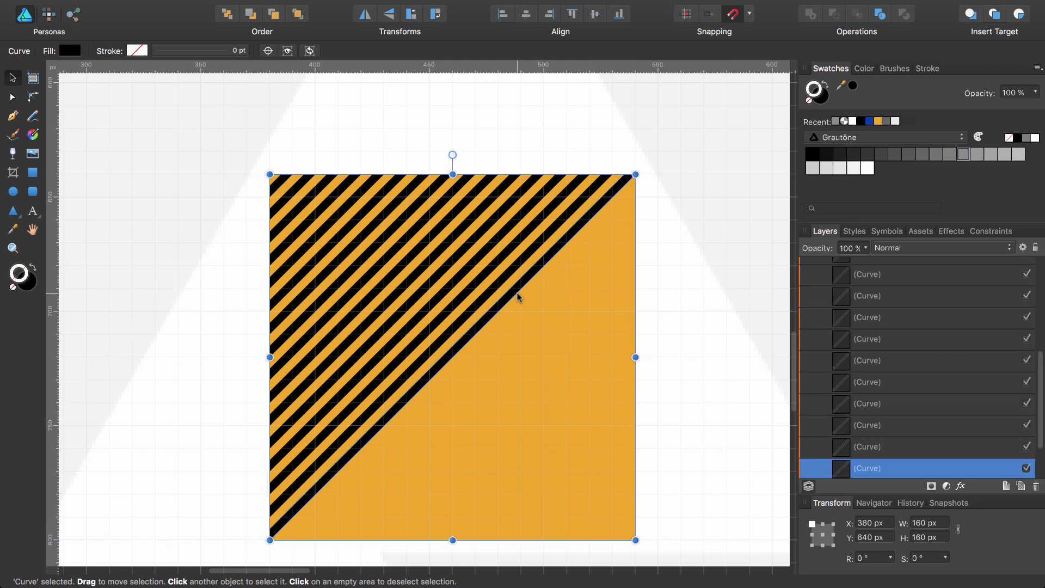
{"action": "key", "text": "cmd+c"}
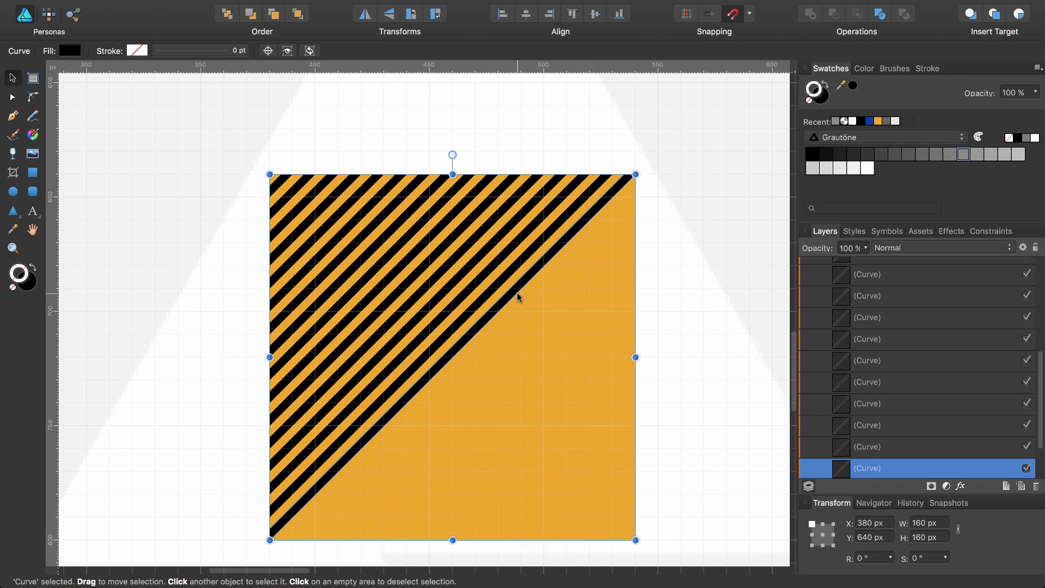
{"action": "key", "text": "cmd+v"}
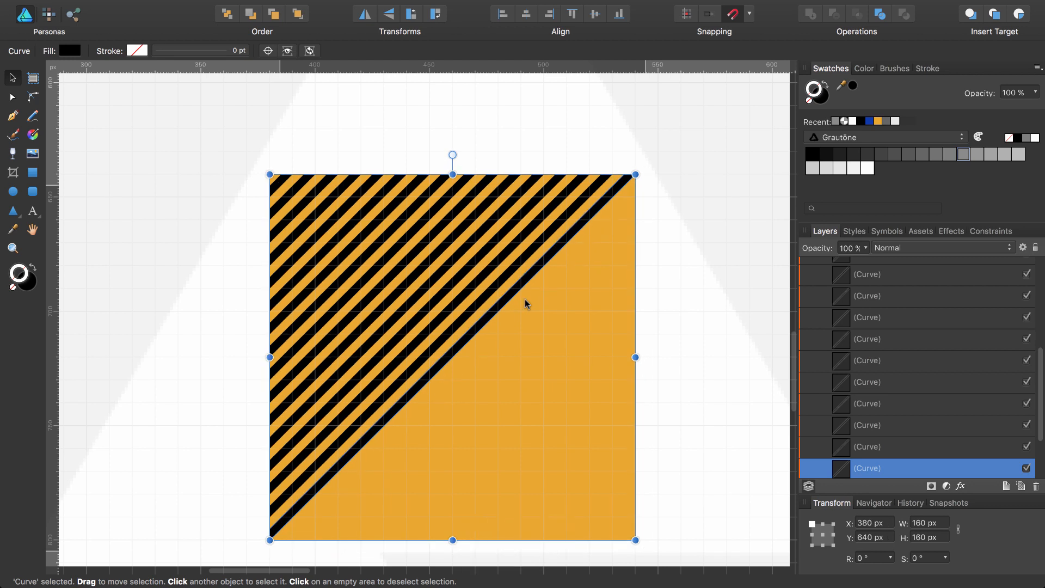
{"action": "key", "text": "cmd+z"}
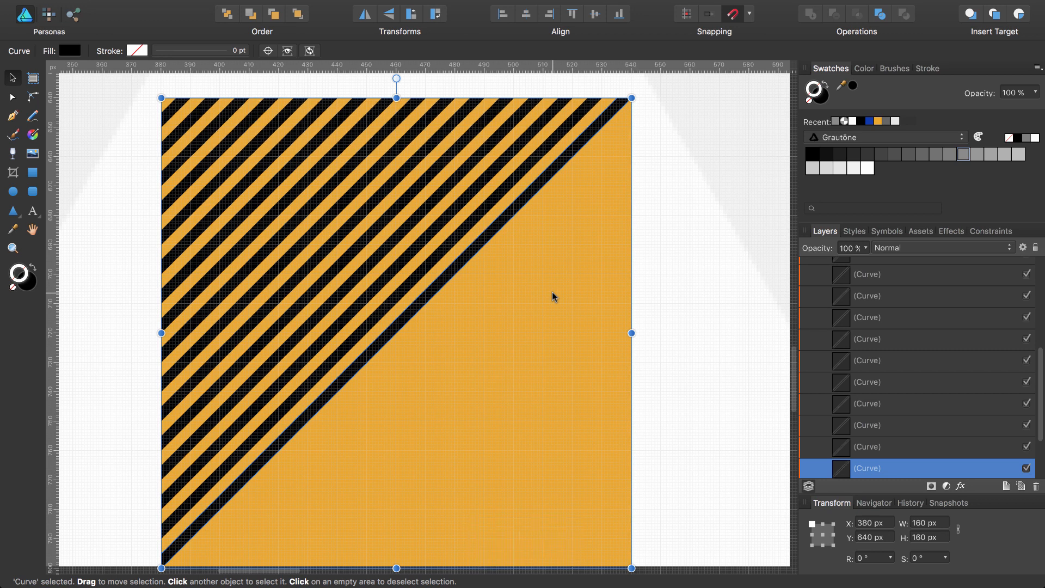
{"action": "mouse_move", "coordinate": [444, 284]}
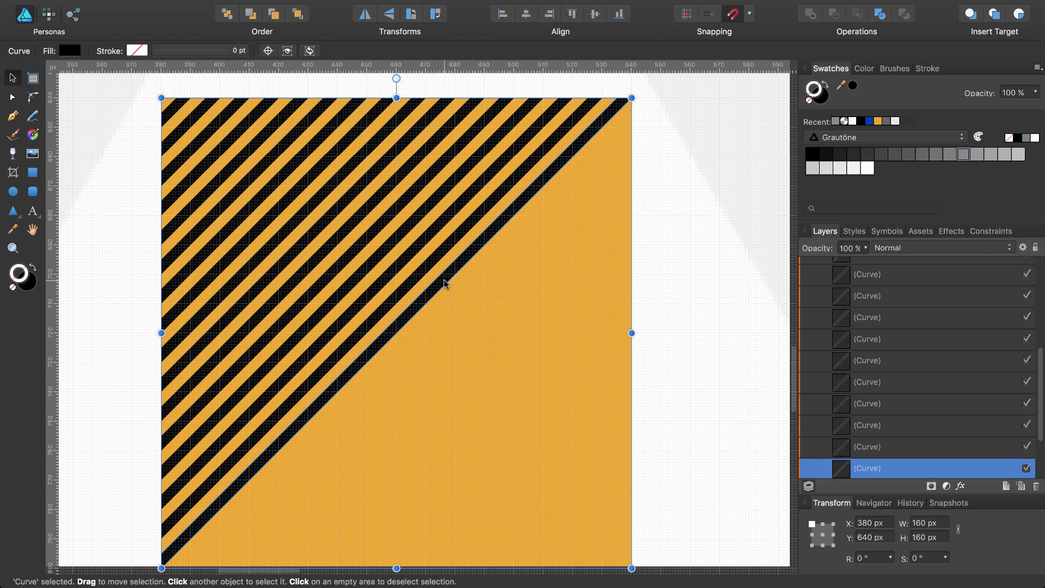
Offset a stripe copy toward the lower right and repeat Duplicate until stripes cover the whole tile.
{"action": "left_click_drag", "start_coordinate": [445, 283], "coordinate": [469, 305]}
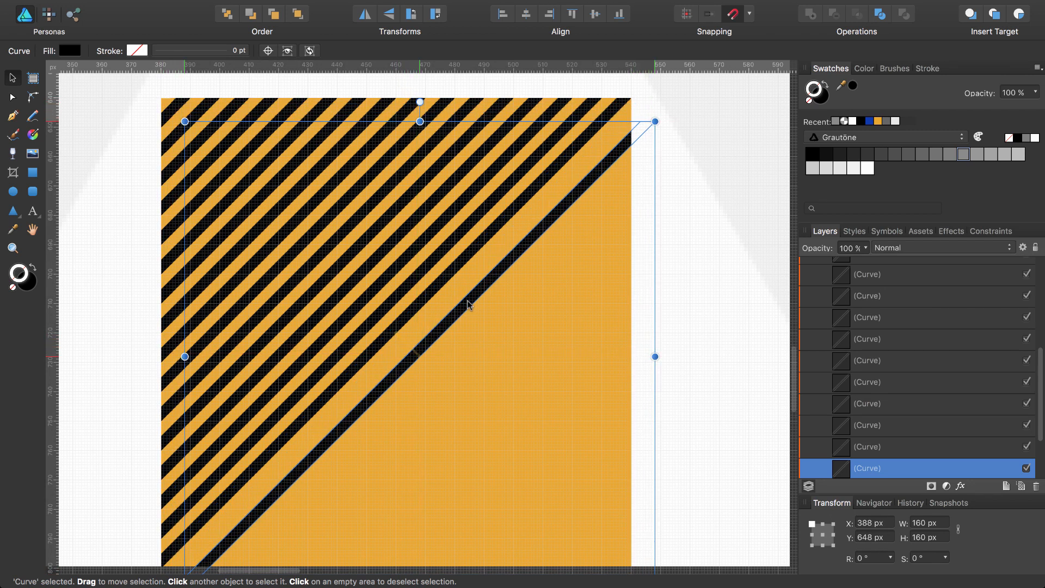
{"action": "left_click_drag", "start_coordinate": [467, 305], "coordinate": [465, 303]}
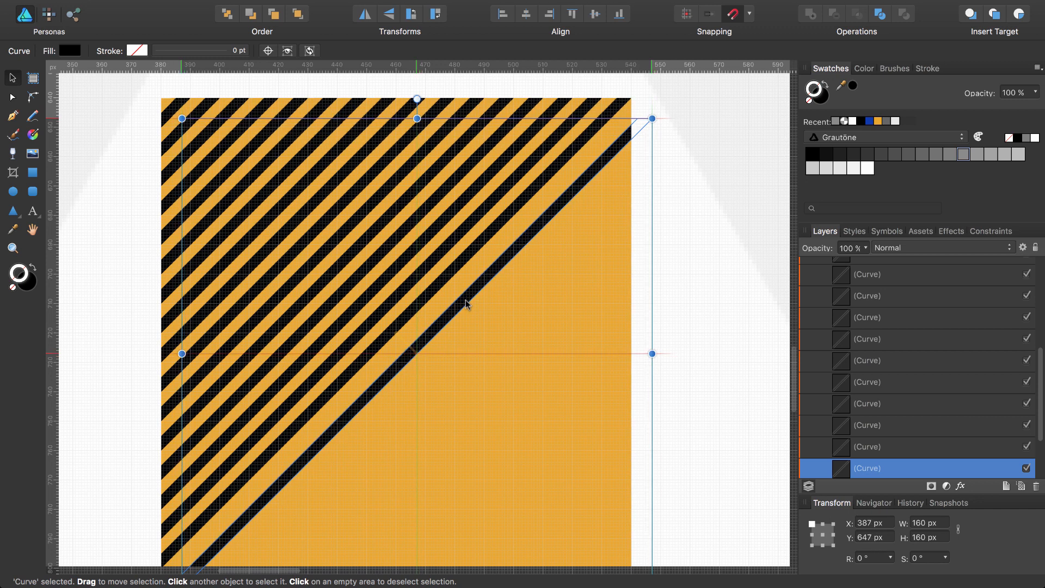
{"action": "left_click_drag", "start_coordinate": [467, 304], "coordinate": [459, 297]}
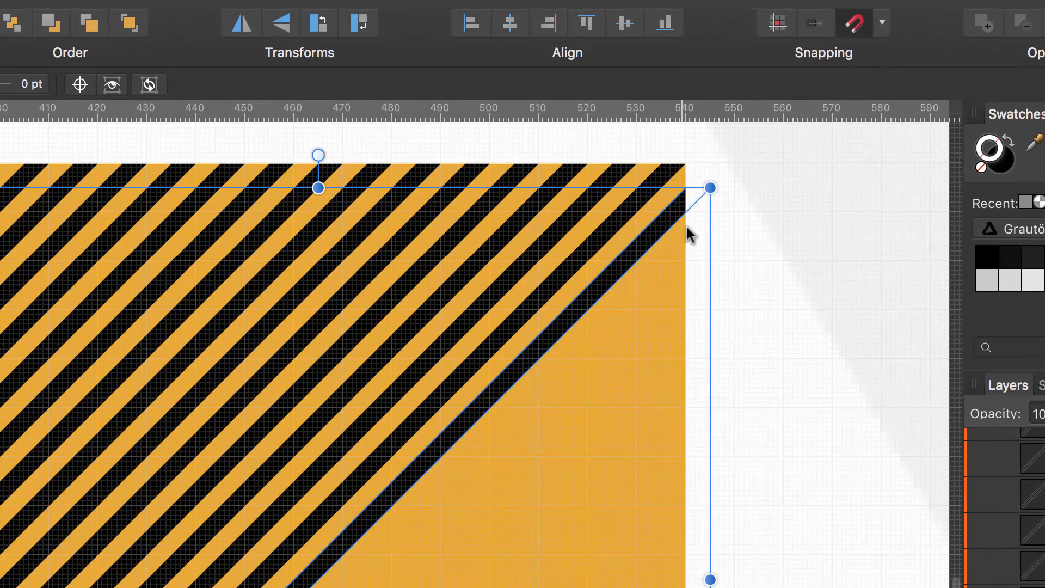
{"action": "mouse_move", "coordinate": [769, 229]}
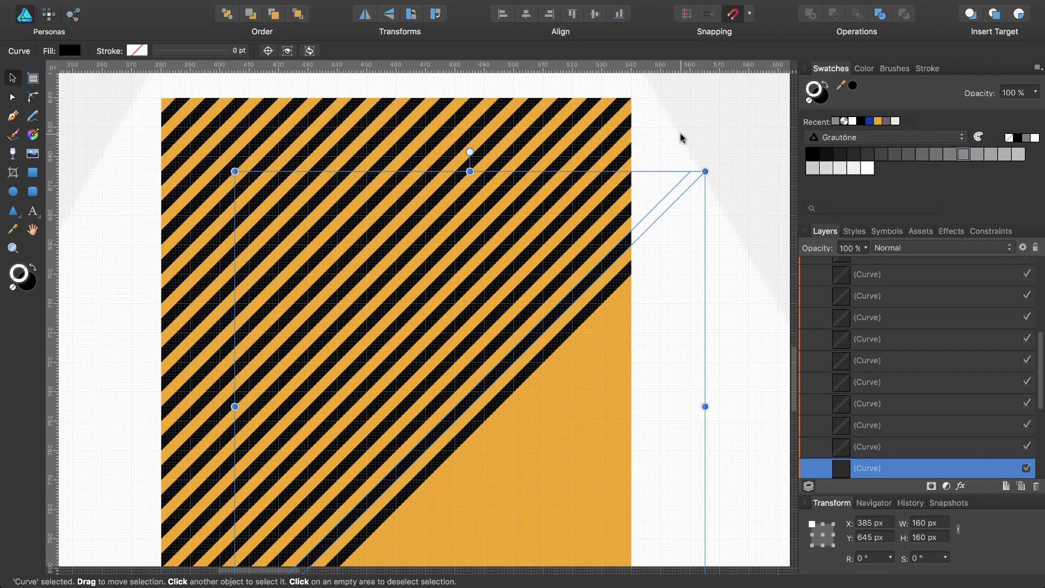
{"action": "key", "text": "cmd+j"}
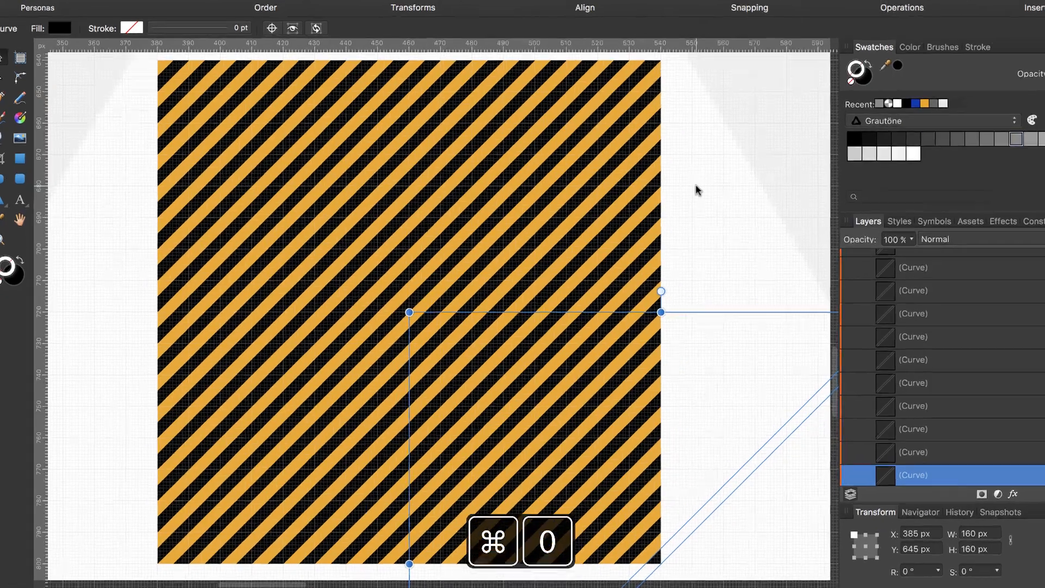
Fit the whole Hatching page into view.
{"action": "key", "text": "cmd+0"}
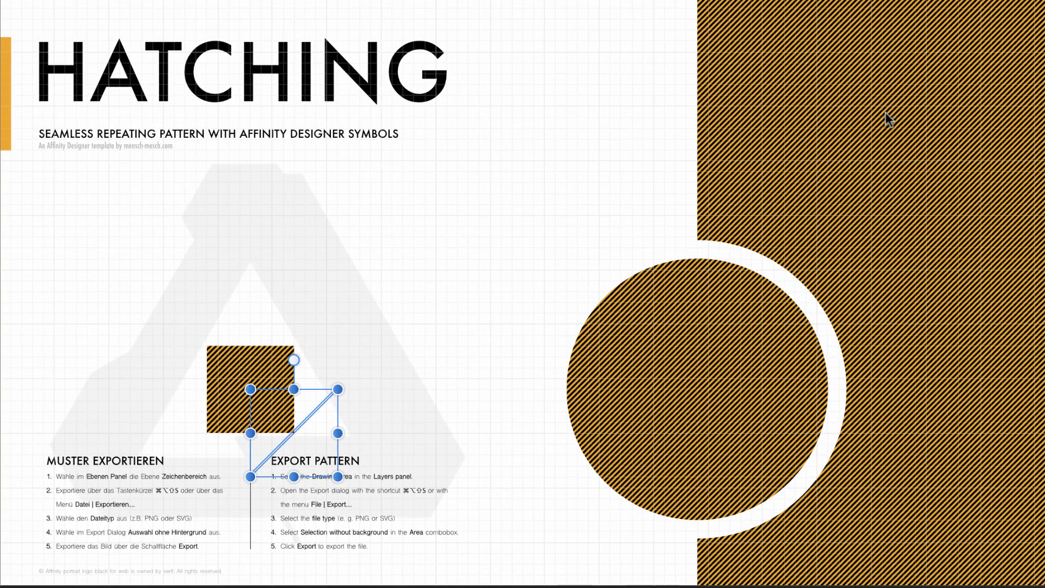
{"action": "mouse_move", "coordinate": [883, 143]}
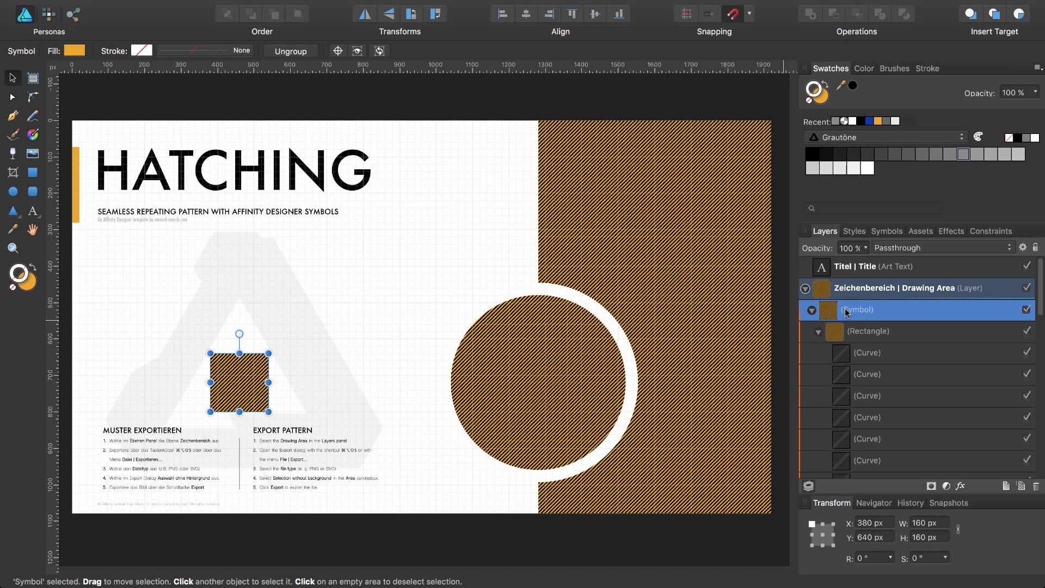
{"action": "mouse_move", "coordinate": [920, 231]}
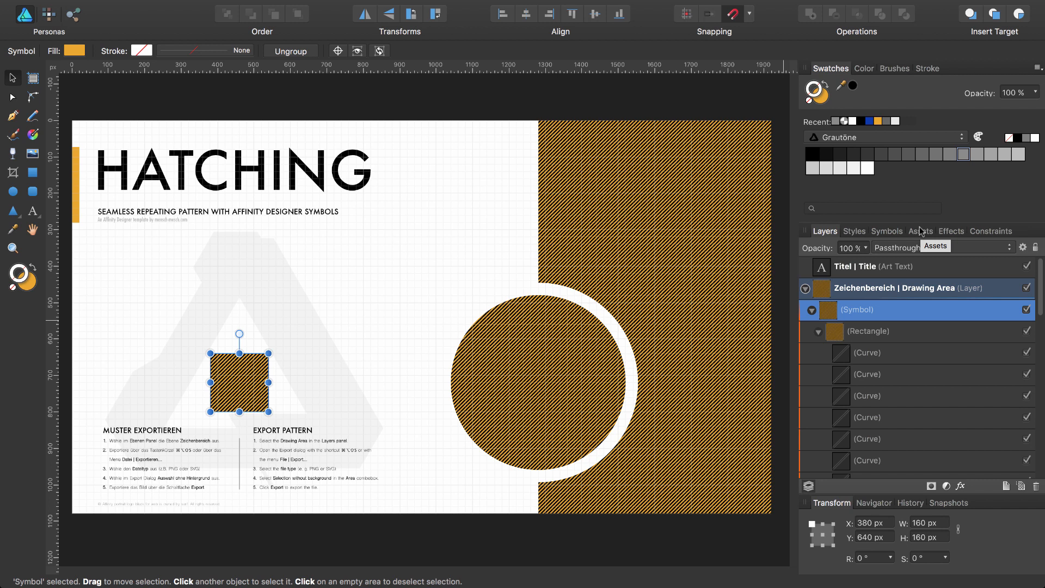
Add the striped tile as an asset in the Pattern category's Hatching subcategory.
{"action": "left_click", "coordinate": [921, 230]}
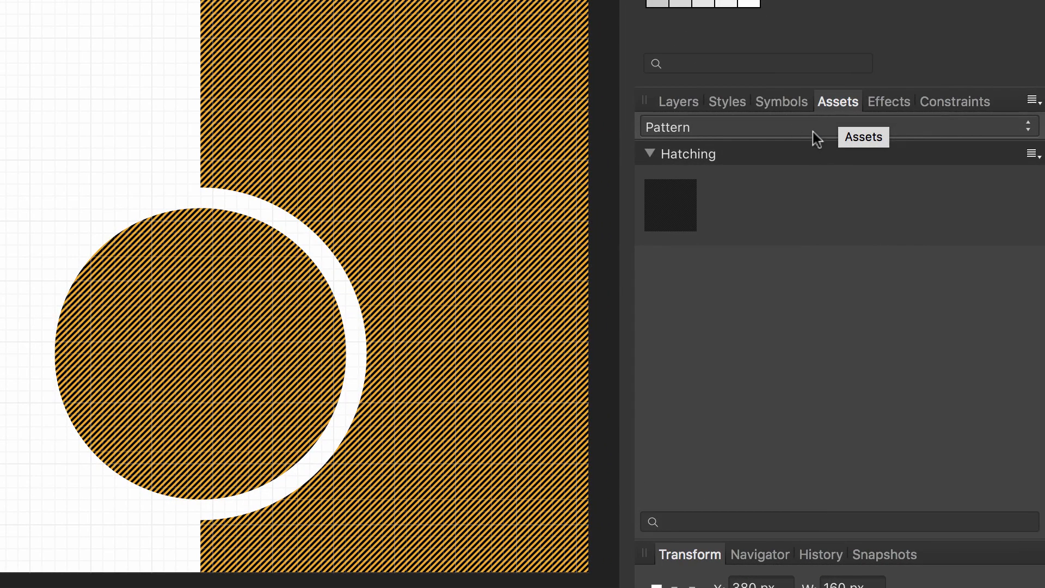
{"action": "mouse_move", "coordinate": [833, 137]}
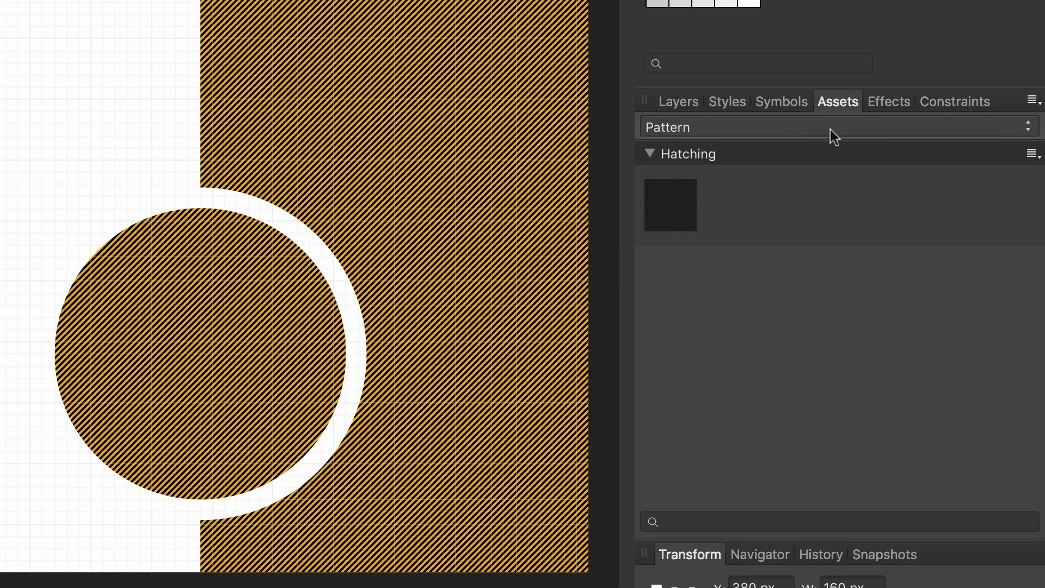
{"action": "left_click", "coordinate": [1032, 100]}
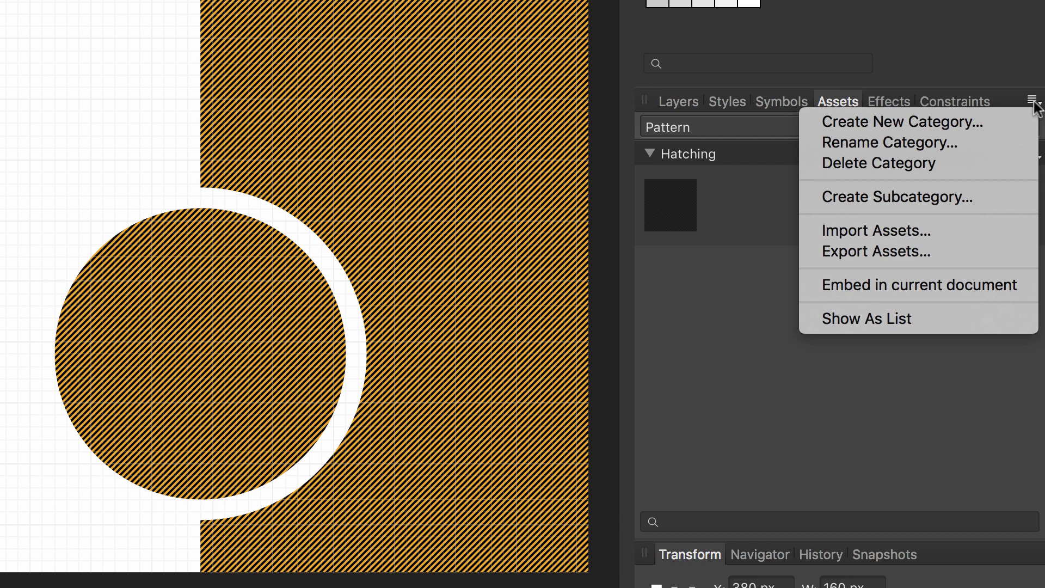
{"action": "mouse_move", "coordinate": [902, 122]}
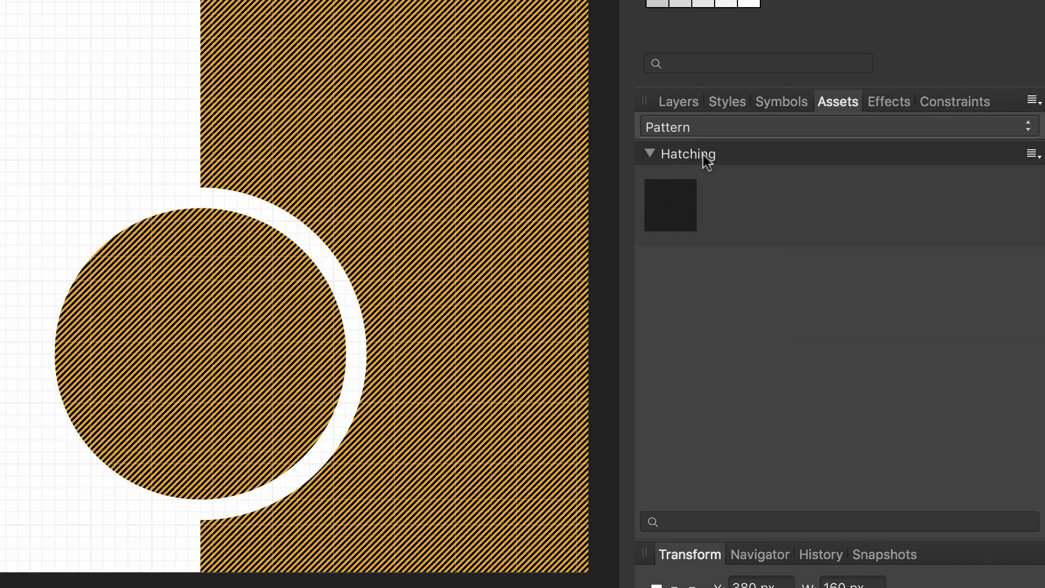
{"action": "left_click", "coordinate": [649, 154]}
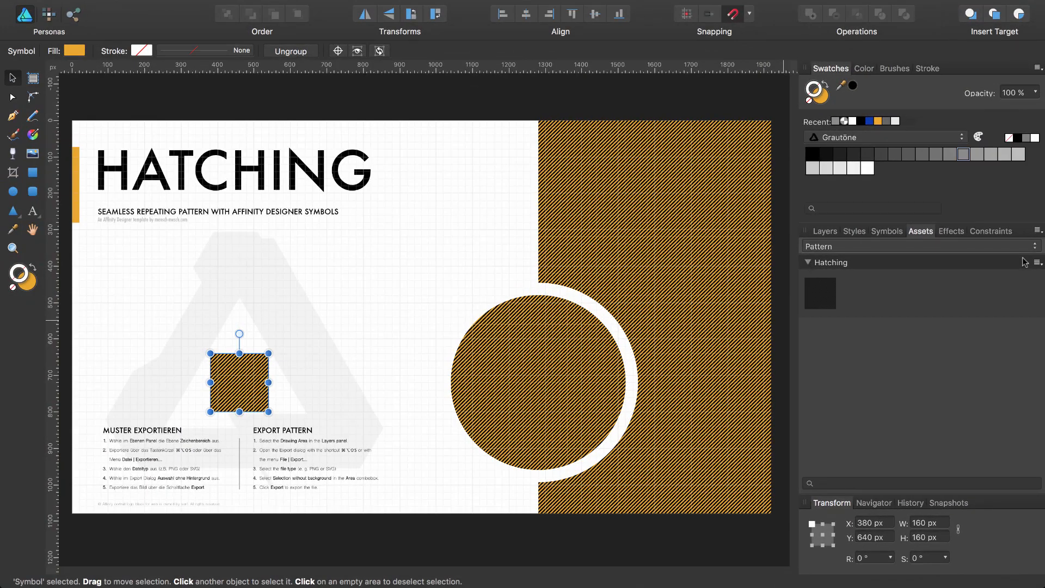
{"action": "mouse_move", "coordinate": [846, 317]}
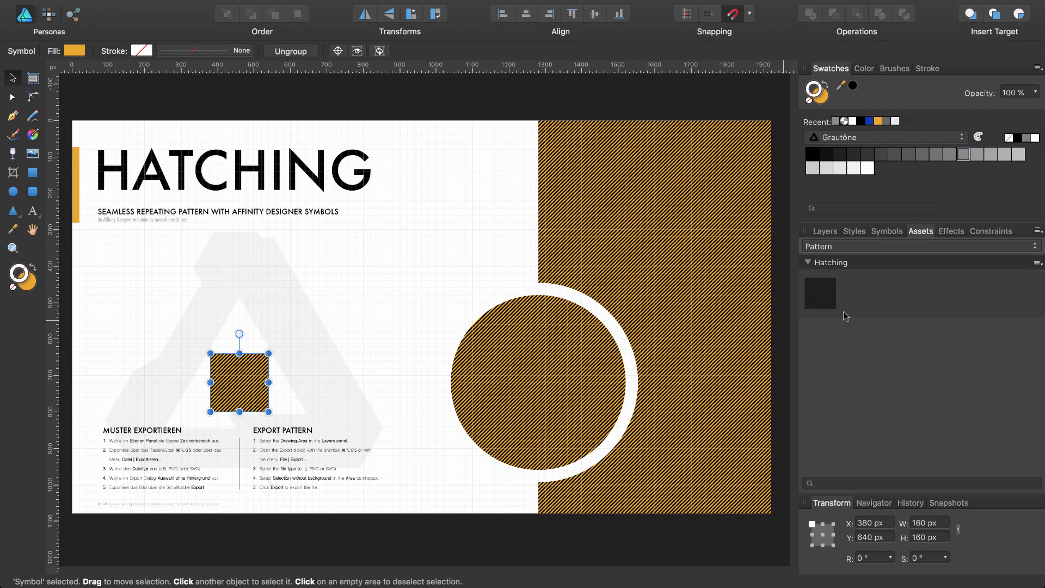
{"action": "mouse_move", "coordinate": [818, 293]}
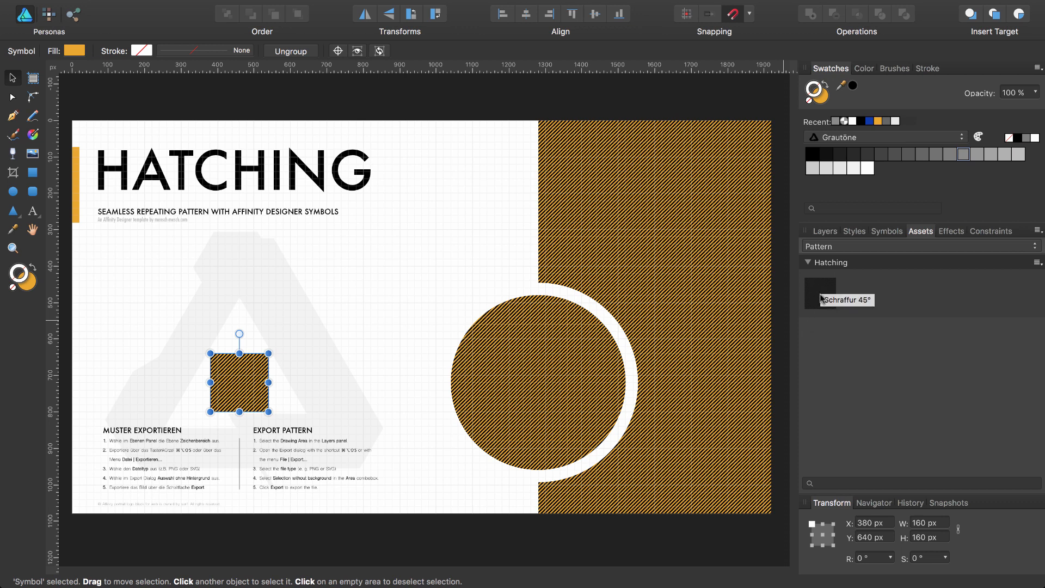
{"action": "mouse_move", "coordinate": [222, 390]}
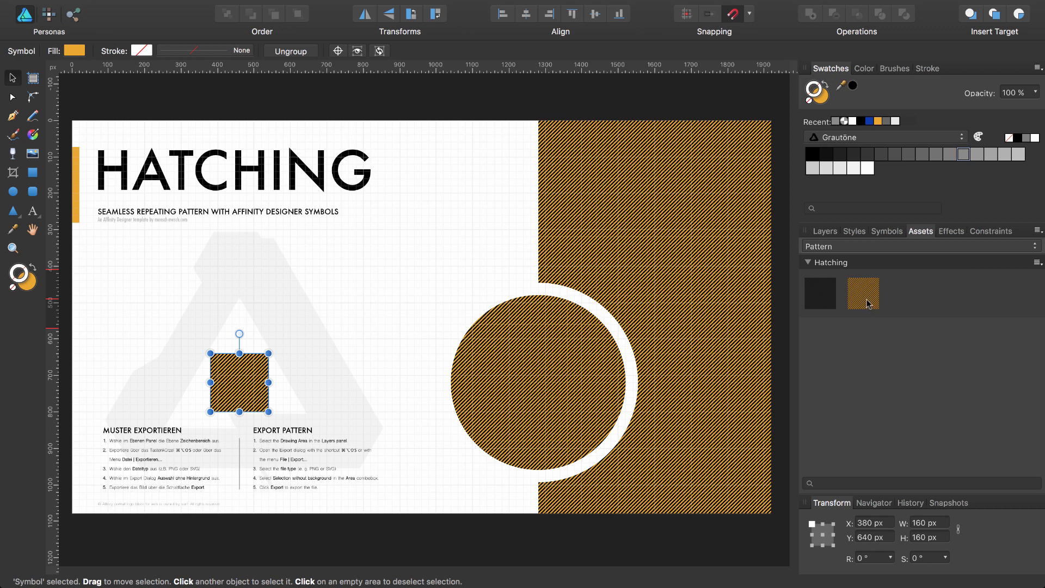
Rename the new striped asset to 'Hatching Pattern 45 deg BL2TR'.
{"action": "right_click", "coordinate": [862, 292]}
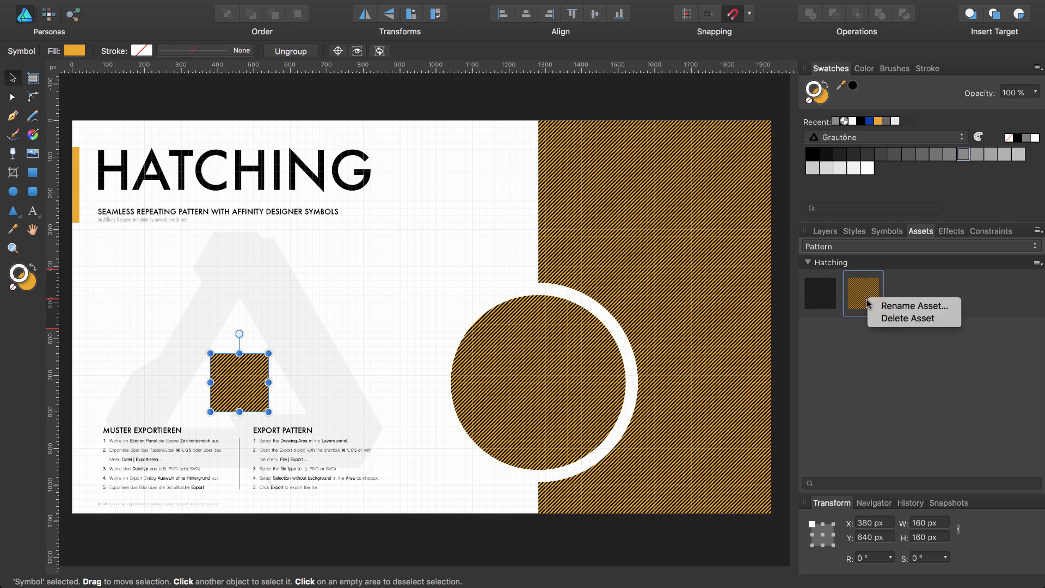
{"action": "left_click", "coordinate": [909, 318]}
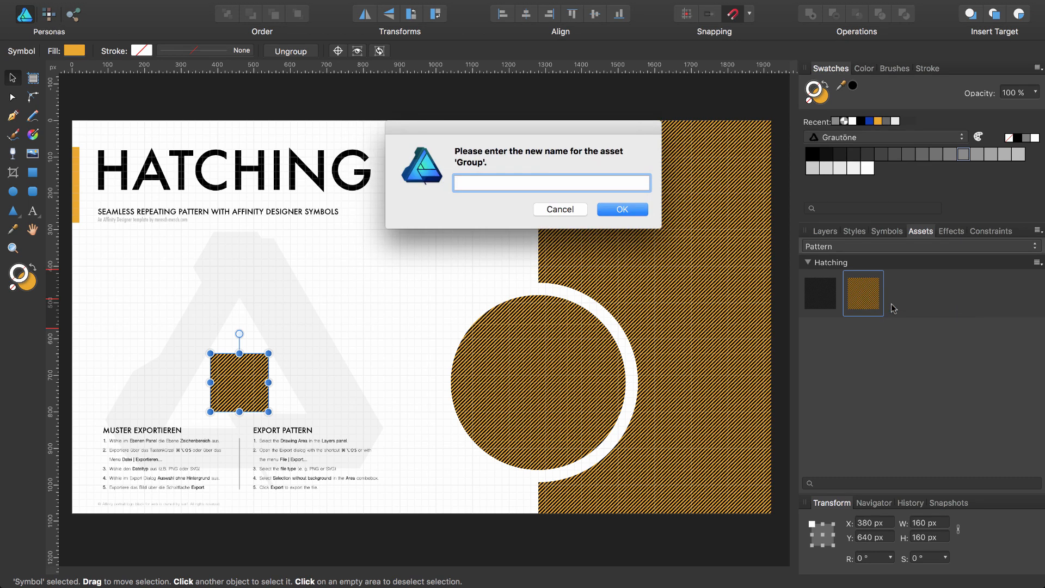
{"action": "type", "text": "Hatching"}
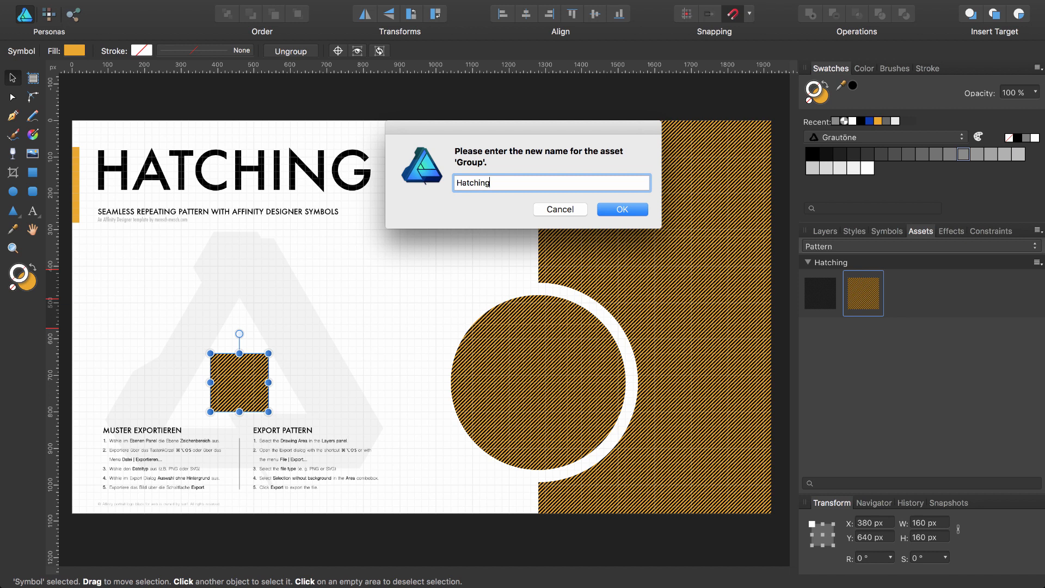
{"action": "type", "text": "Pattern"}
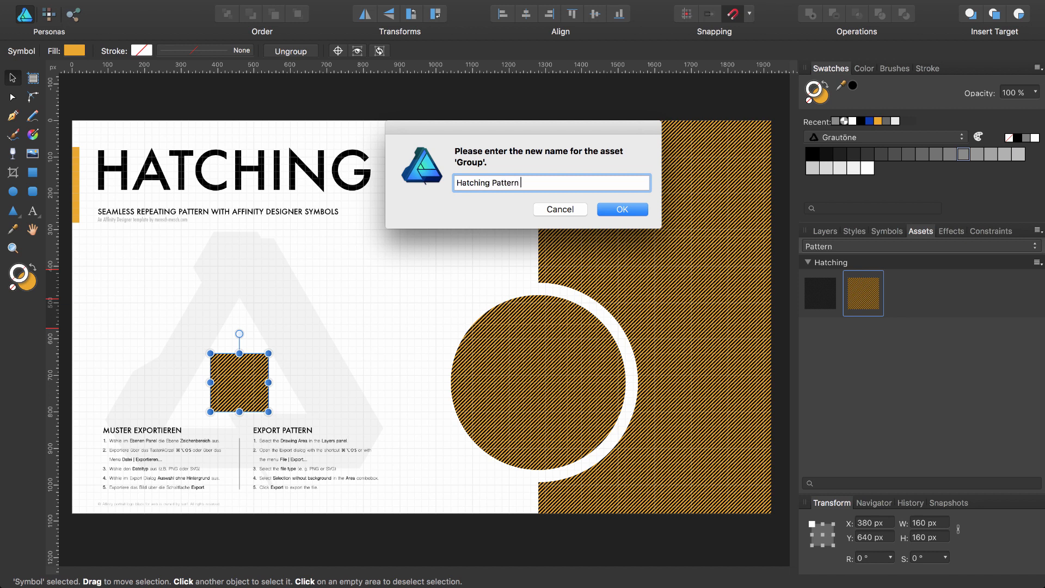
{"action": "type", "text": "45"}
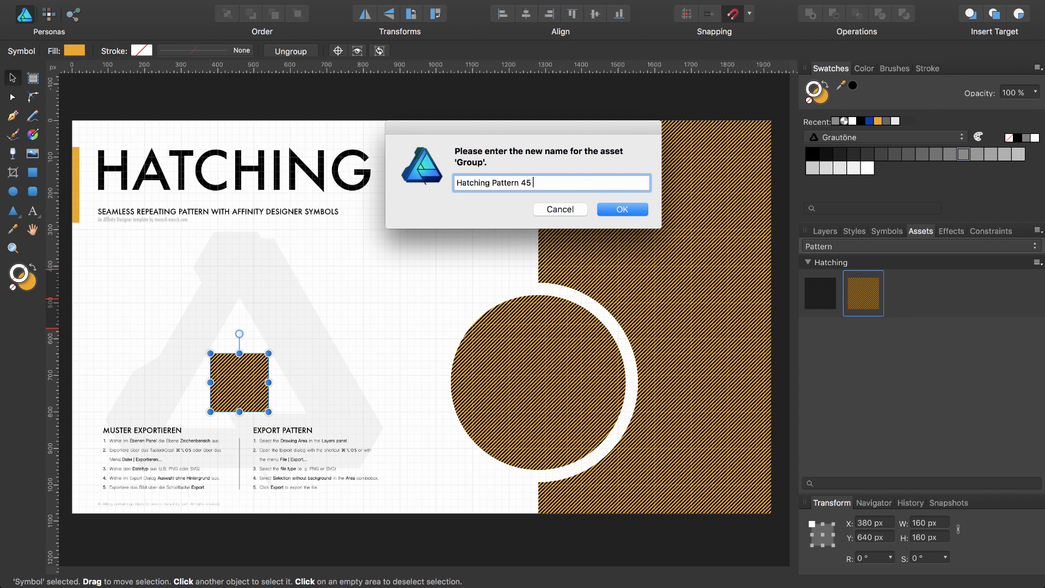
{"action": "type", "text": "deg"}
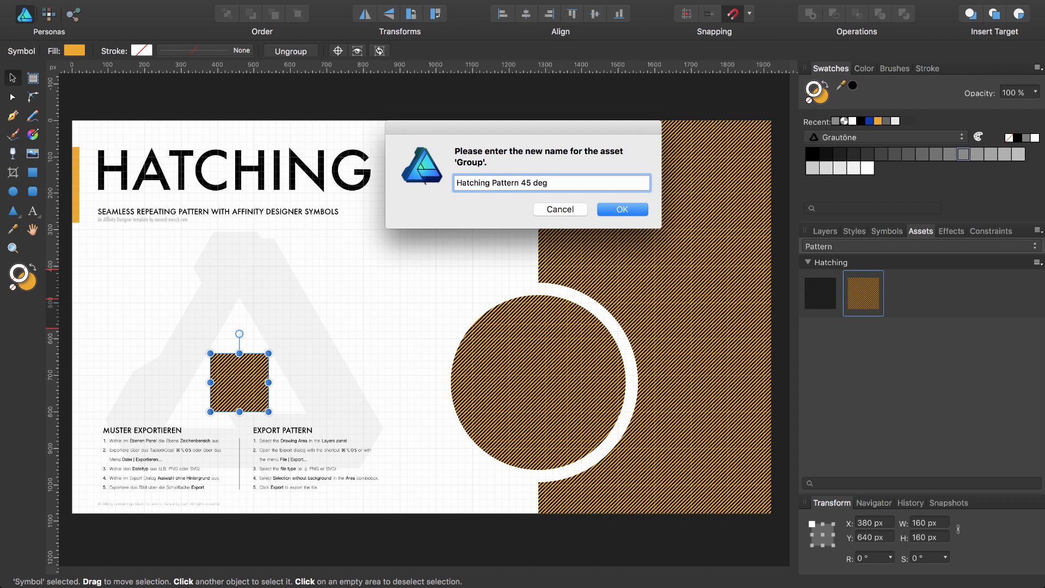
{"action": "type", "text": "bl"}
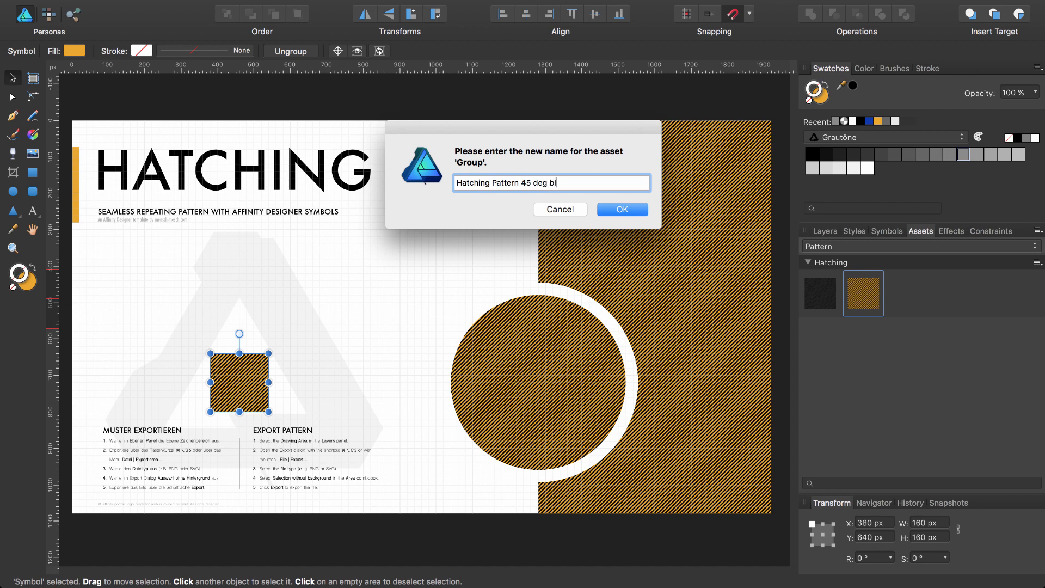
{"action": "type", "text": "L2T"}
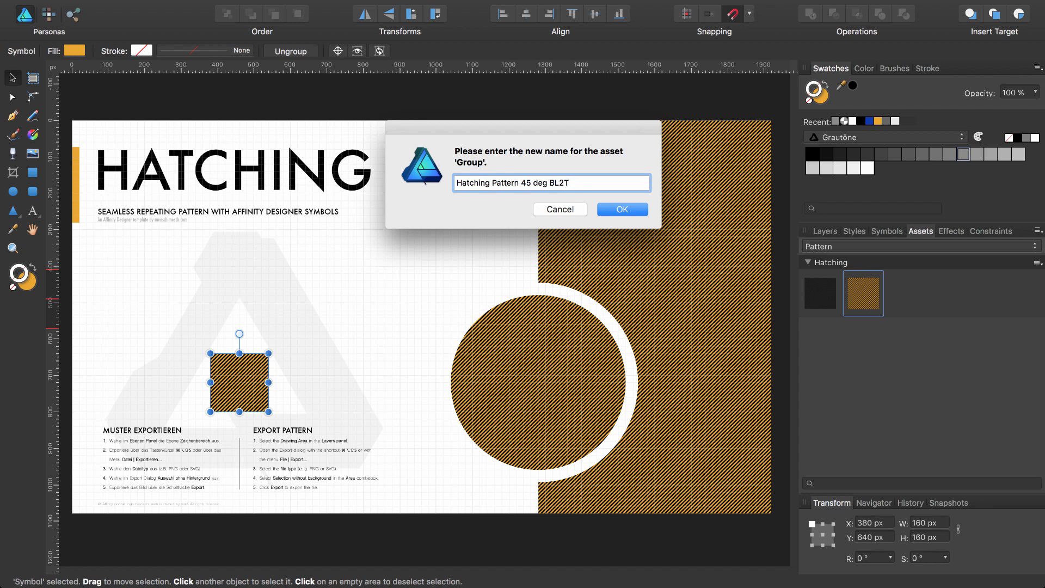
{"action": "type", "text": "R"}
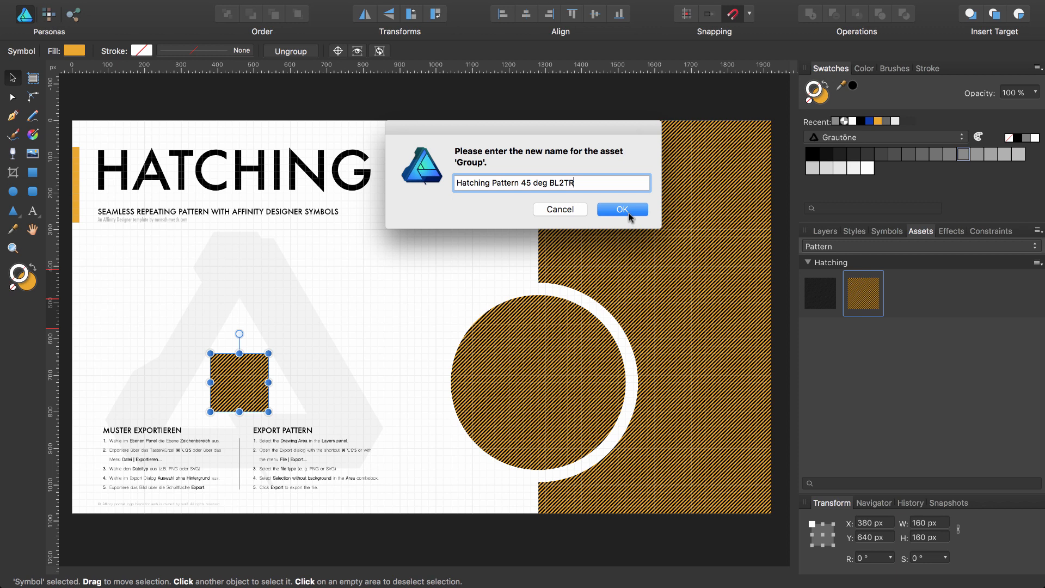
{"action": "left_click", "coordinate": [621, 209]}
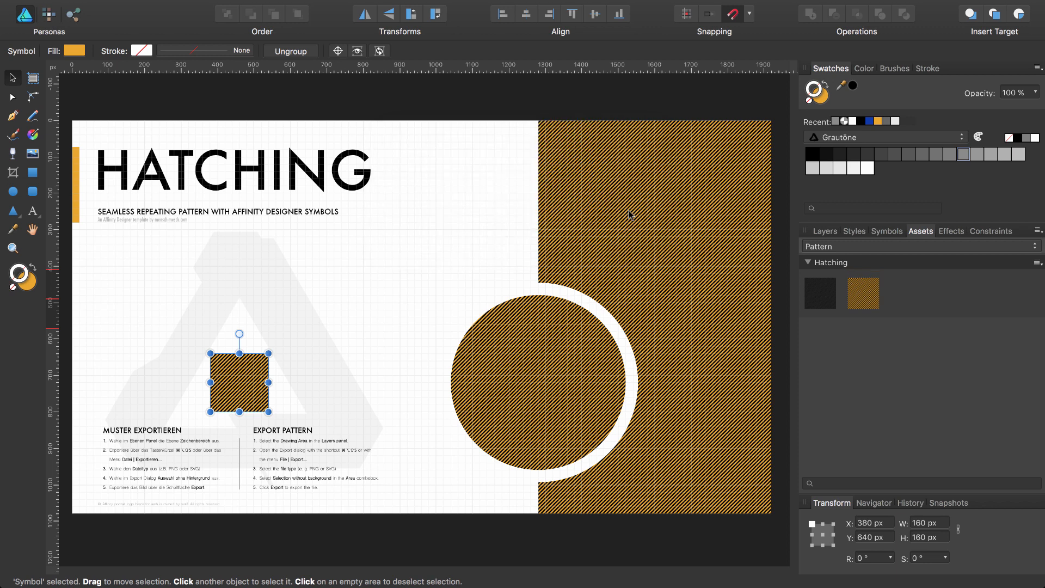
{"action": "mouse_move", "coordinate": [532, 241]}
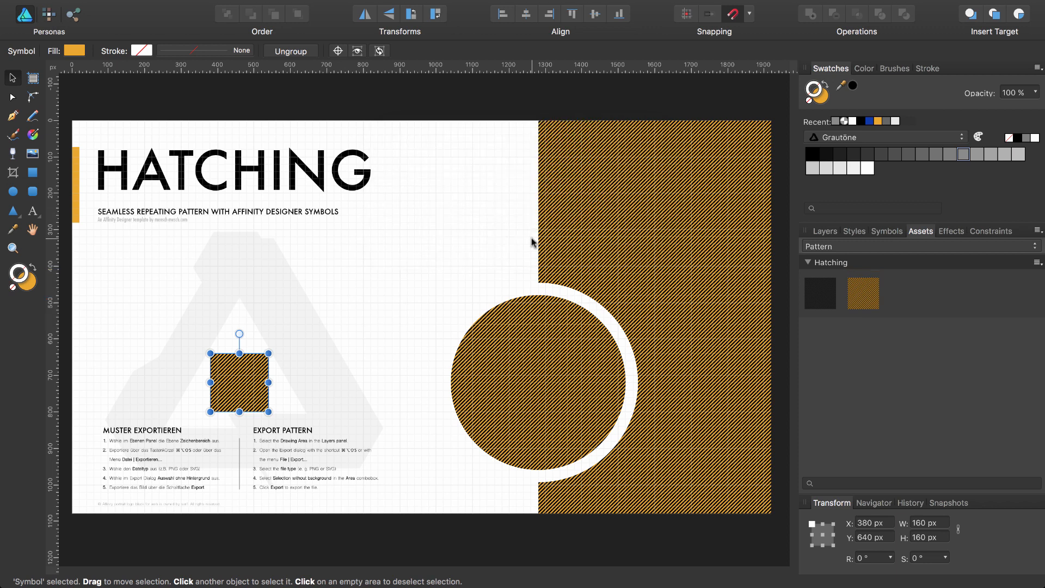
{"action": "mouse_move", "coordinate": [315, 410]}
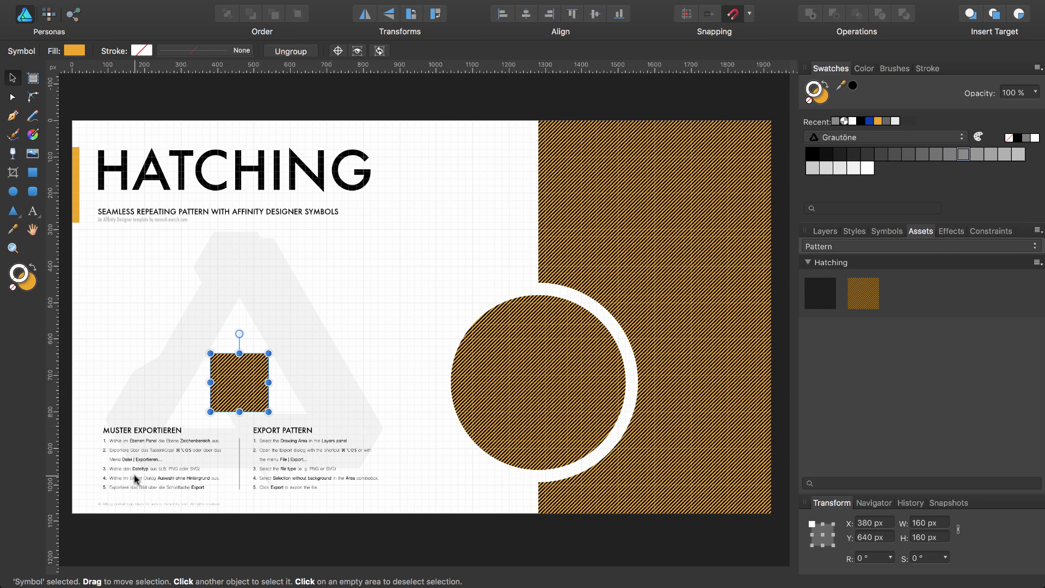
{"action": "mouse_move", "coordinate": [360, 347]}
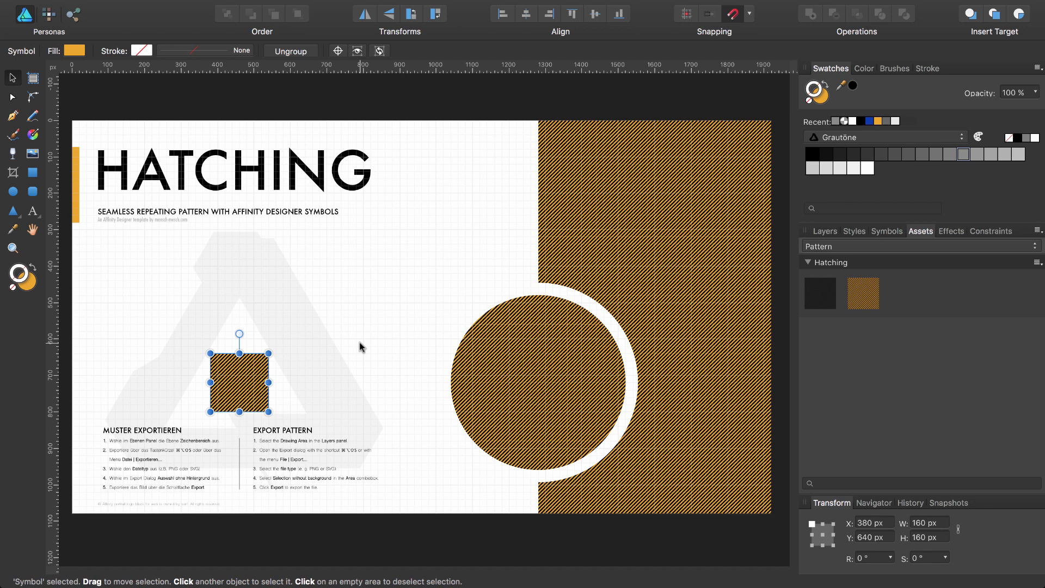
Select the Drawing Area layer in the Layers panel as the export source.
{"action": "left_click", "coordinate": [824, 230]}
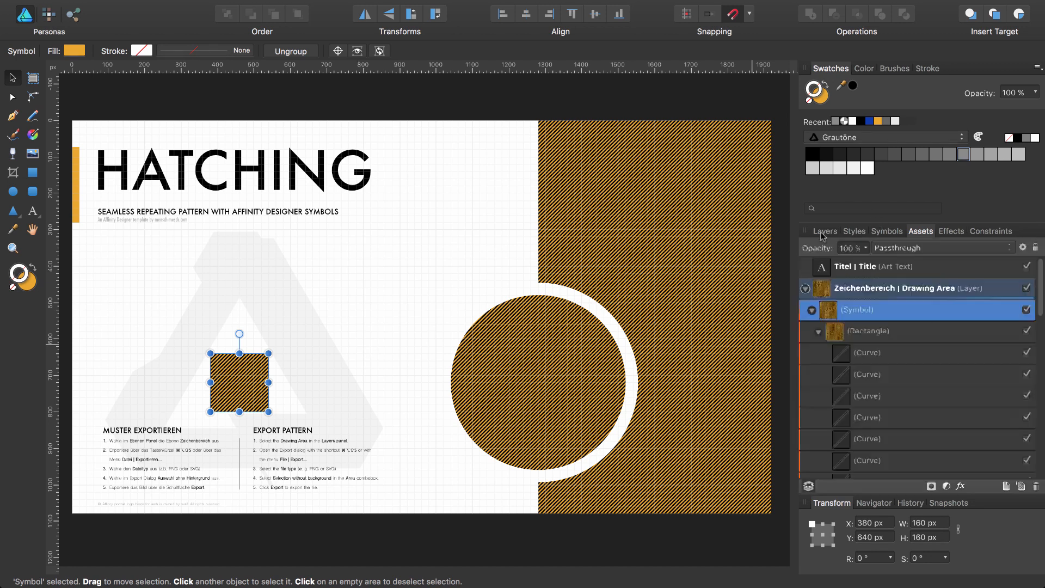
{"action": "left_click", "coordinate": [825, 231]}
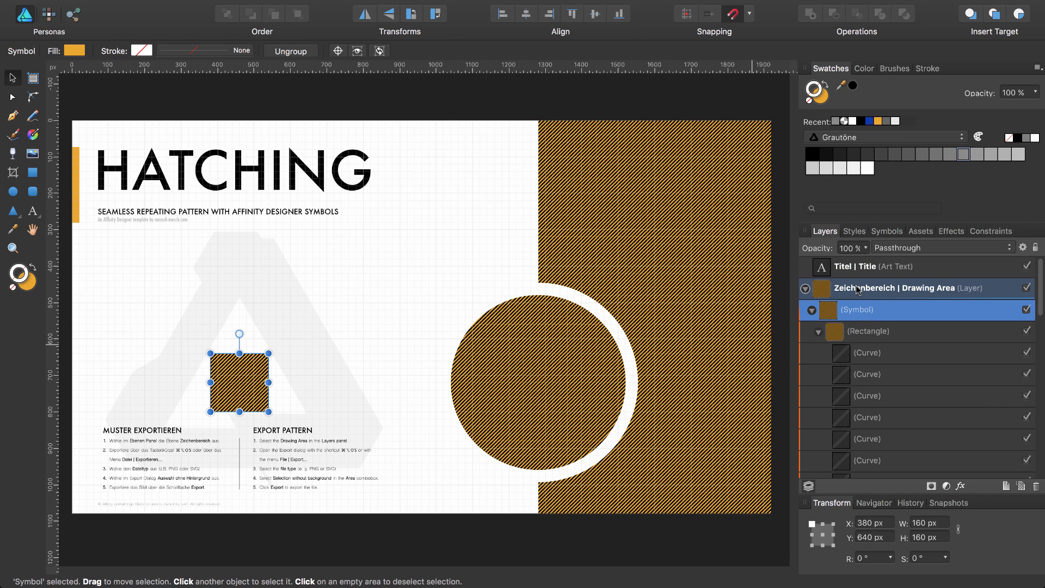
{"action": "left_click", "coordinate": [895, 287]}
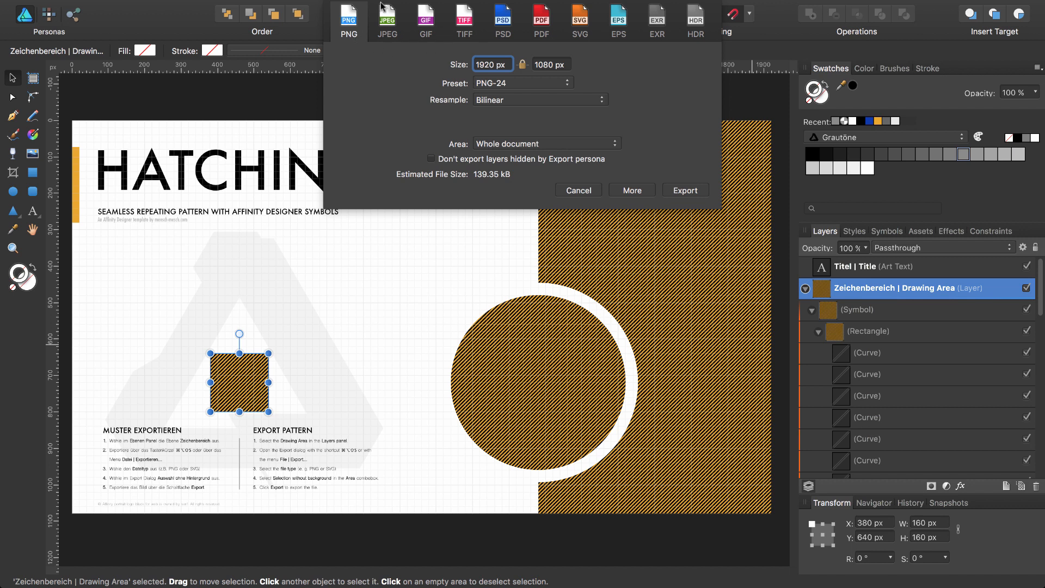
{"action": "mouse_move", "coordinate": [398, 31]}
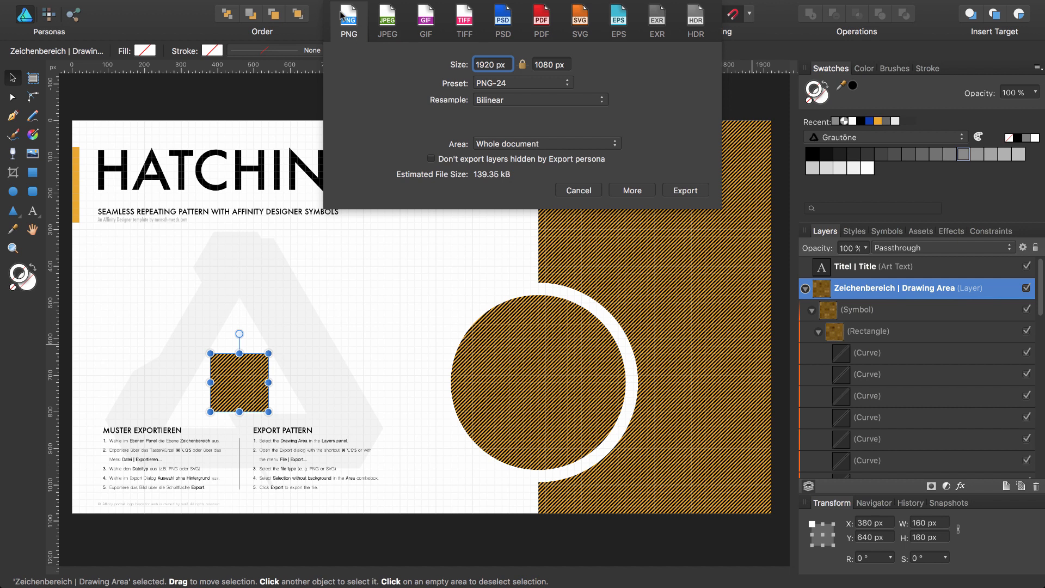
{"action": "mouse_move", "coordinate": [498, 124]}
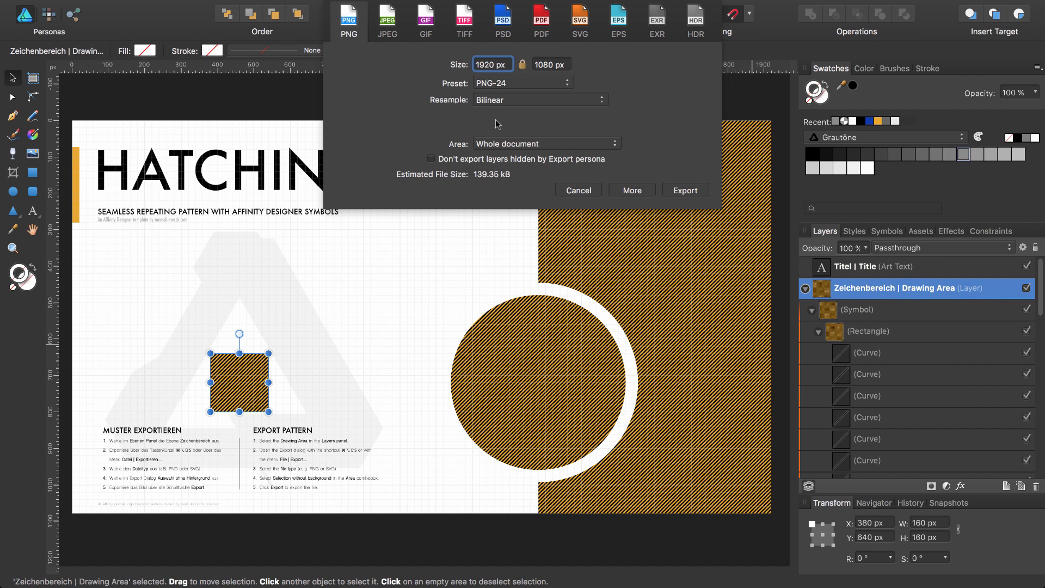
{"action": "mouse_move", "coordinate": [472, 151]}
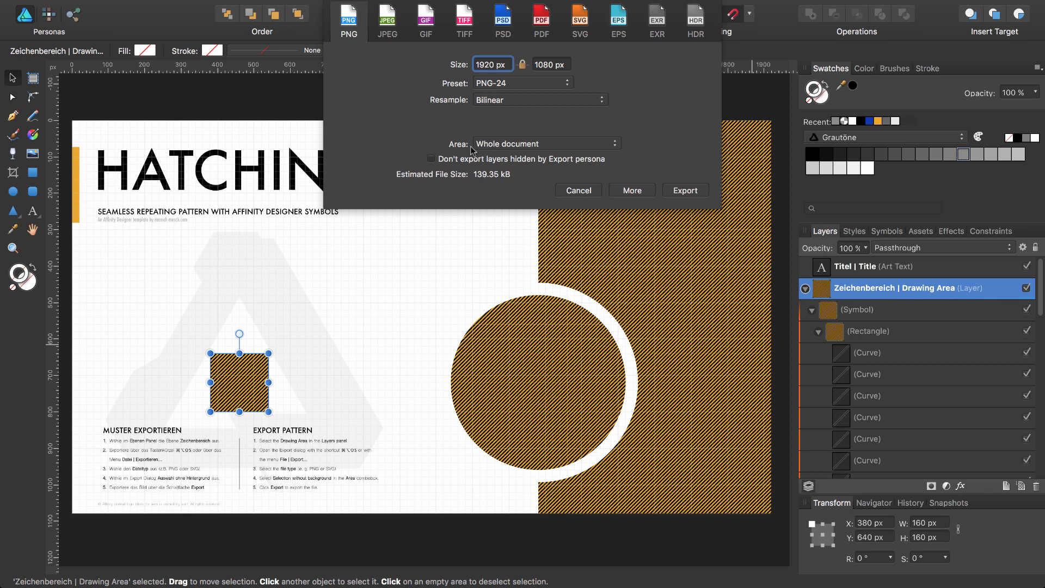
Export it as a 160 × 160 px PNG of the selection with background, ADP-HATCHING.png.
{"action": "left_click", "coordinate": [545, 144]}
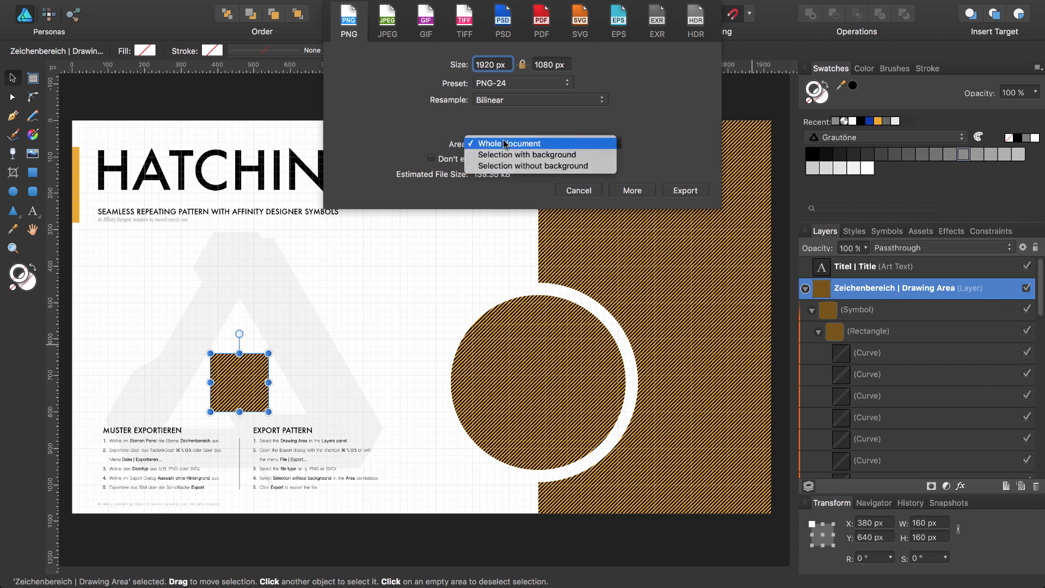
{"action": "mouse_move", "coordinate": [527, 153]}
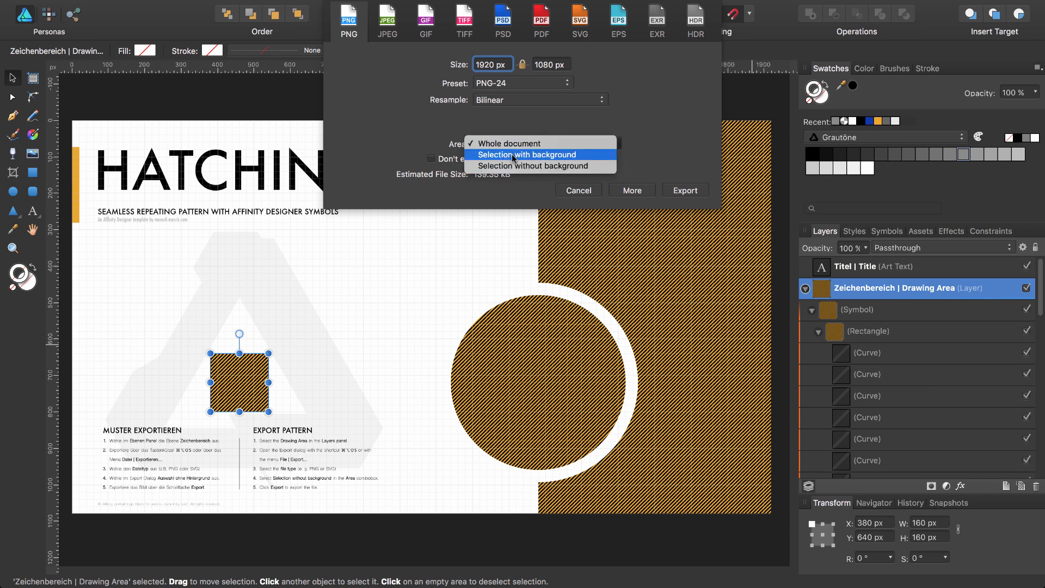
{"action": "mouse_move", "coordinate": [527, 166]}
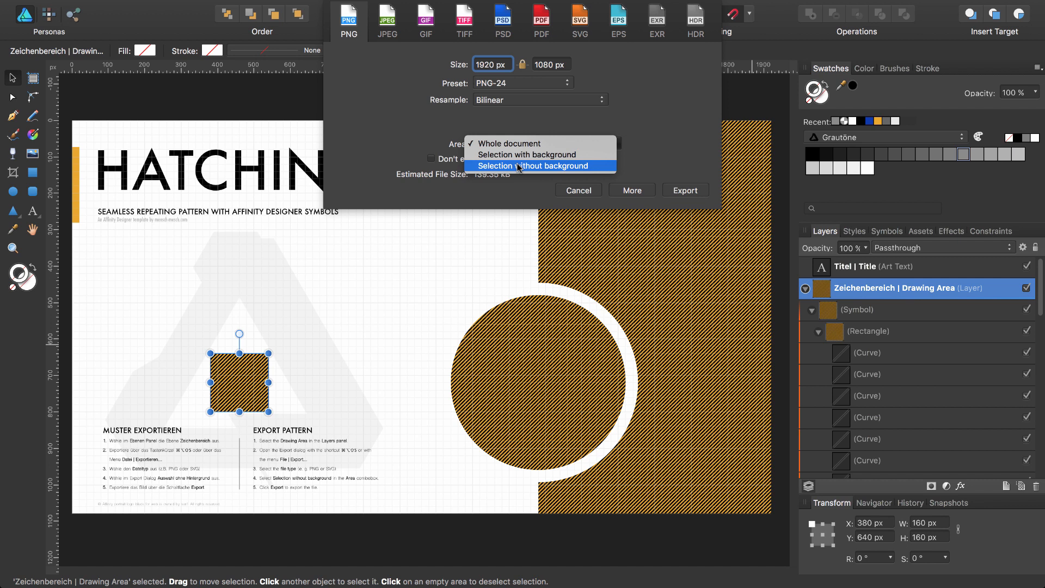
{"action": "mouse_move", "coordinate": [526, 155]}
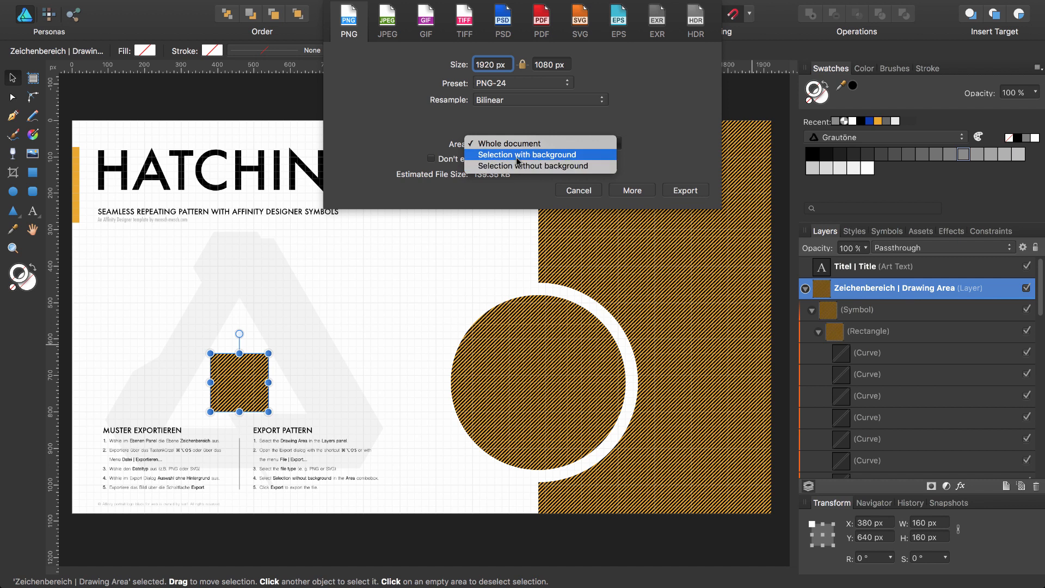
{"action": "left_click", "coordinate": [527, 153]}
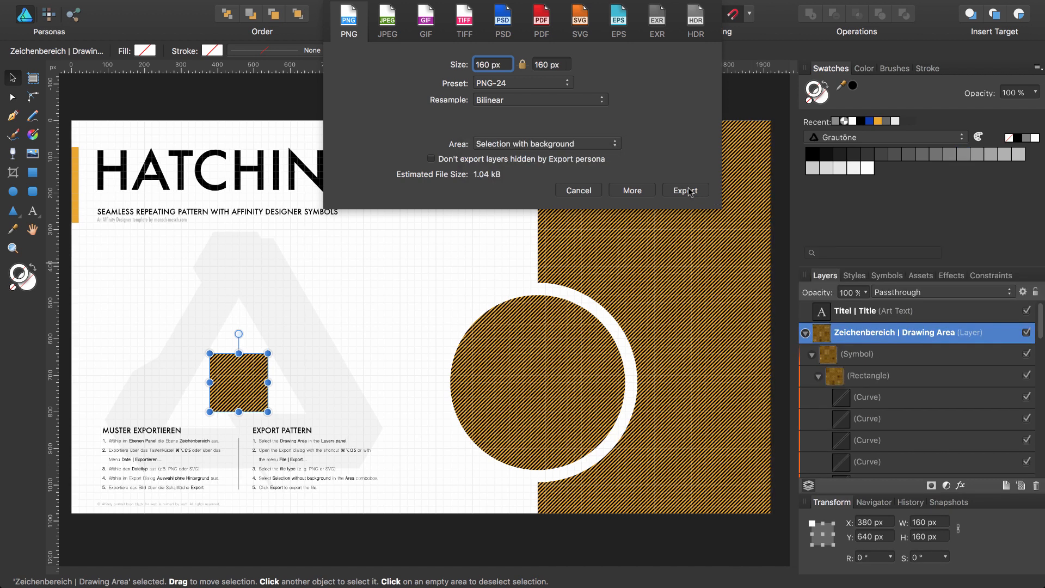
{"action": "left_click", "coordinate": [684, 190]}
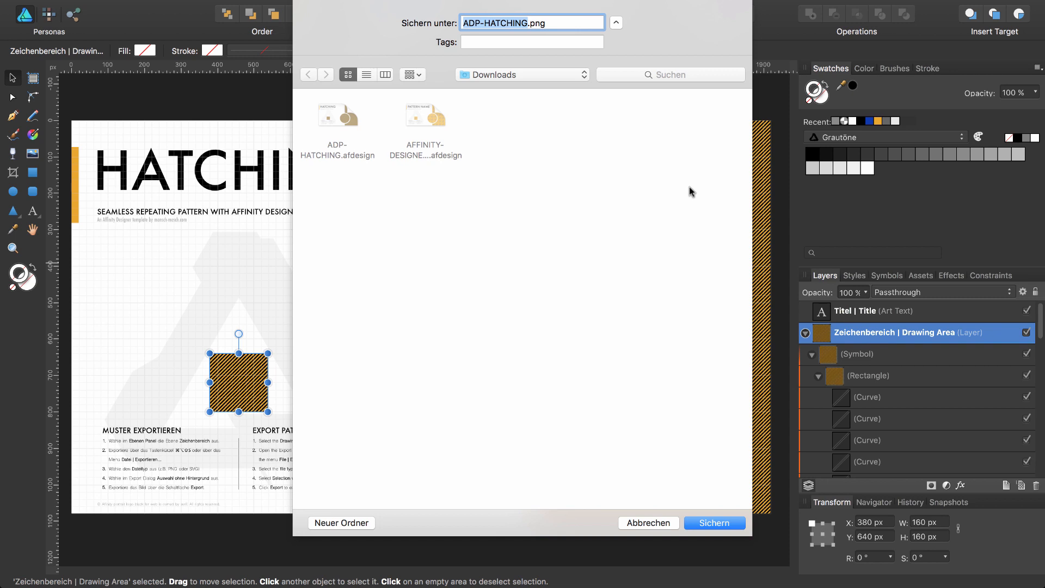
{"action": "mouse_move", "coordinate": [699, 202]}
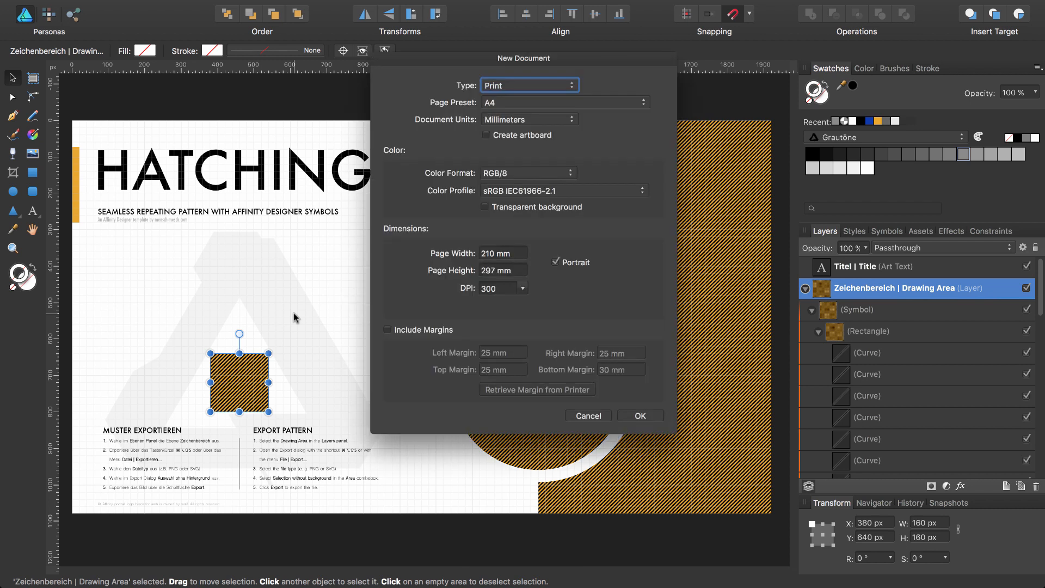
Create the new A4 document and draw a circle with the Ellipse Tool.
{"action": "left_click", "coordinate": [639, 415]}
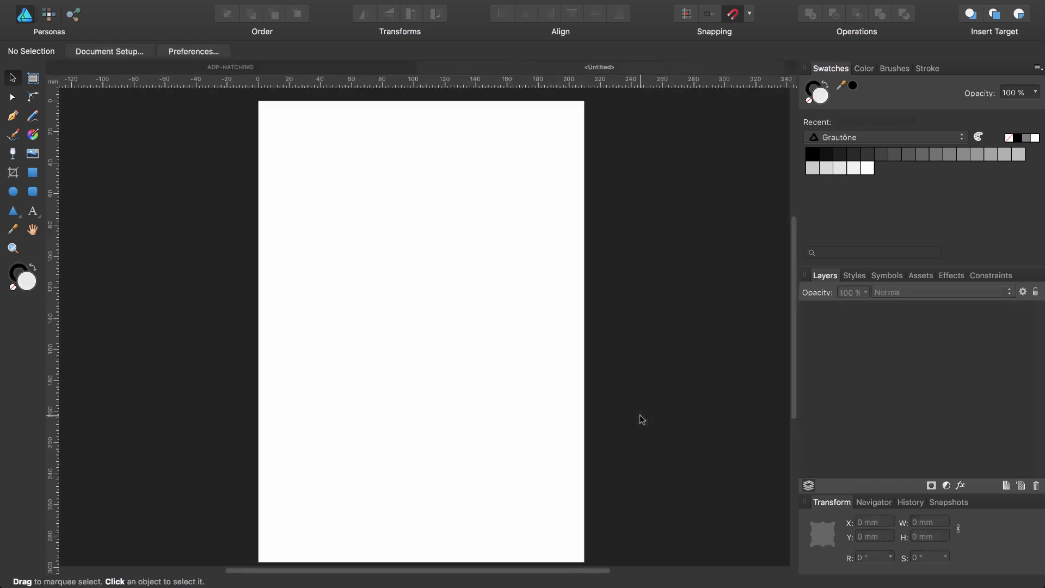
{"action": "left_click", "coordinate": [12, 192]}
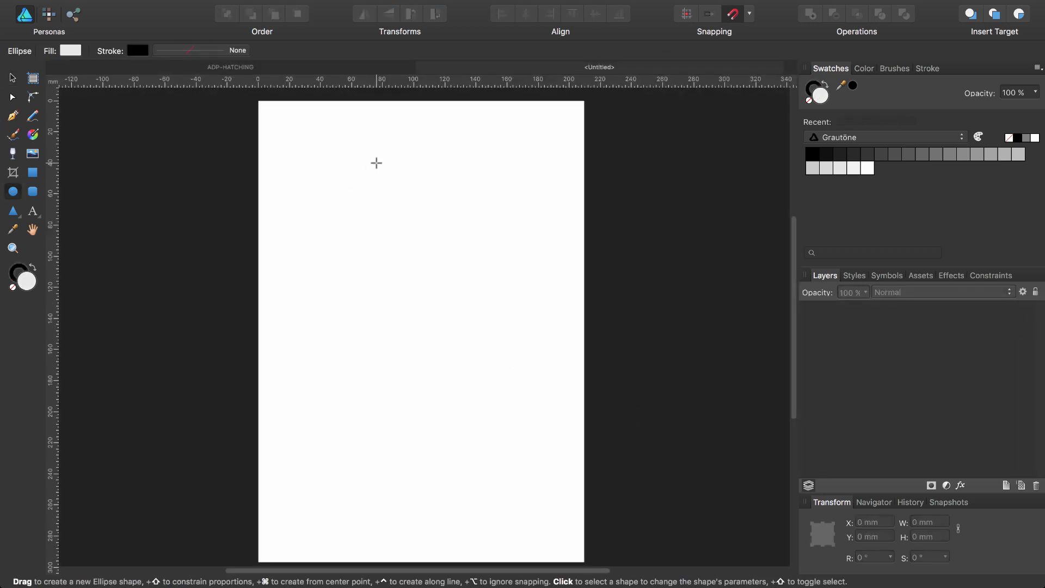
{"action": "mouse_move", "coordinate": [416, 204]}
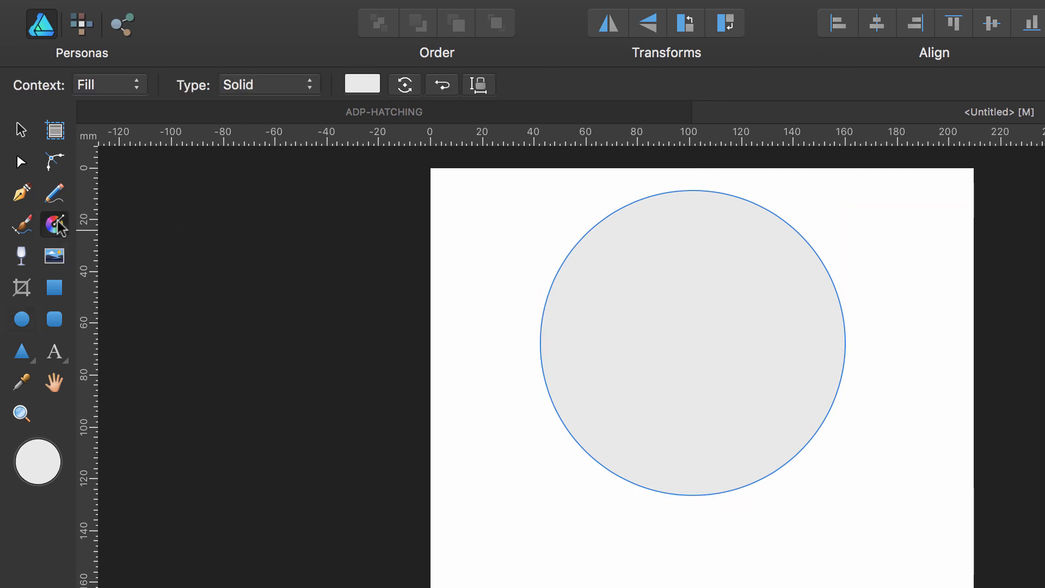
{"action": "left_click", "coordinate": [266, 84]}
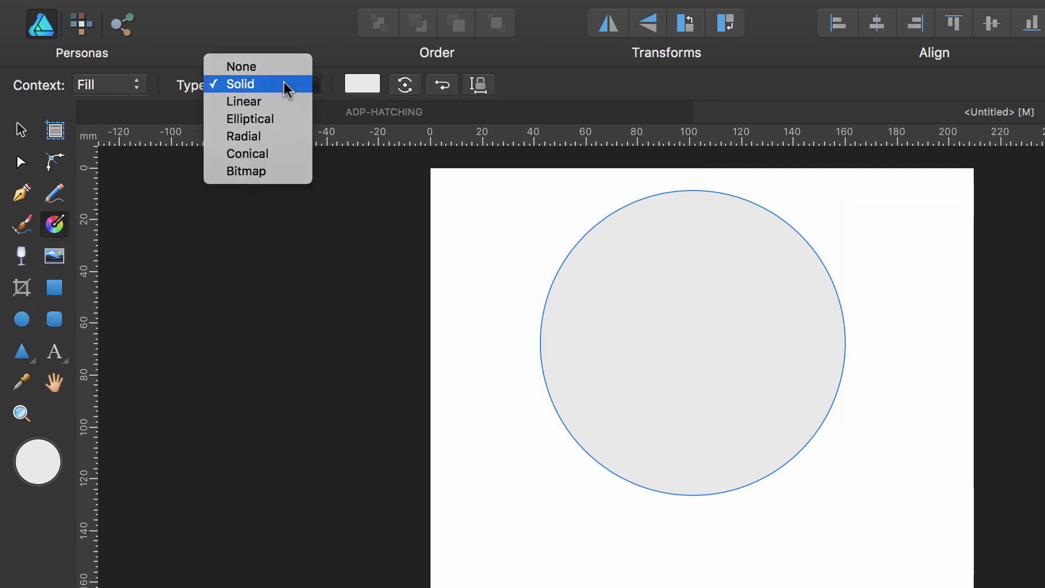
{"action": "mouse_move", "coordinate": [267, 171]}
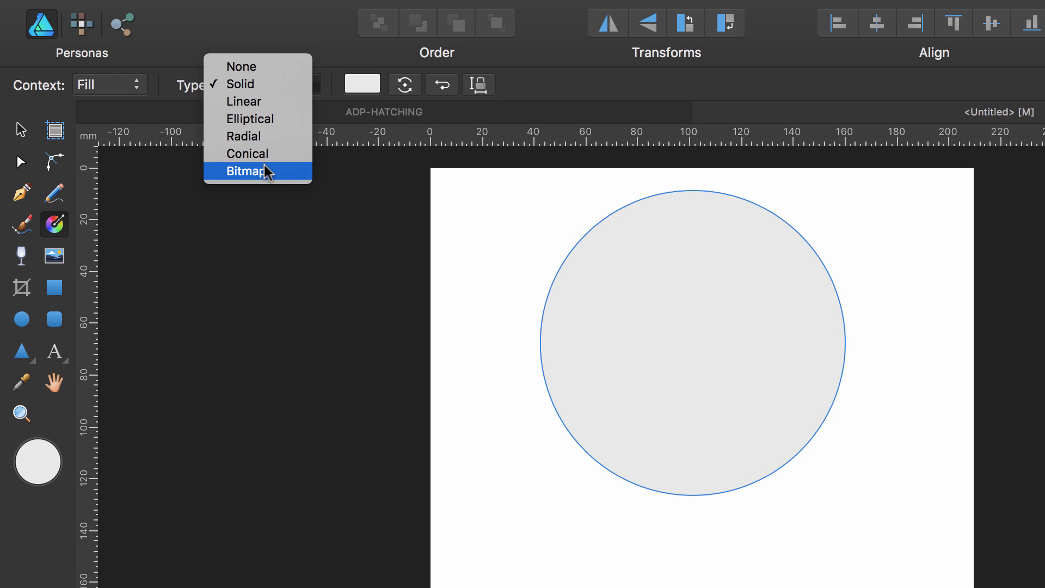
Fill the circle with ADP-HATCHING.png as a bitmap fill and adjust its size.
{"action": "left_click", "coordinate": [248, 171]}
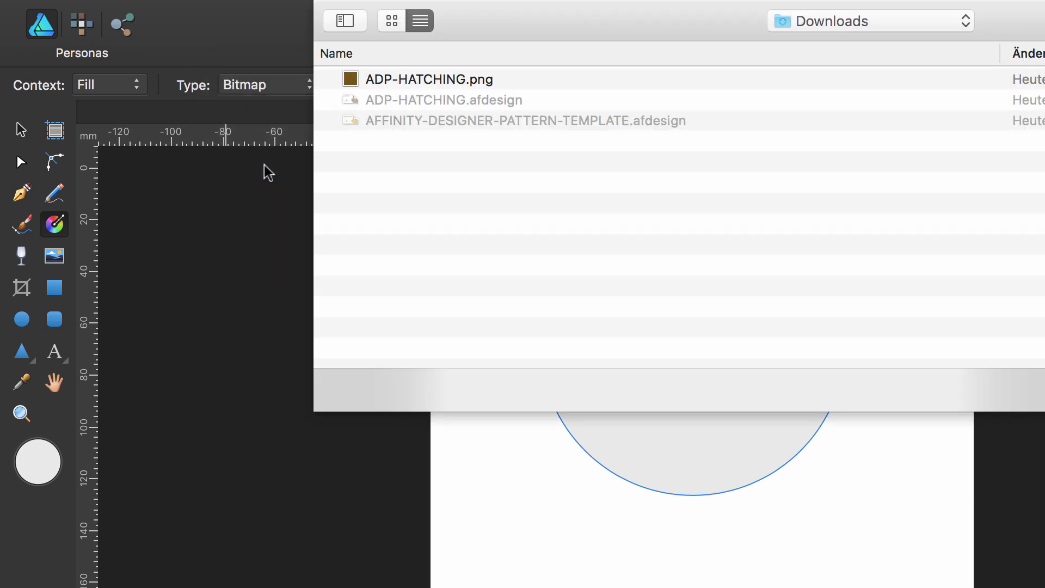
{"action": "double_click", "coordinate": [429, 78]}
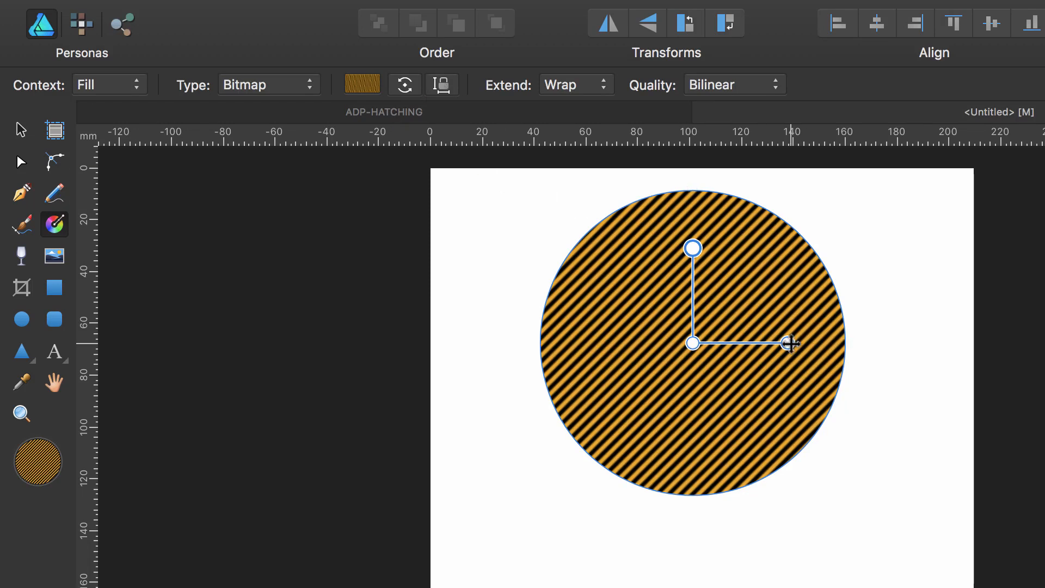
{"action": "left_click_drag", "start_coordinate": [790, 344], "coordinate": [749, 343]}
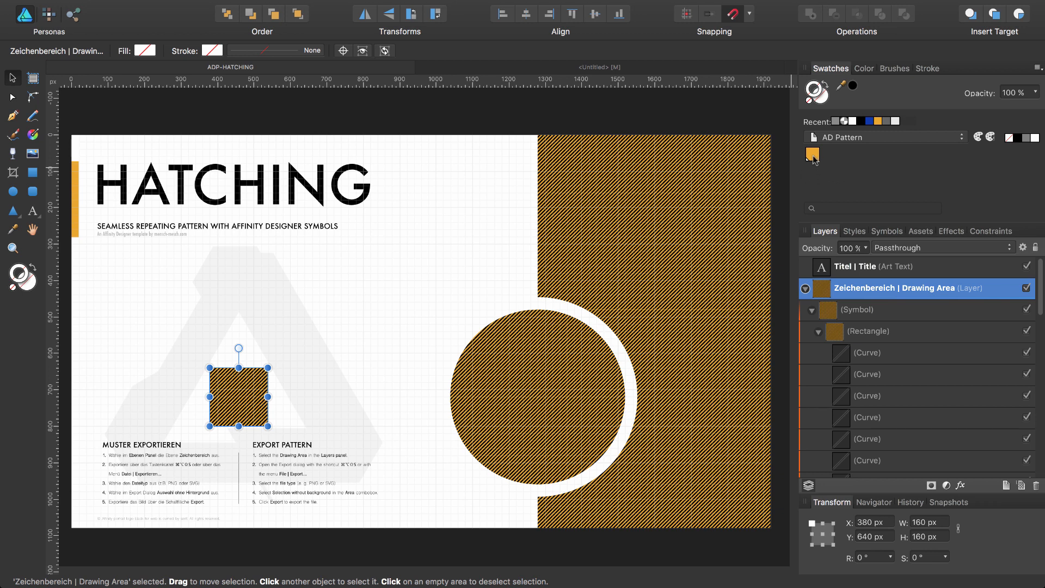
{"action": "mouse_move", "coordinate": [810, 156]}
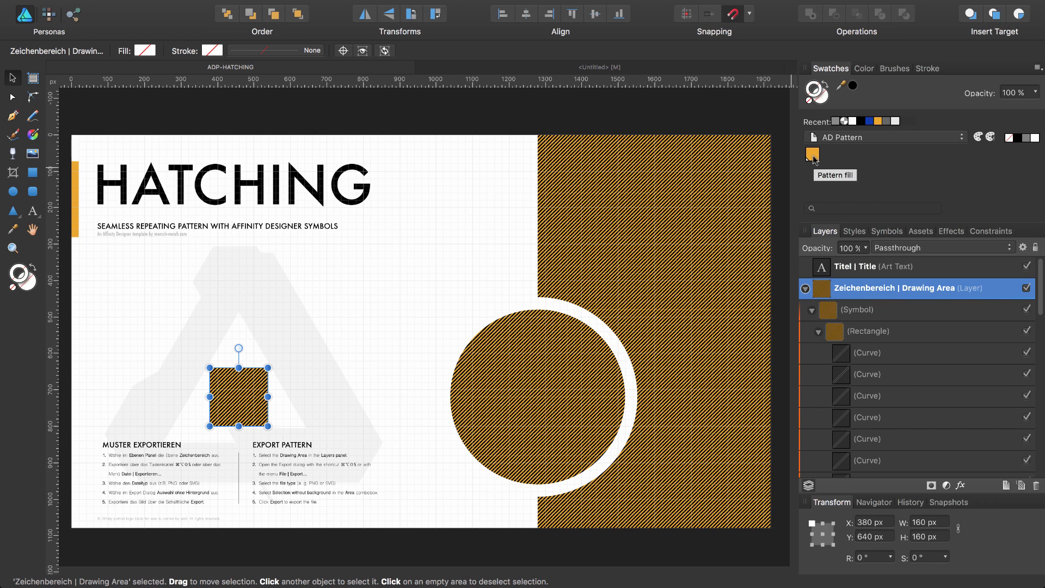
{"action": "mouse_move", "coordinate": [667, 190]}
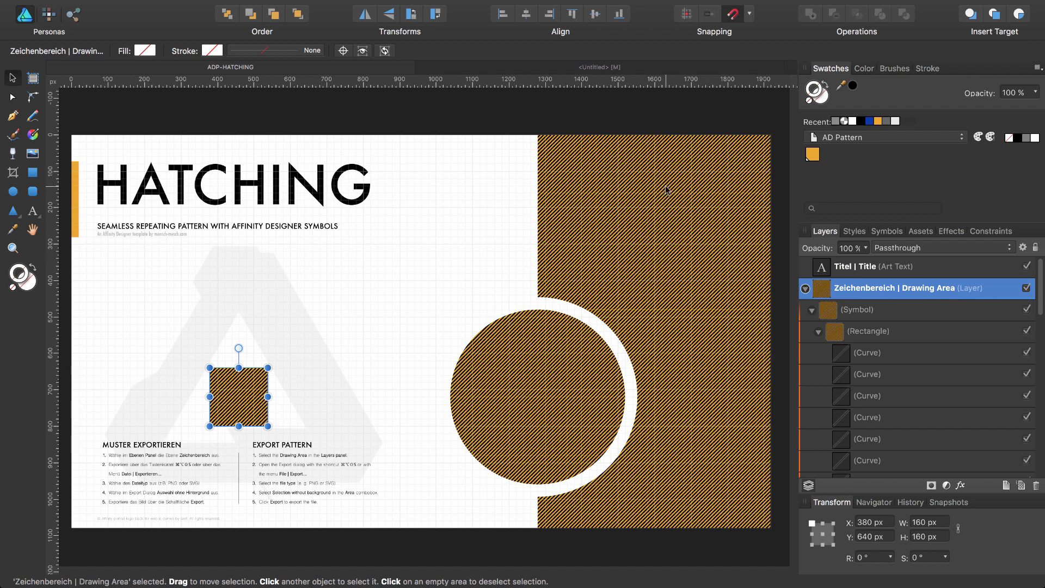
{"action": "mouse_move", "coordinate": [813, 156]}
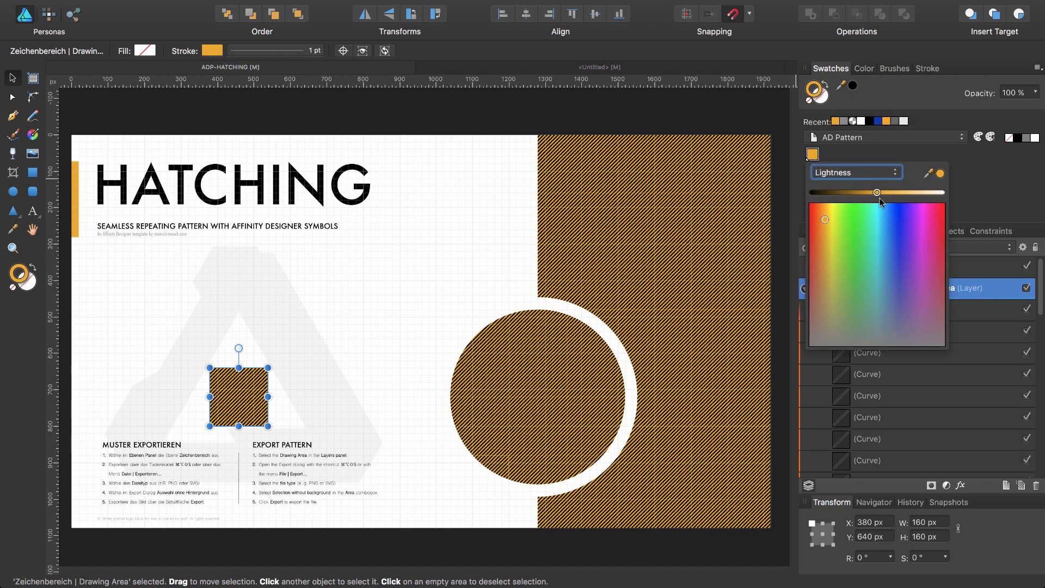
Recolour the hatching pattern green, then blue, back to orange, and save ADP-HATCHING.
{"action": "left_click", "coordinate": [844, 238]}
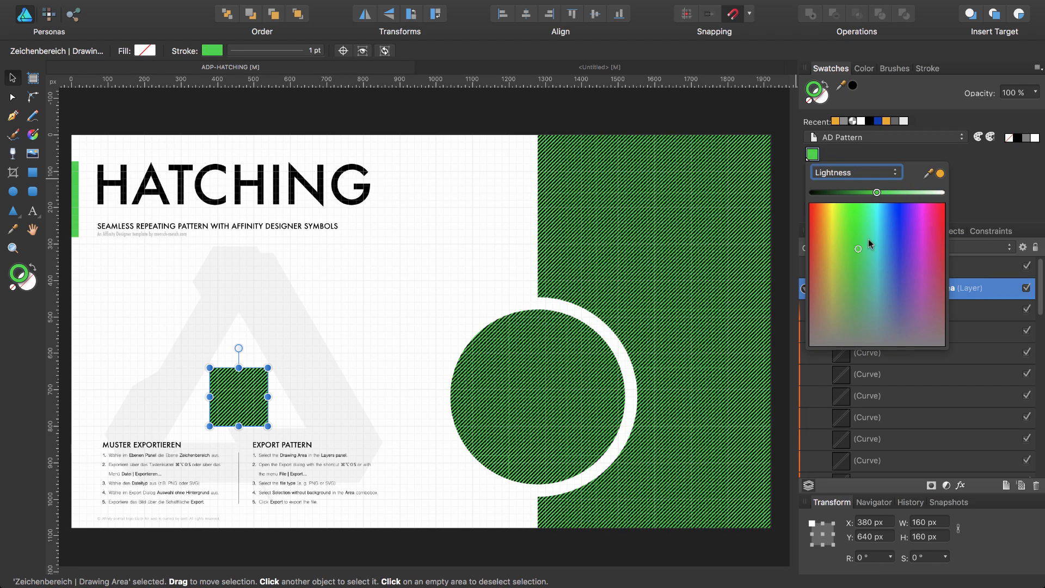
{"action": "left_click", "coordinate": [893, 219]}
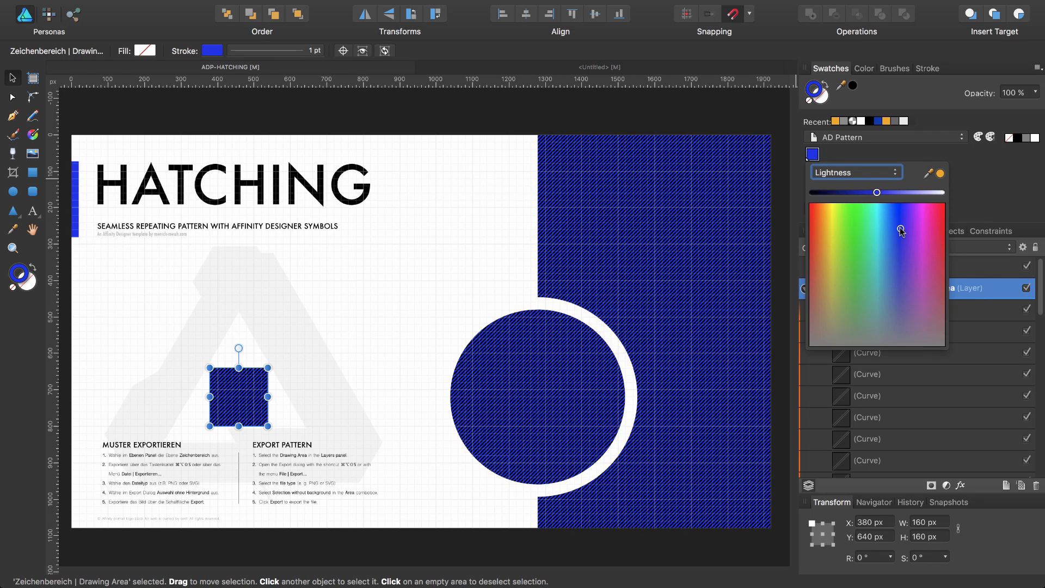
{"action": "left_click", "coordinate": [835, 219]}
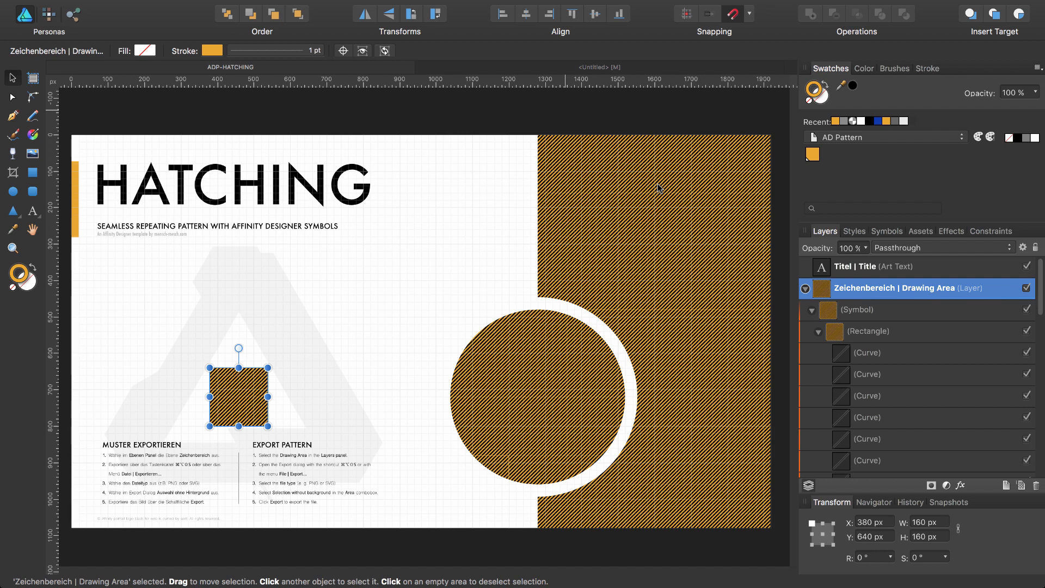
{"action": "key", "text": "cmd+s"}
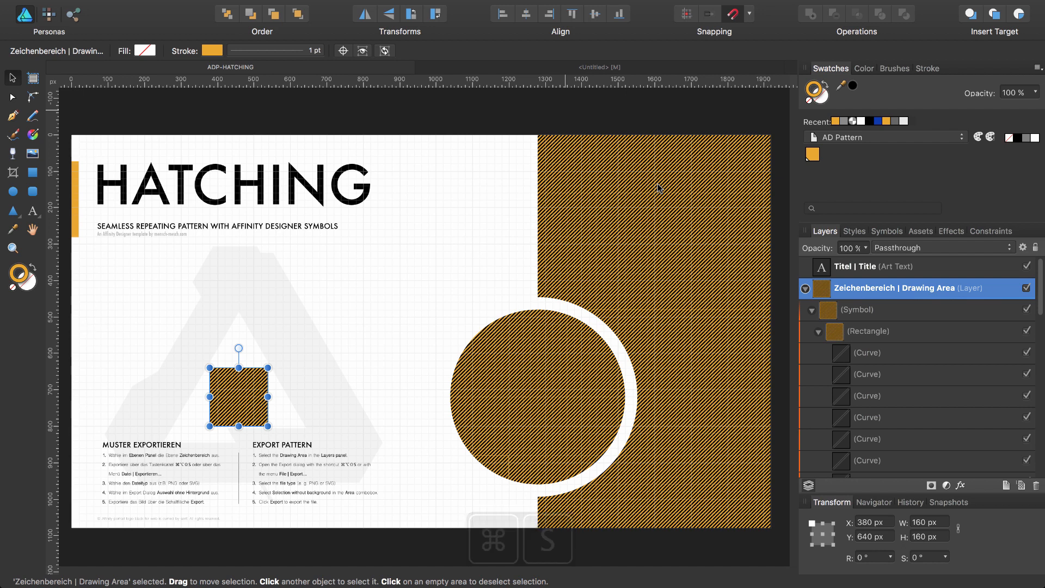